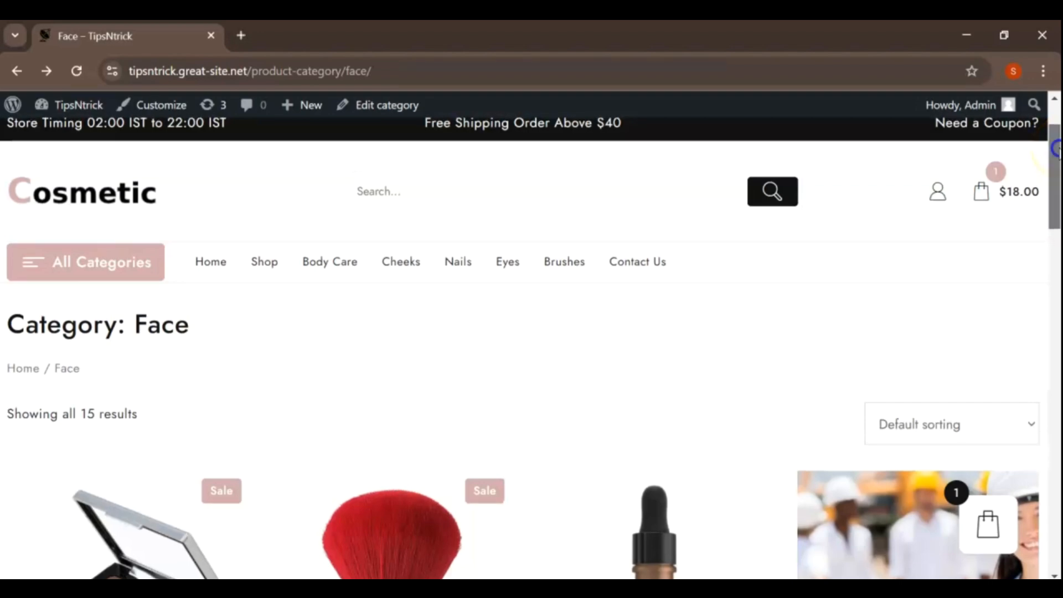
Scroll the Face category and open the Vestibulum ipsum quam accumsan brush page.
scroll(down, 3)
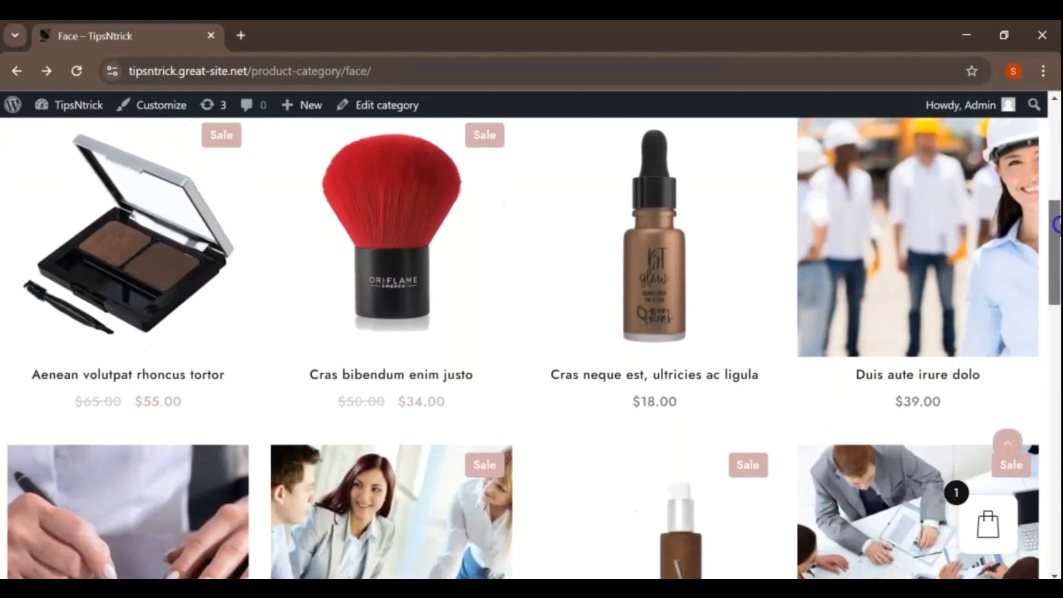
scroll(down, 3)
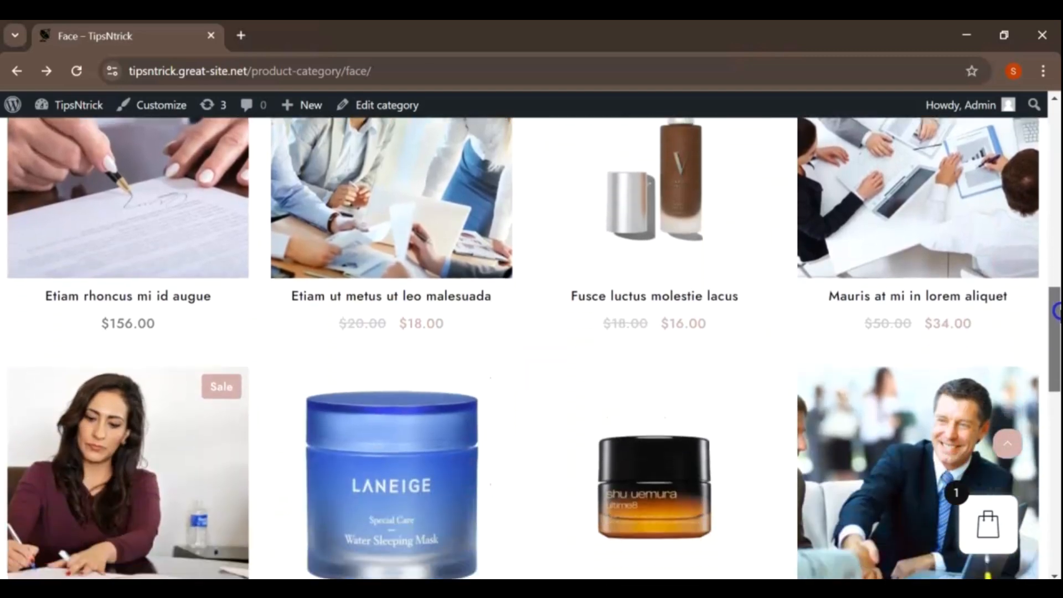
scroll(down, 3)
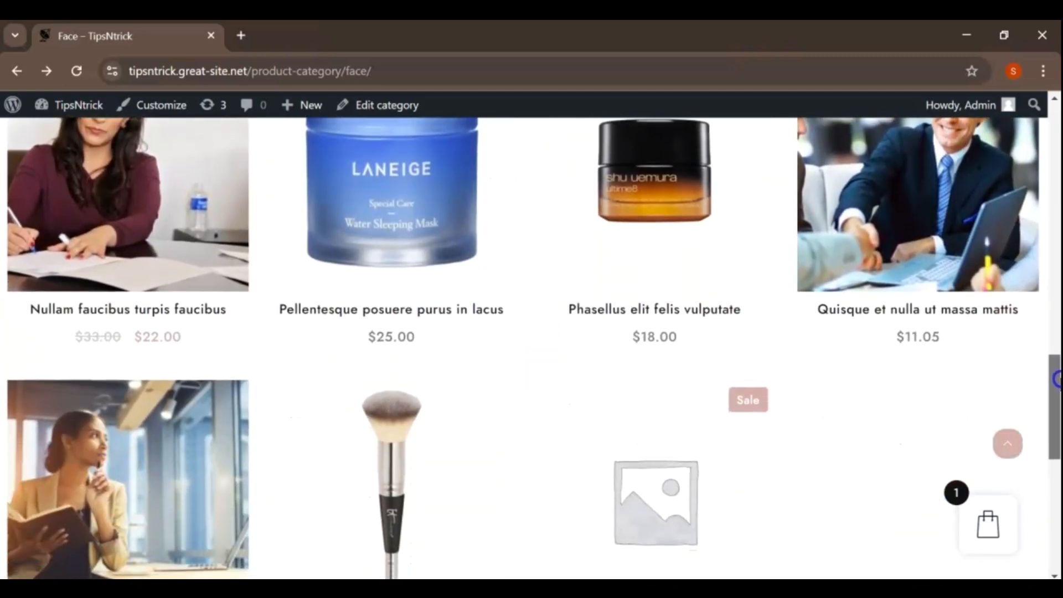
scroll(down, 3)
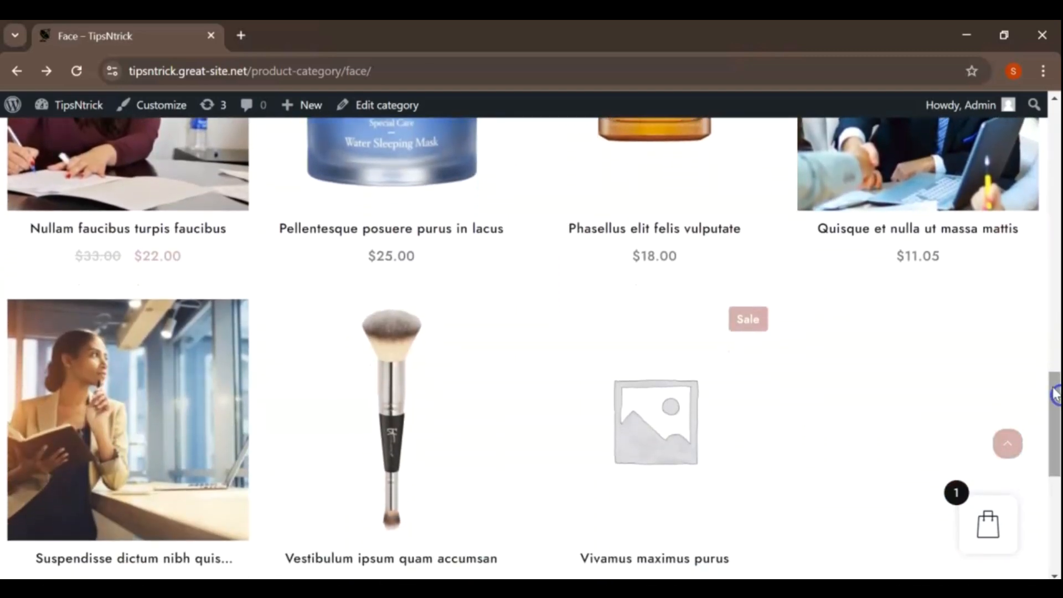
click(414, 464)
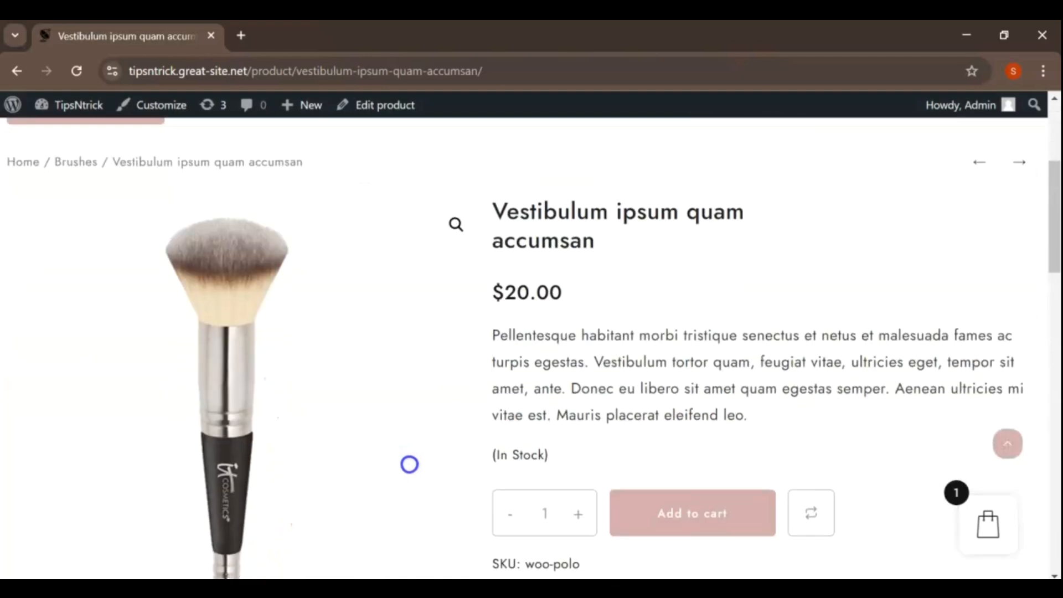
Add the brush to the cart, making two items totaling $58.
click(692, 513)
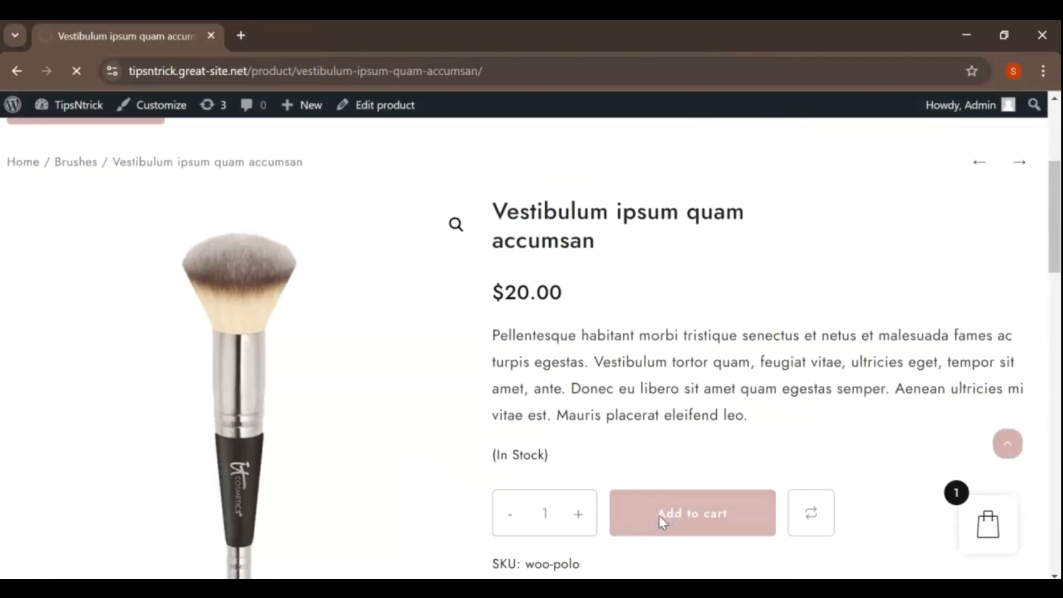
click(691, 513)
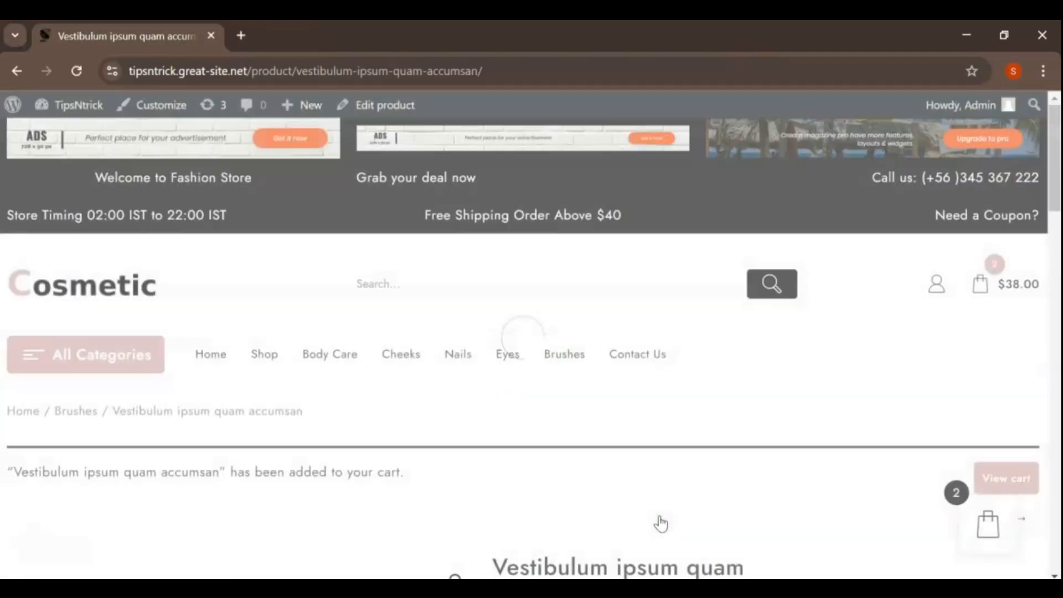
scroll(down, 3)
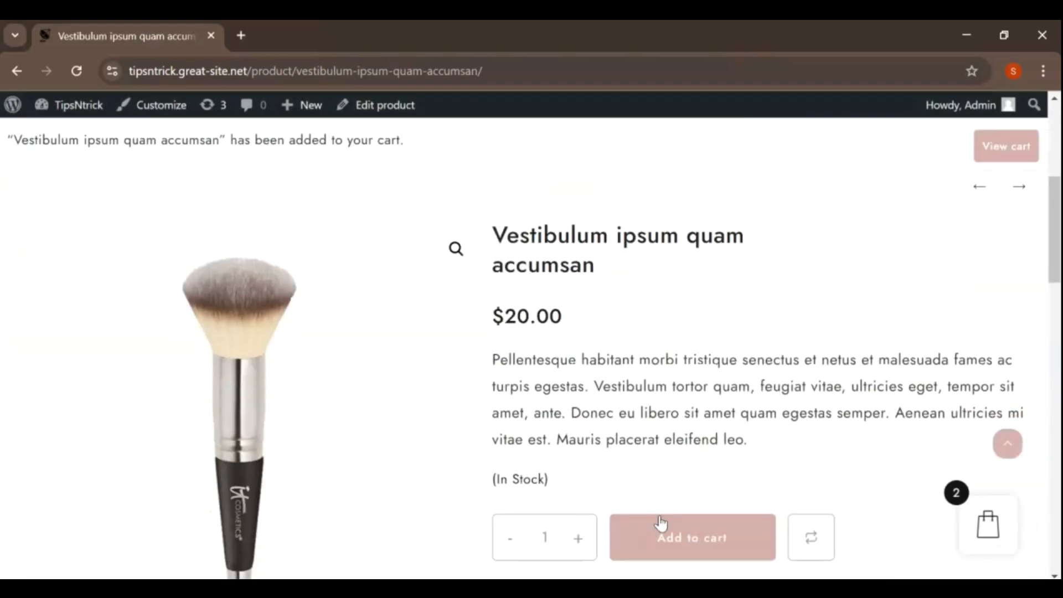
click(692, 537)
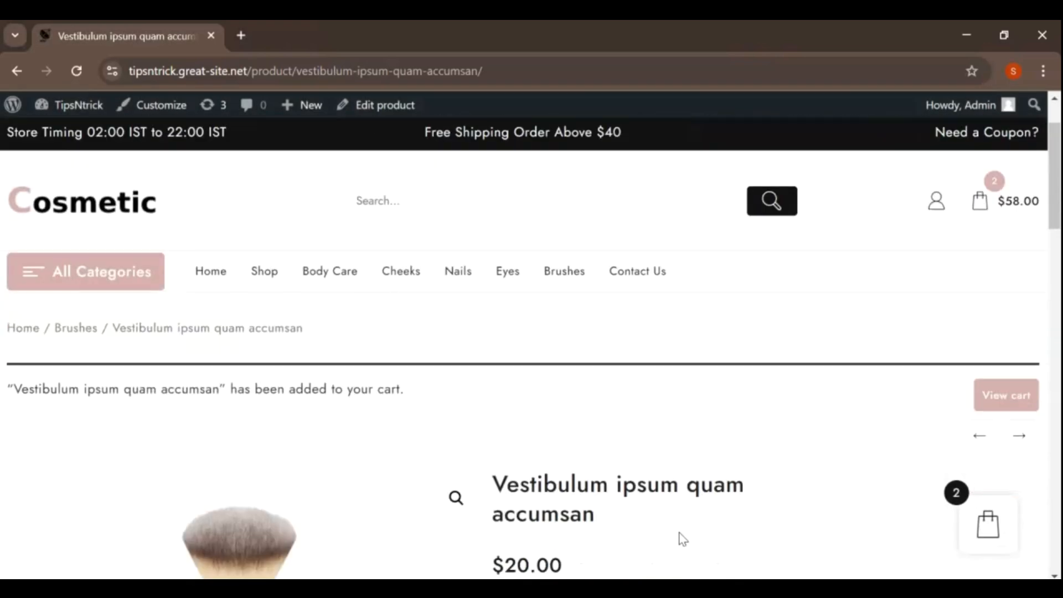
click(988, 524)
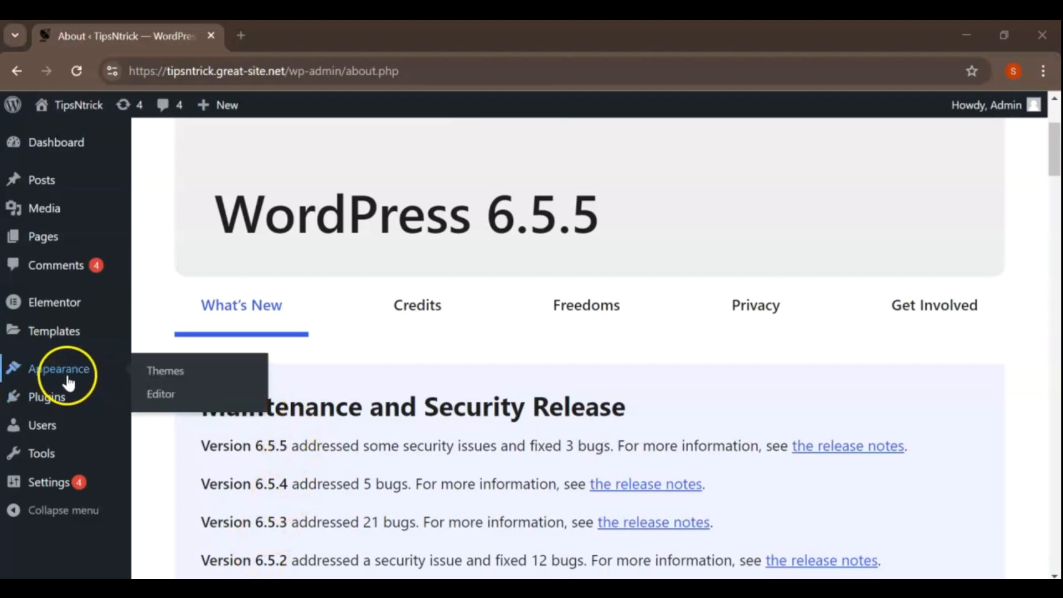
mouse_move(163, 371)
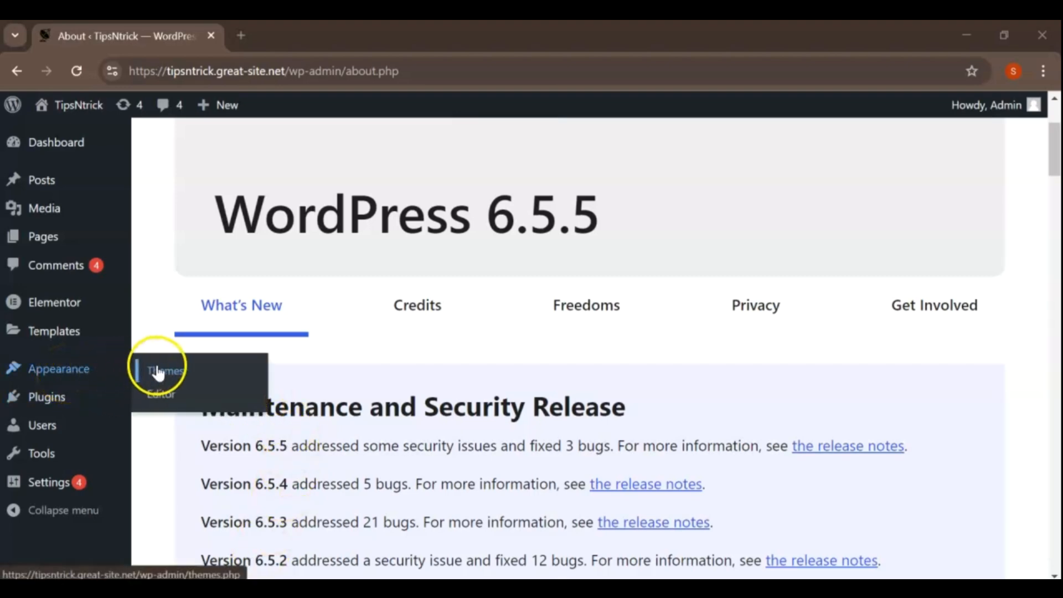
Search the theme directory for Th Shop Mania, install it and activate it.
click(165, 370)
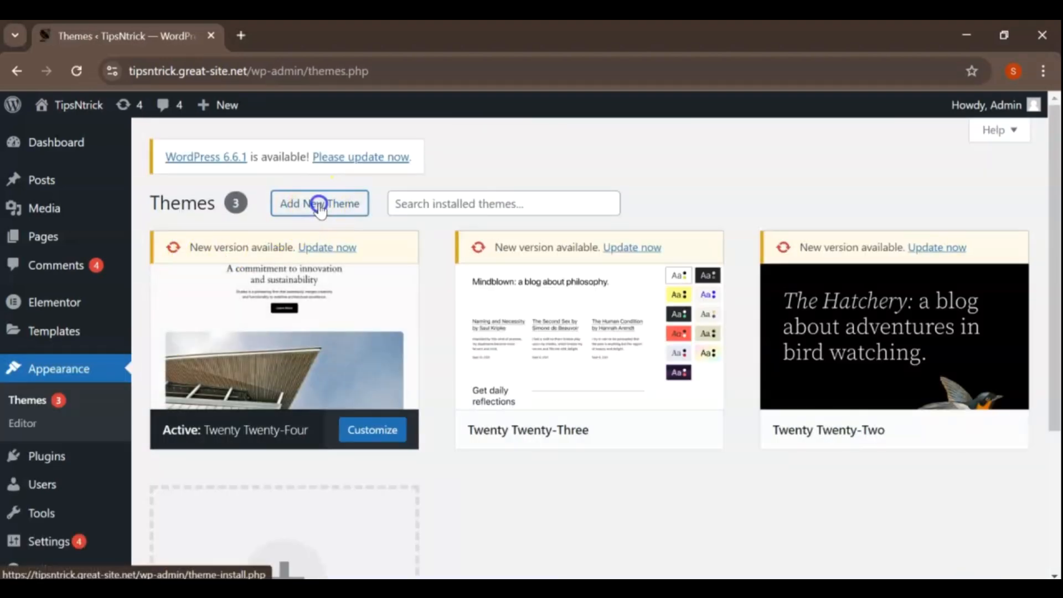
click(319, 204)
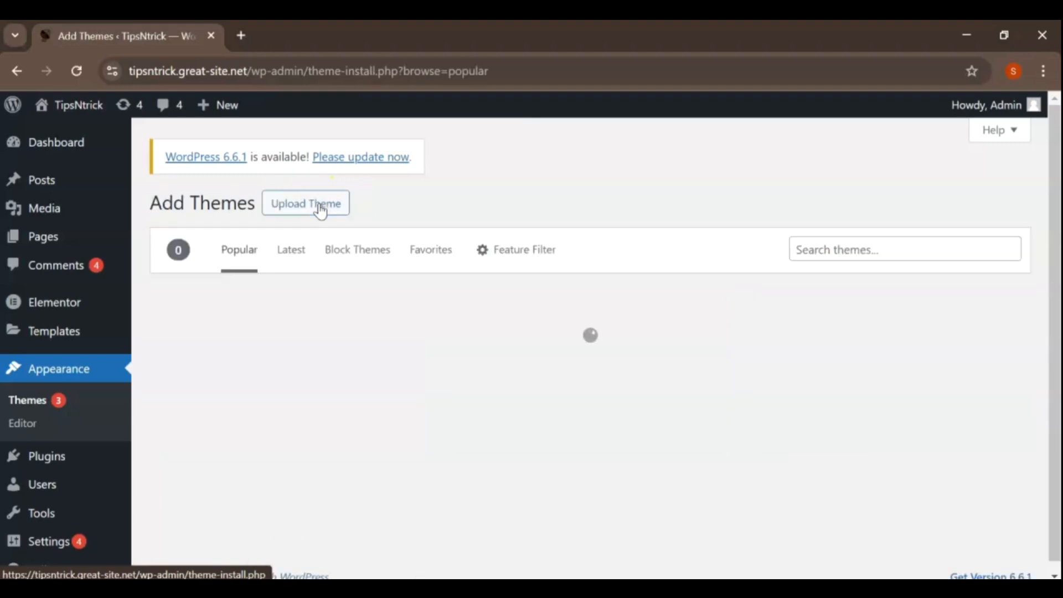
click(904, 248)
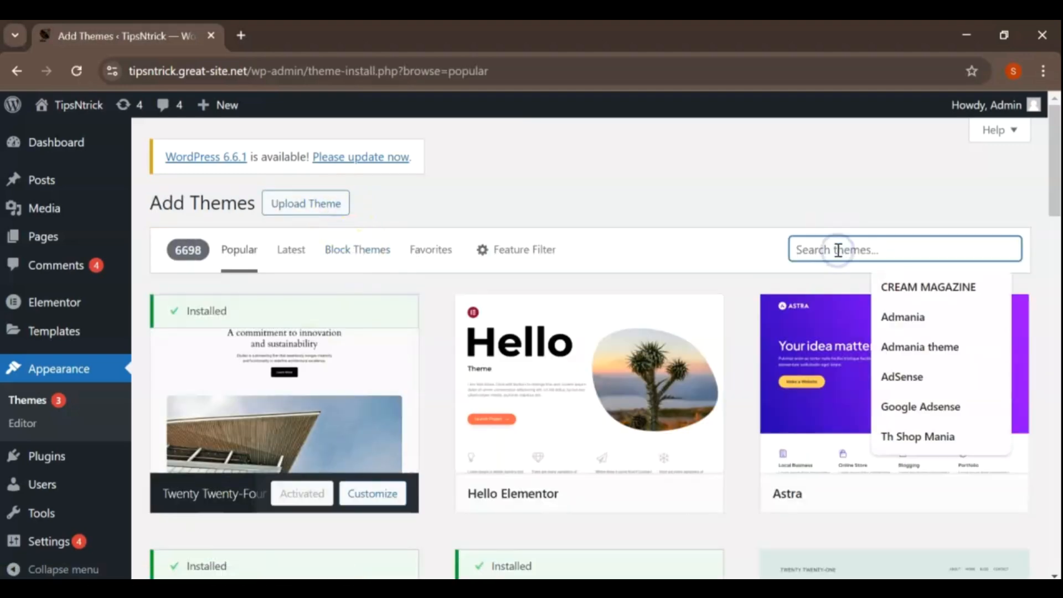
click(917, 435)
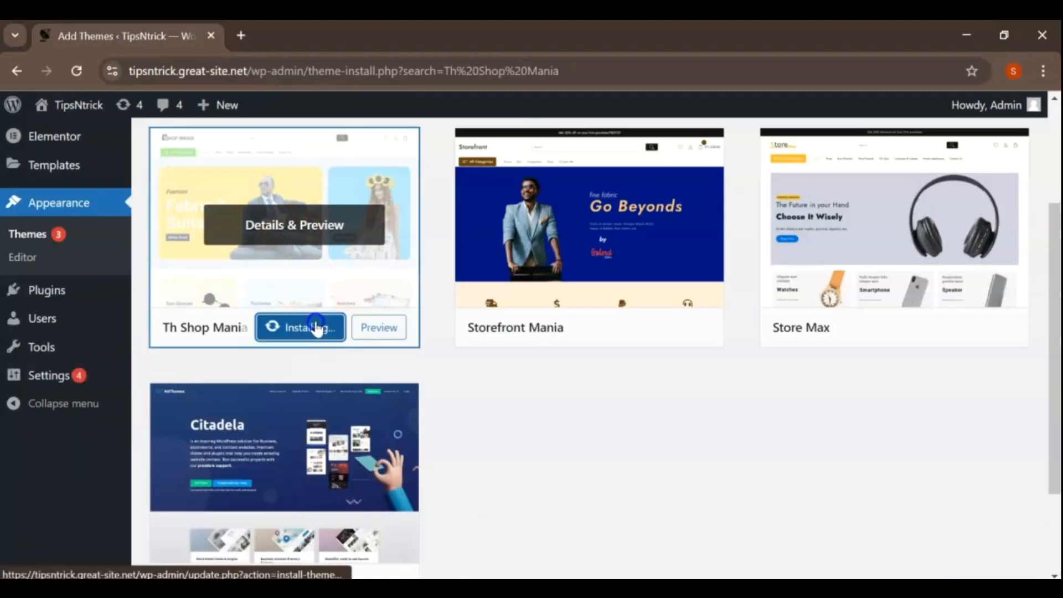
click(300, 327)
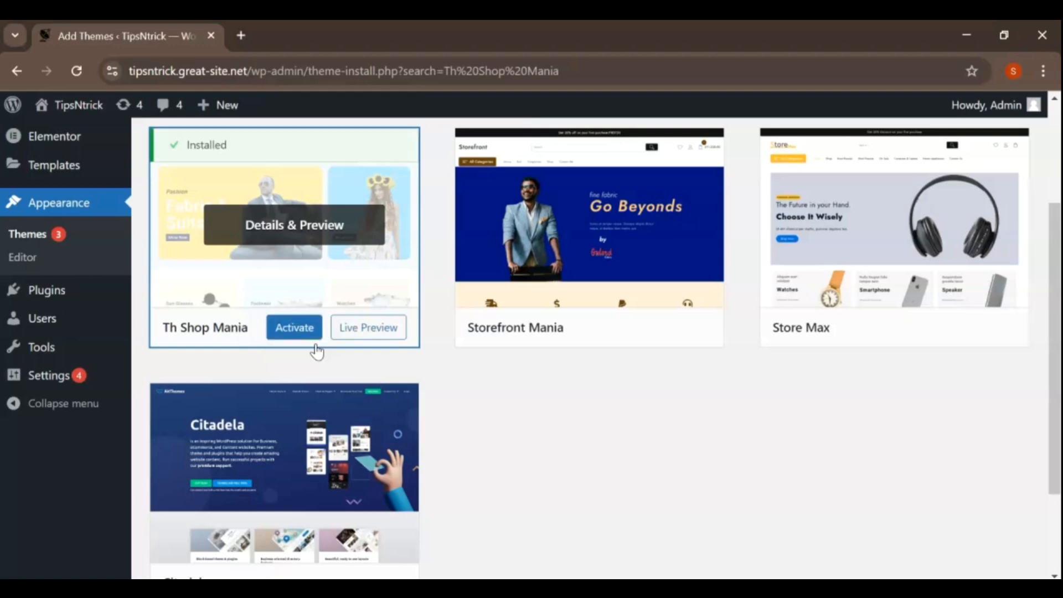
mouse_move(294, 327)
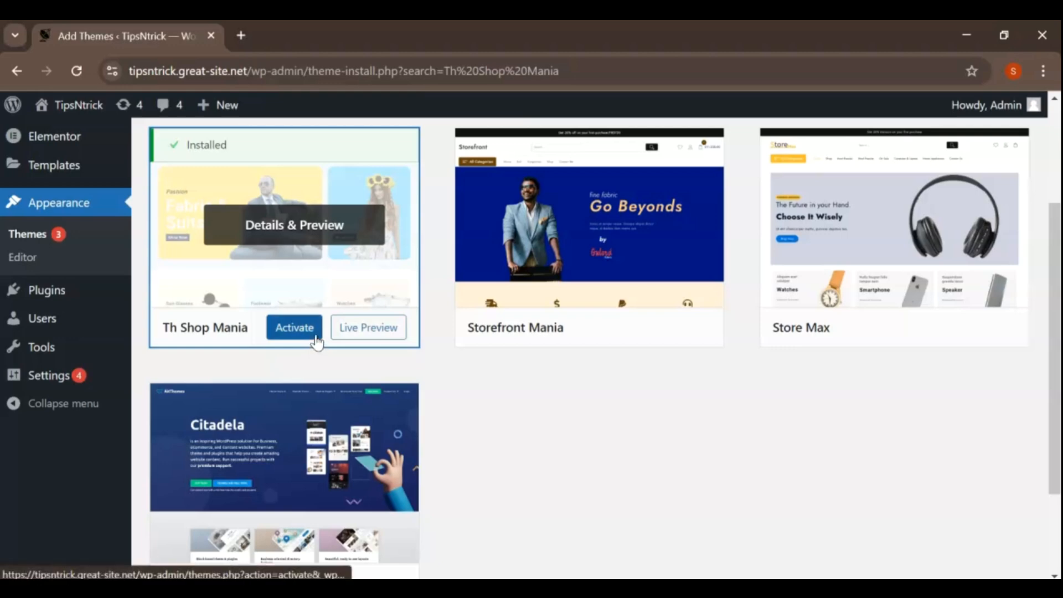
click(294, 328)
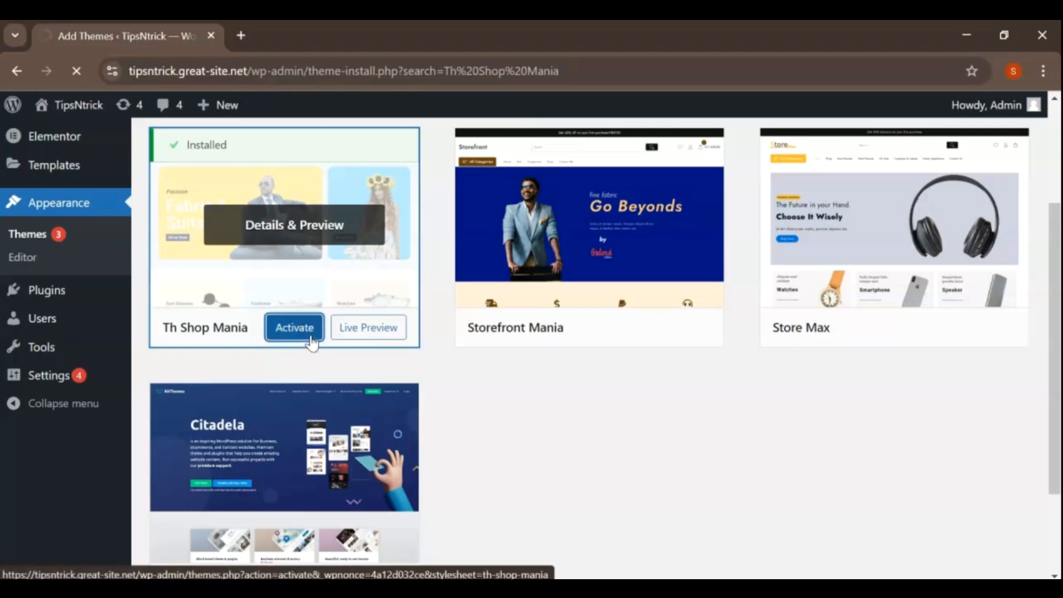
Go to Appearance > Shop Mania Options to show the theme's welcome page.
click(294, 327)
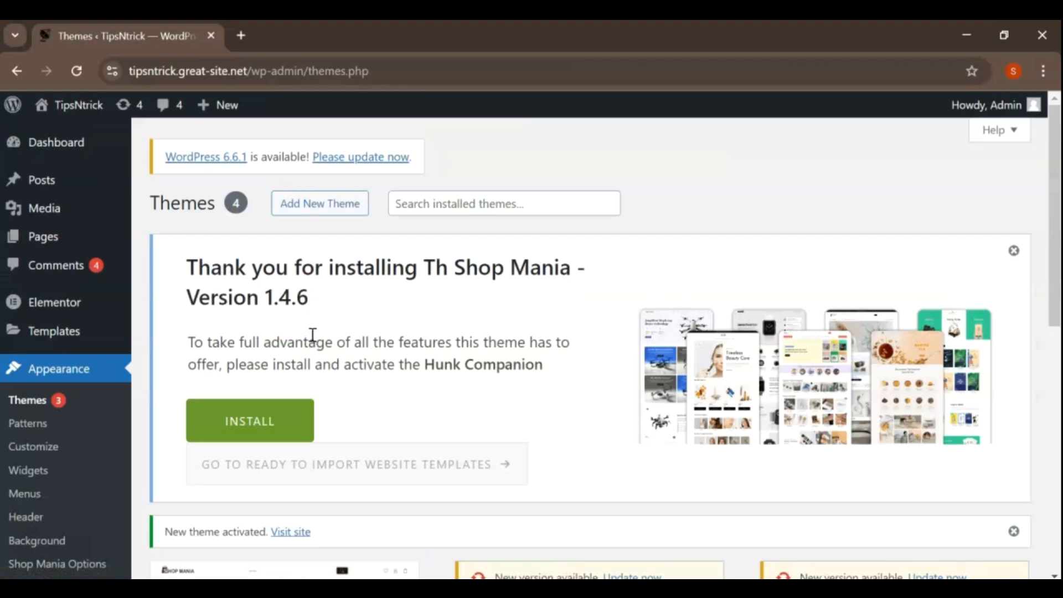
scroll(down, 3)
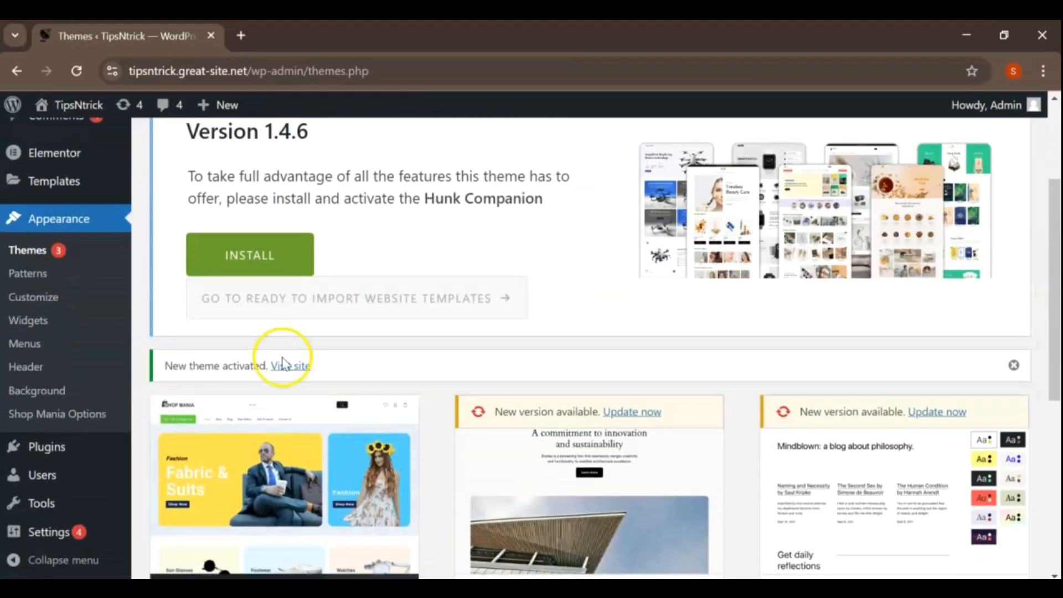
mouse_move(57, 413)
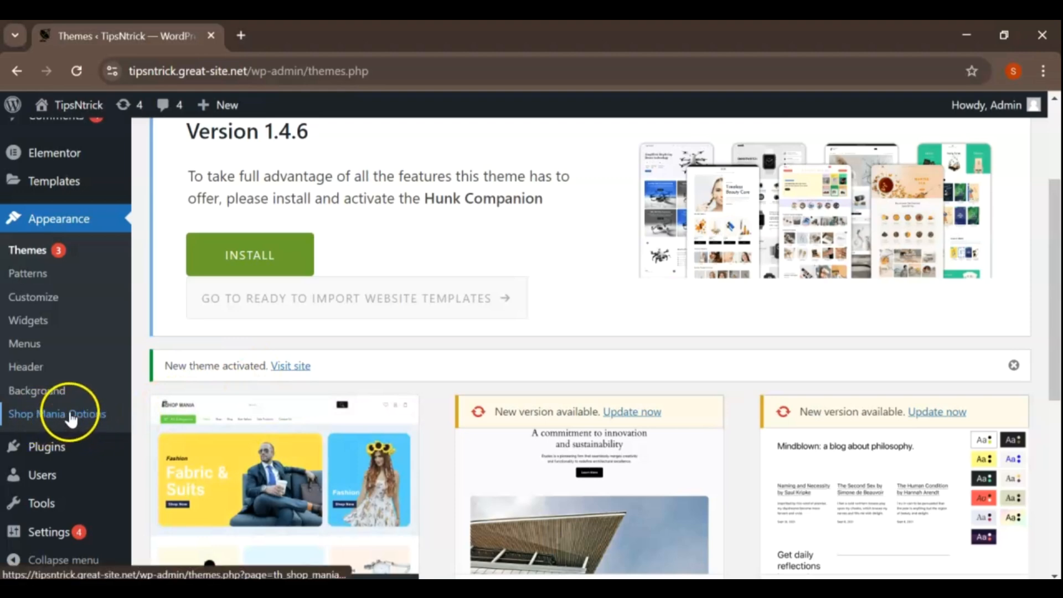
mouse_move(57, 414)
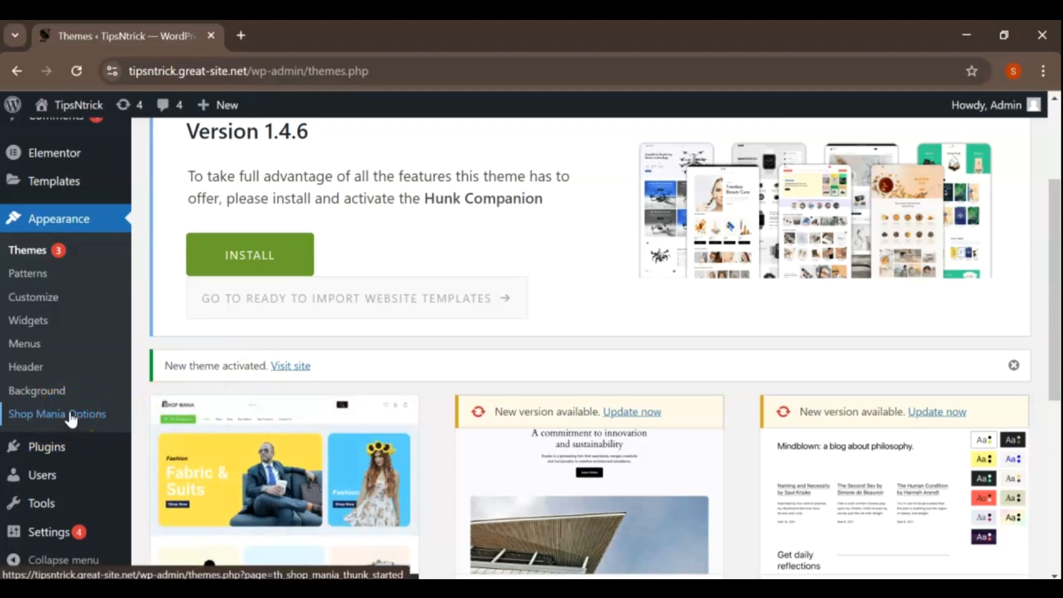
click(57, 414)
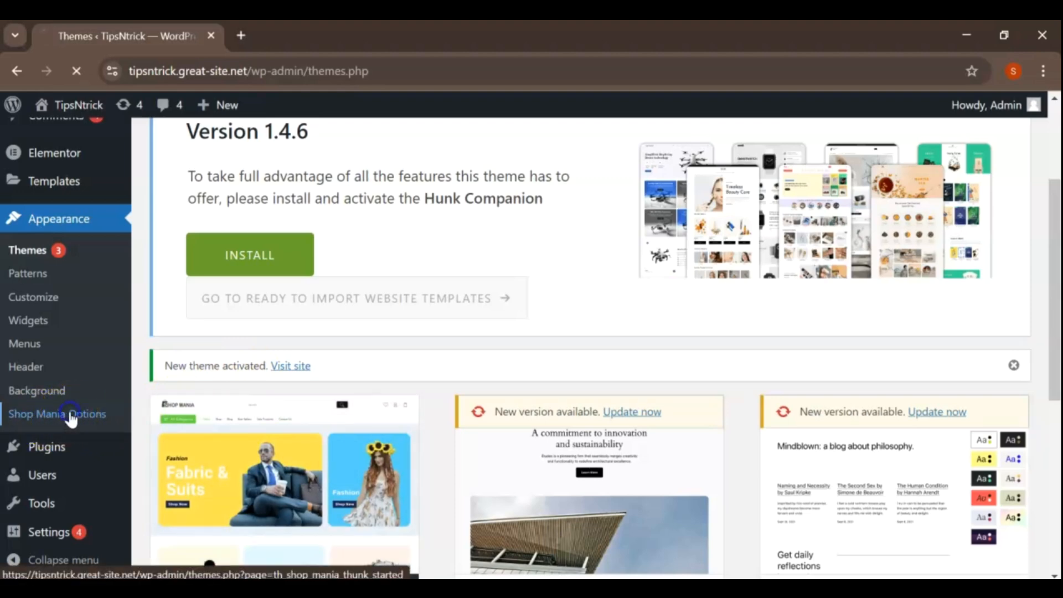
click(57, 414)
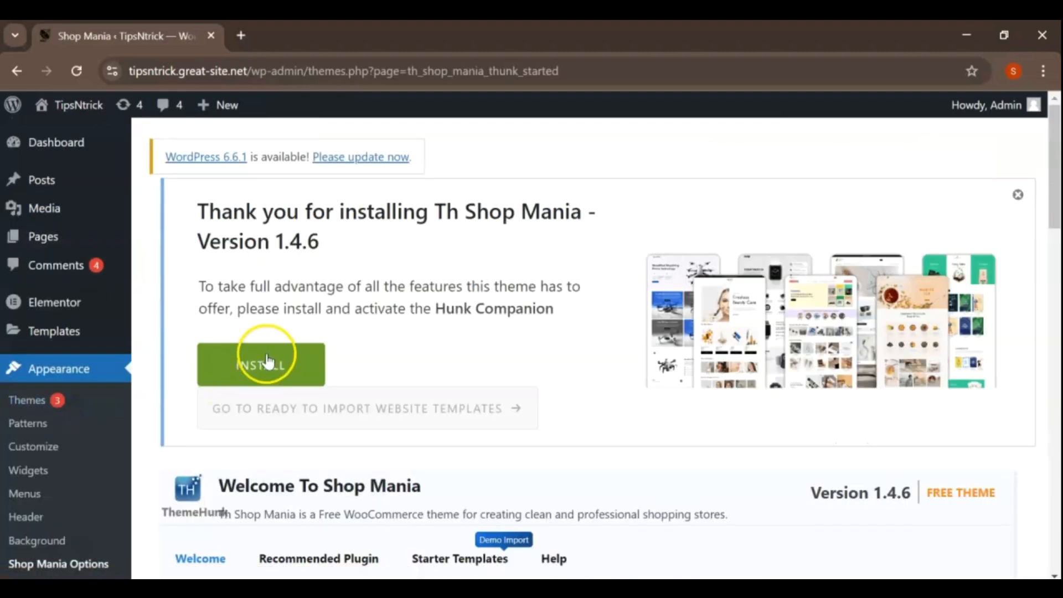
scroll(down, 3)
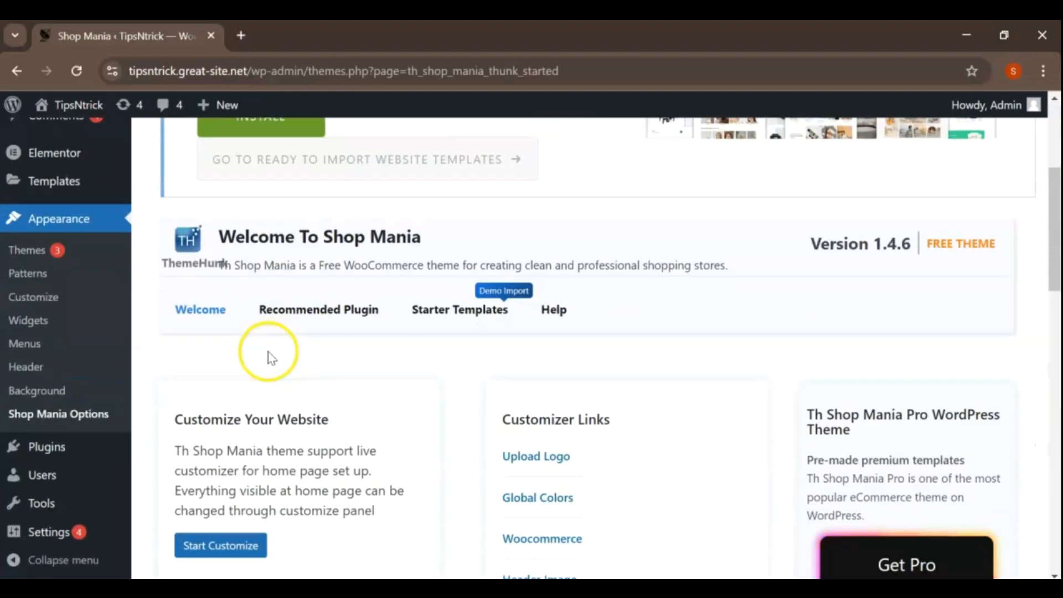
mouse_move(293, 318)
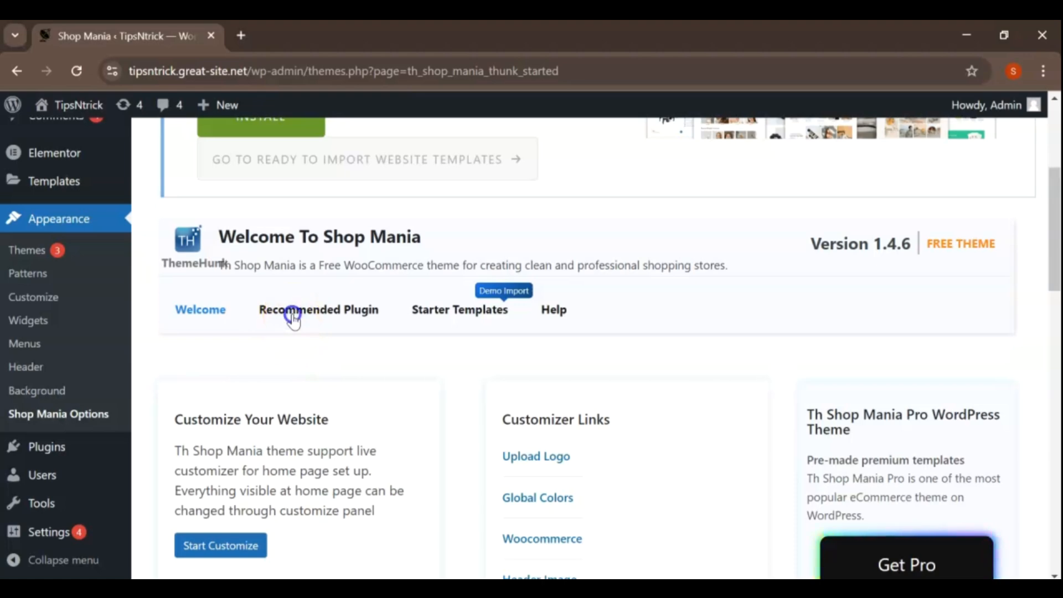
Install WooCommerce, Vayu Blocks and the other recommended plugins from the Recommended Plugin tab.
click(317, 308)
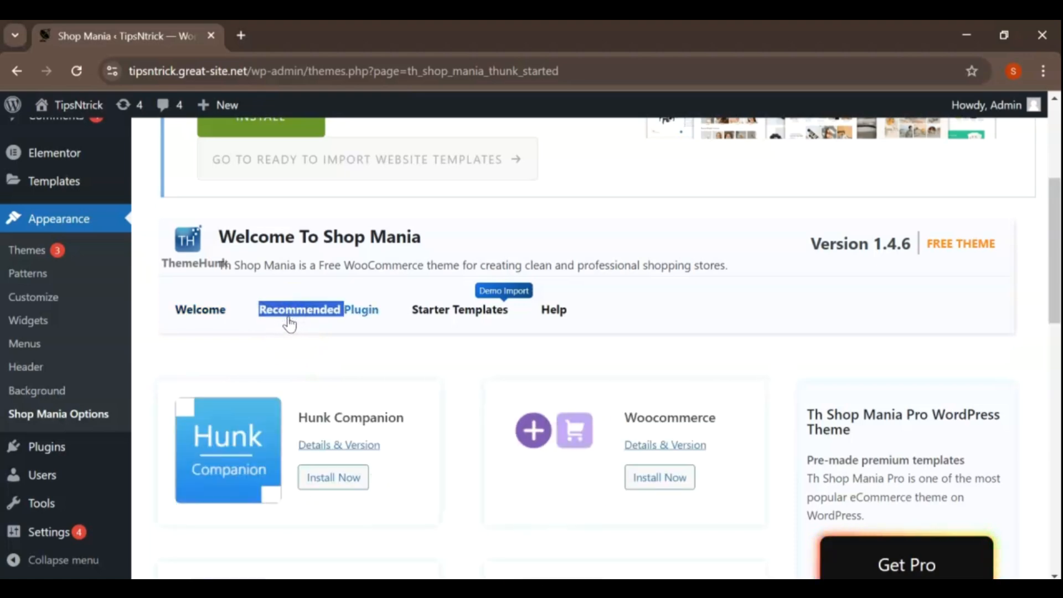
scroll(down, 3)
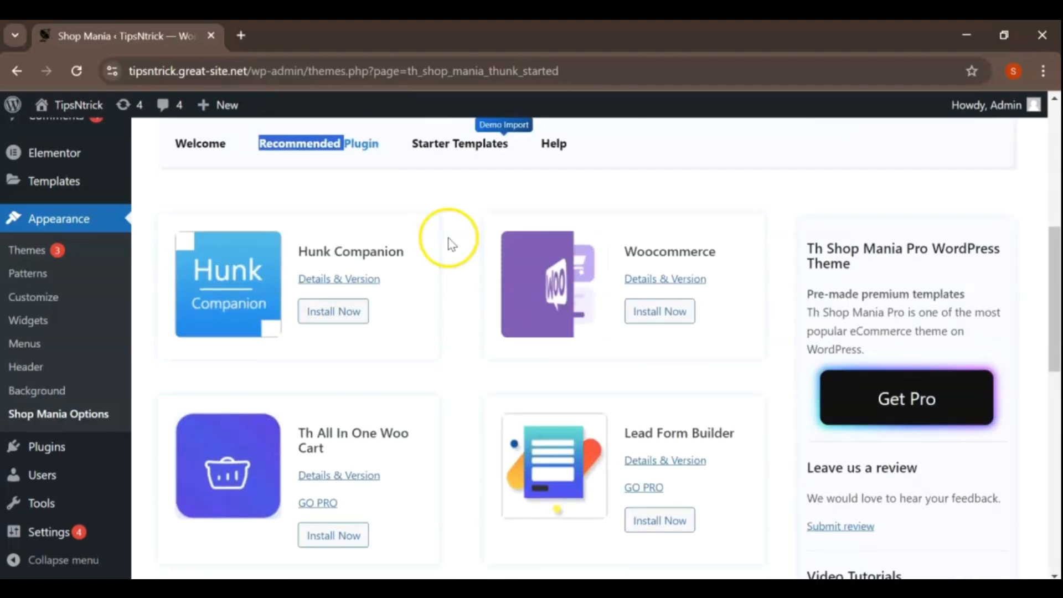
click(332, 311)
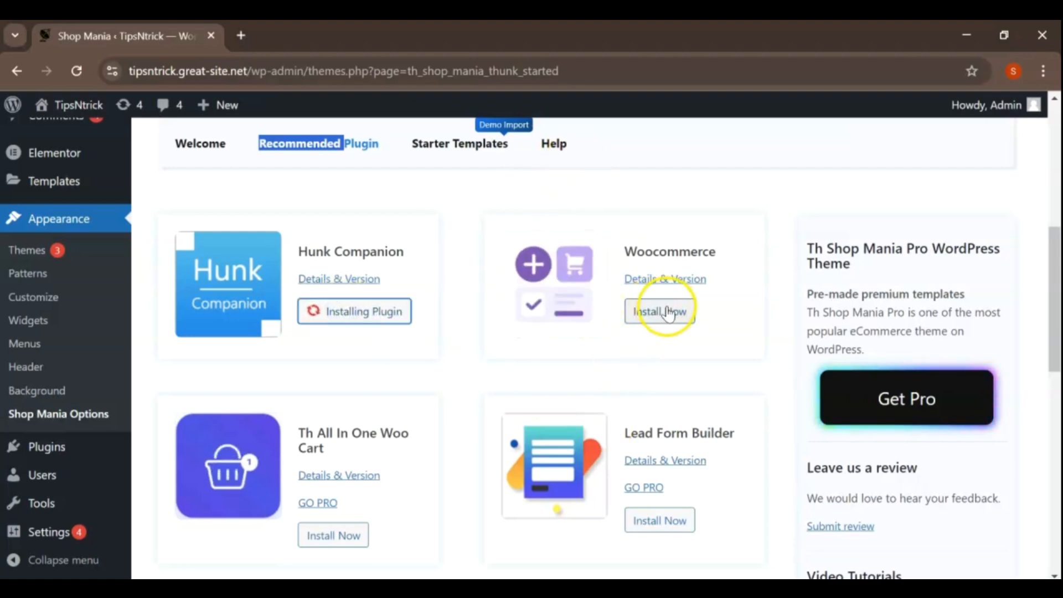
click(659, 311)
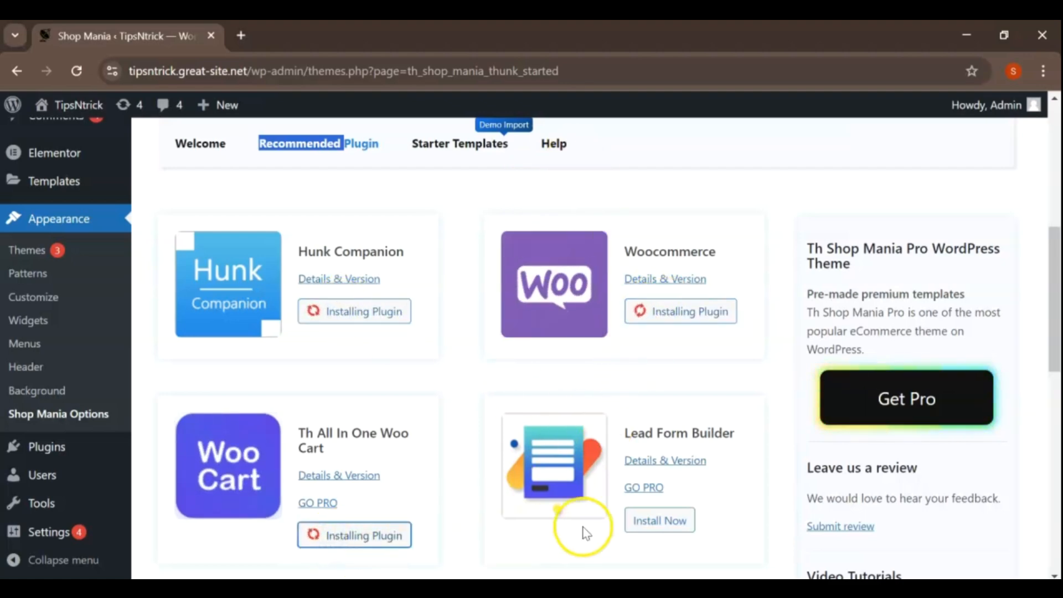
scroll(down, 3)
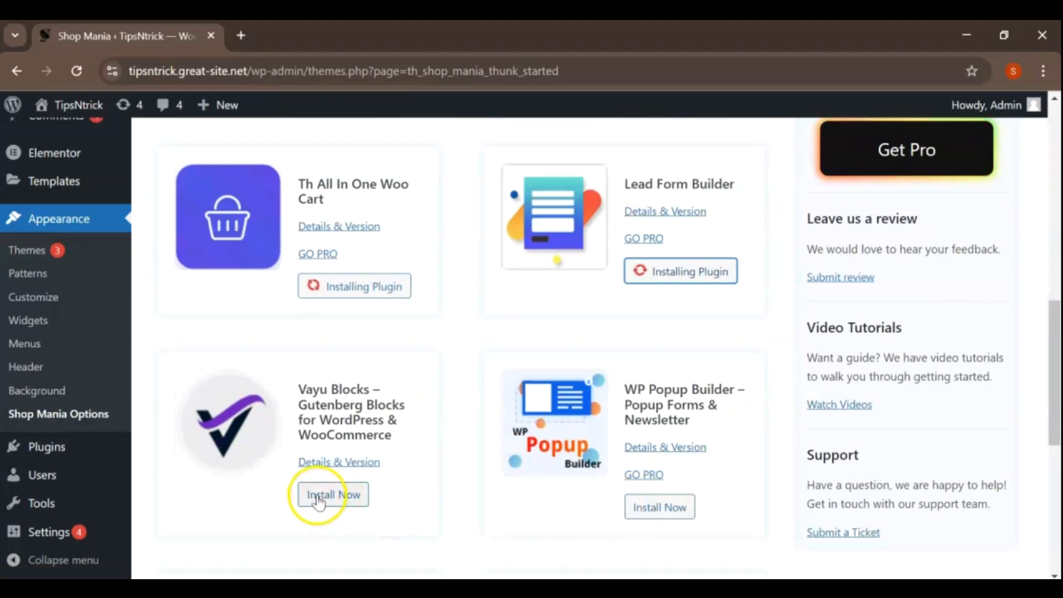
click(333, 494)
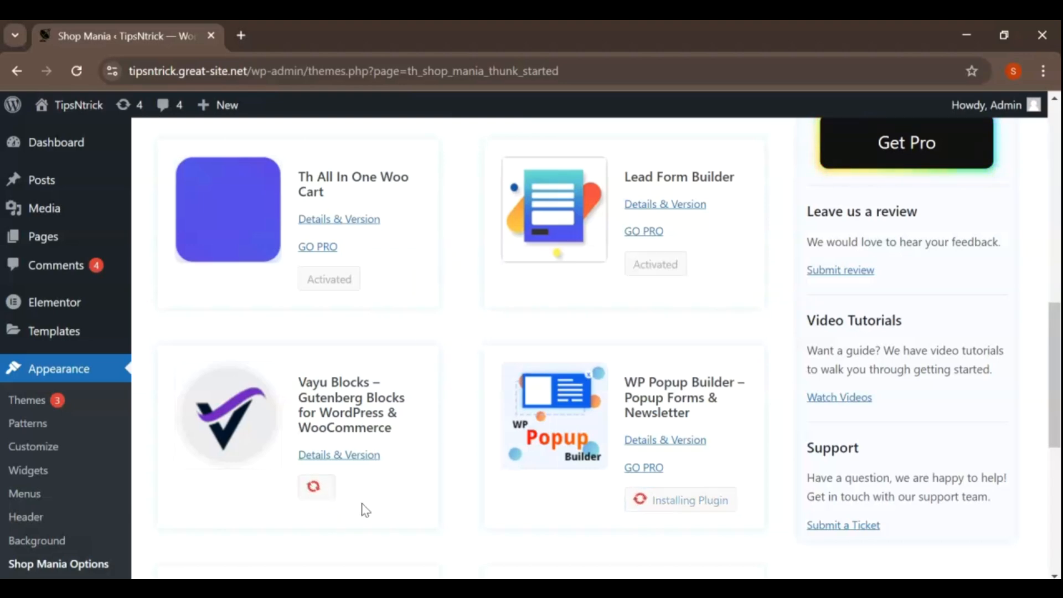
scroll(down, 3)
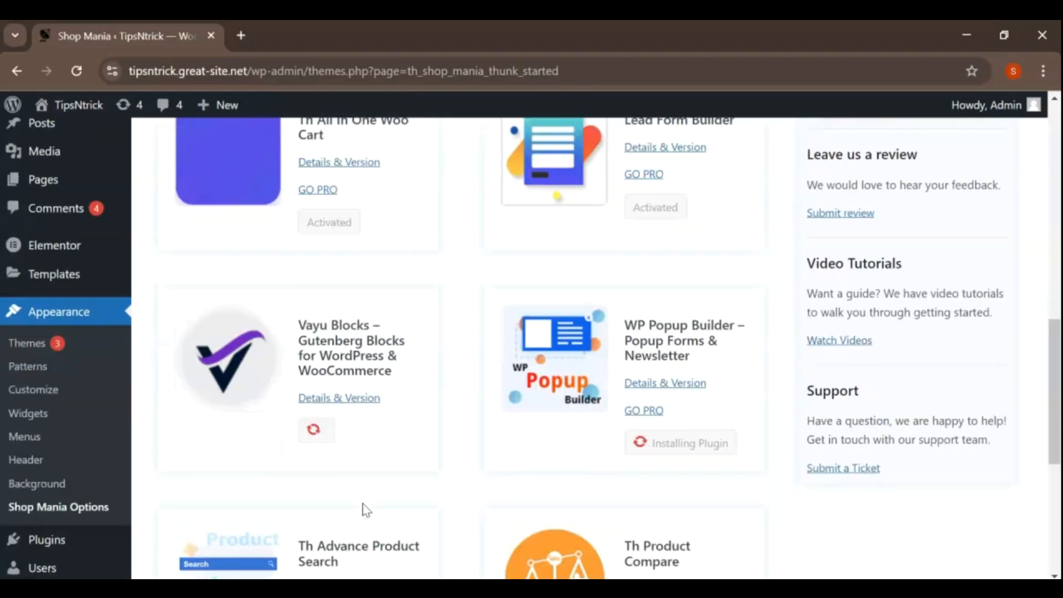
scroll(down, 3)
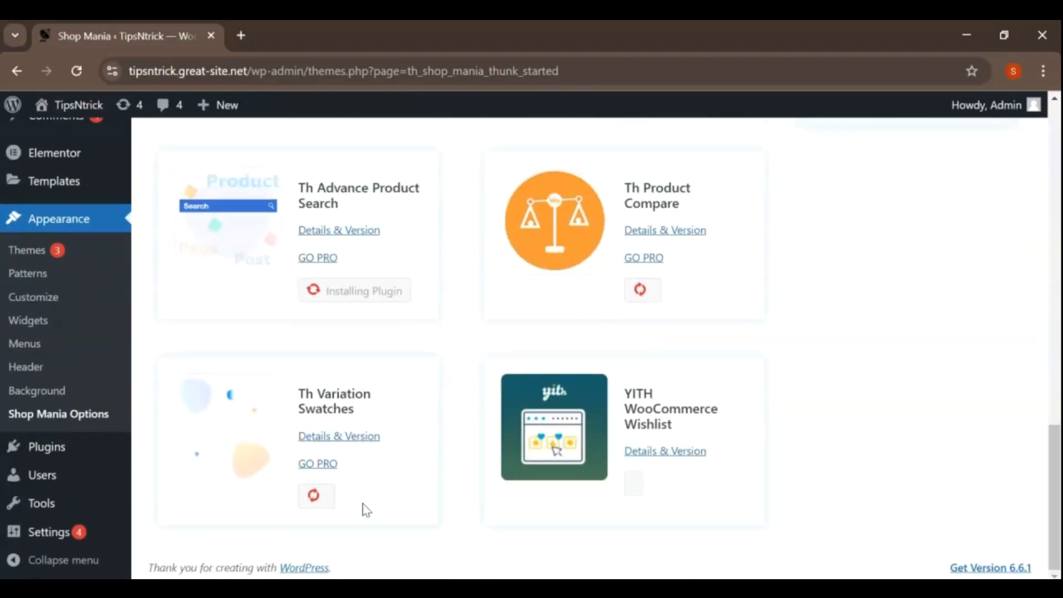
scroll(up, 3)
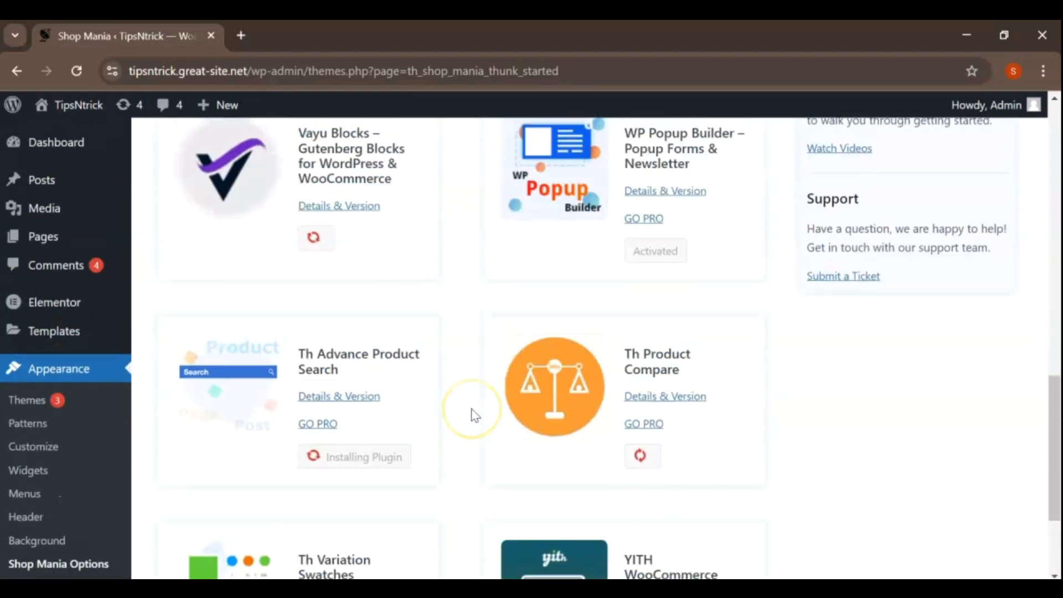
scroll(up, 3)
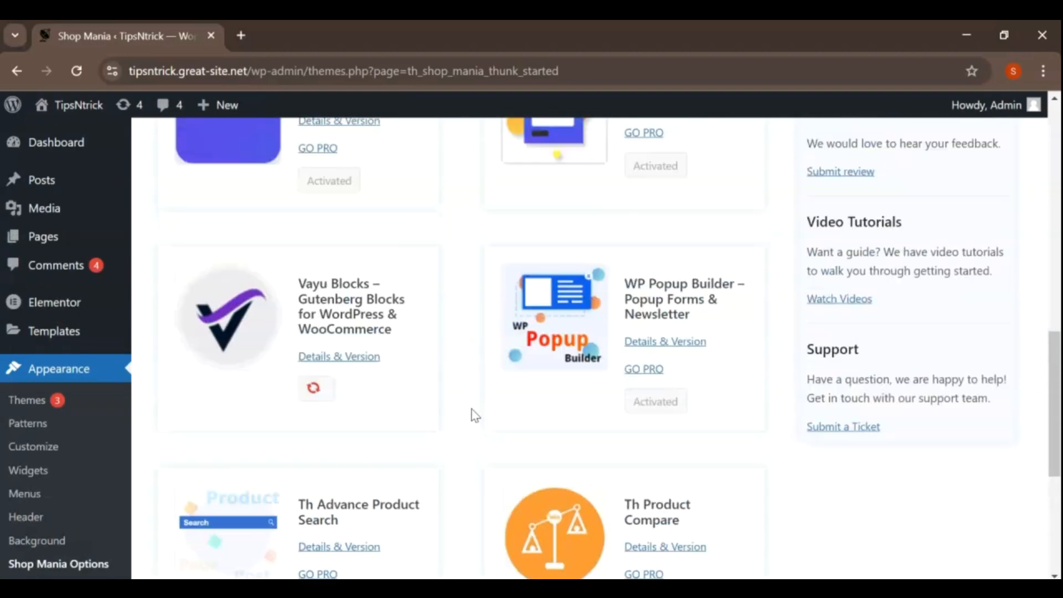
scroll(down, 3)
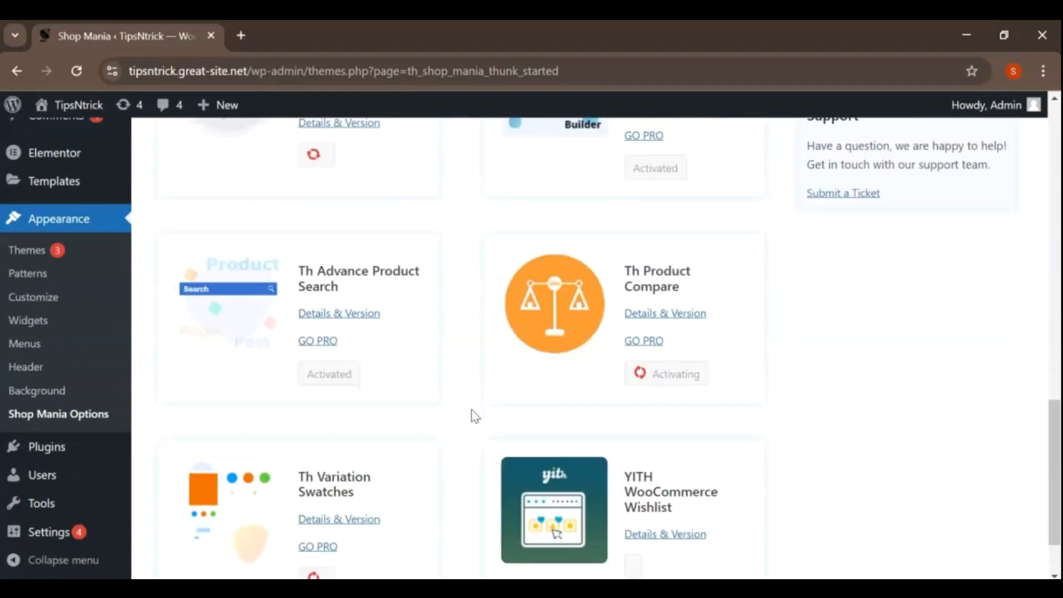
scroll(down, 3)
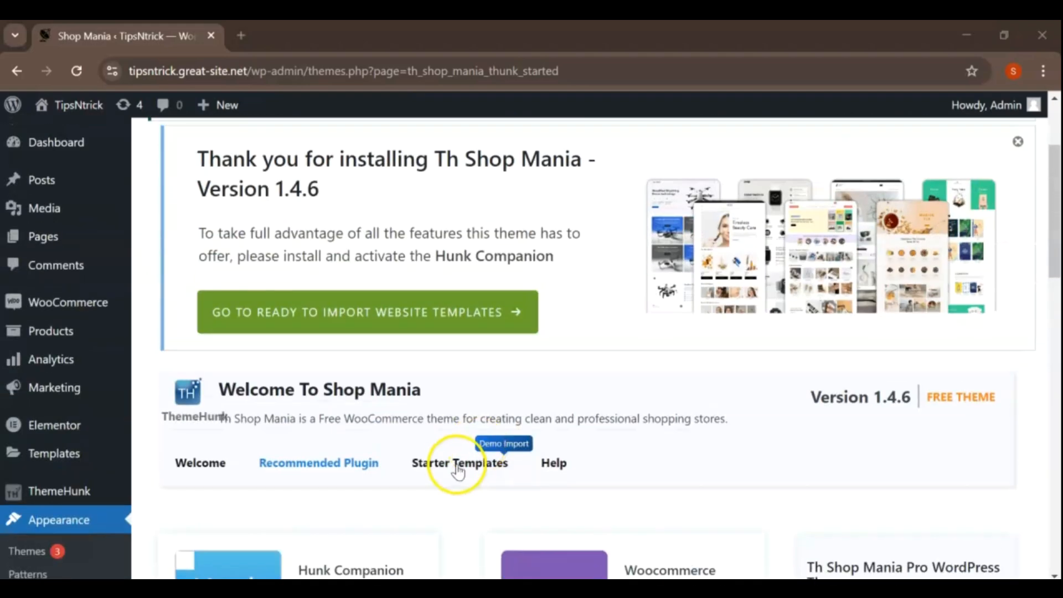
Open the Import Demo template library and browse to the Cosmetic Mania template.
click(460, 462)
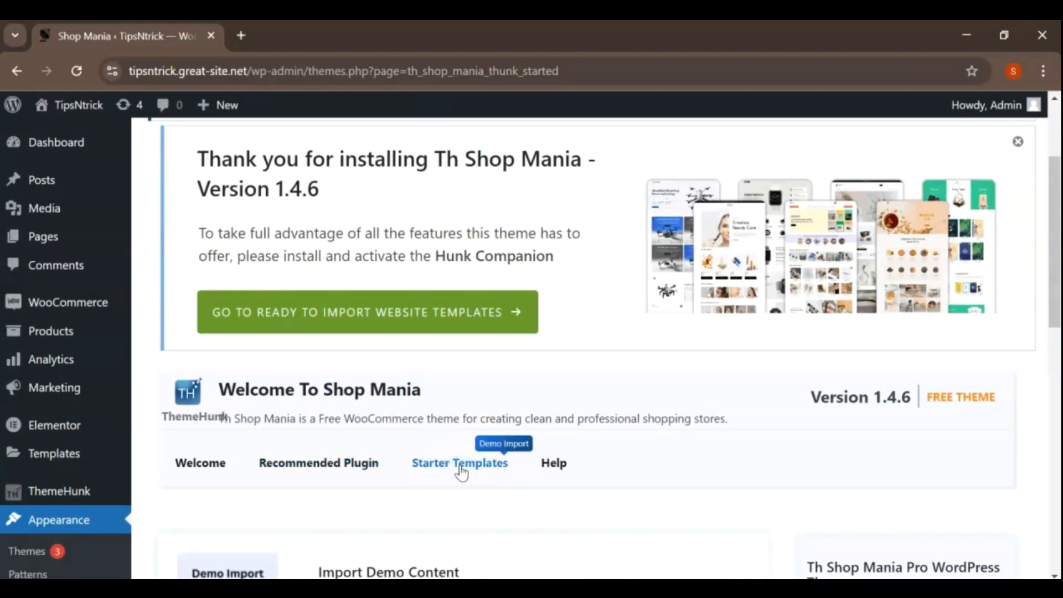
scroll(down, 3)
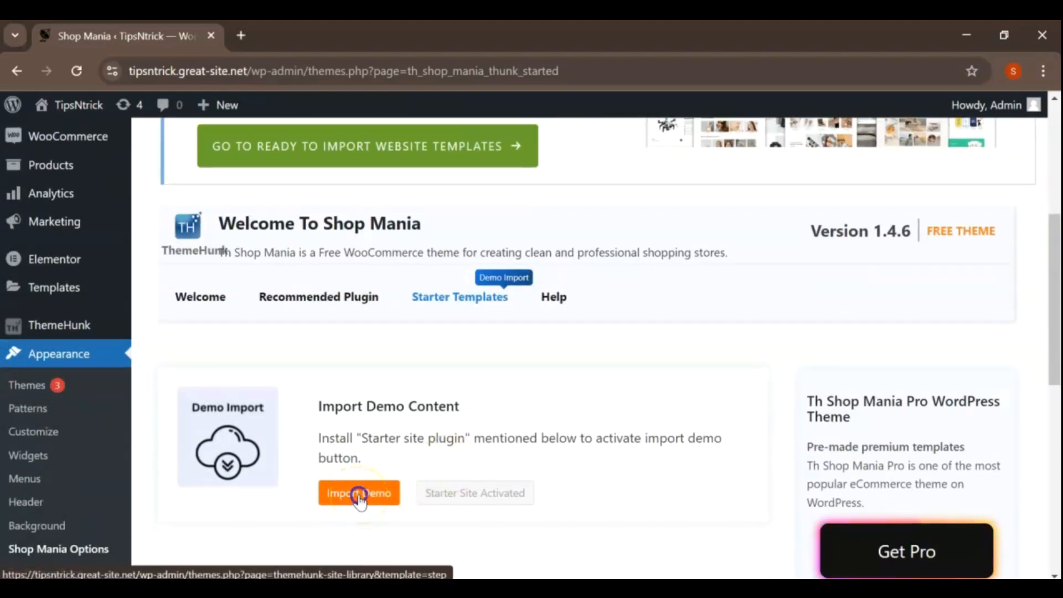
click(359, 493)
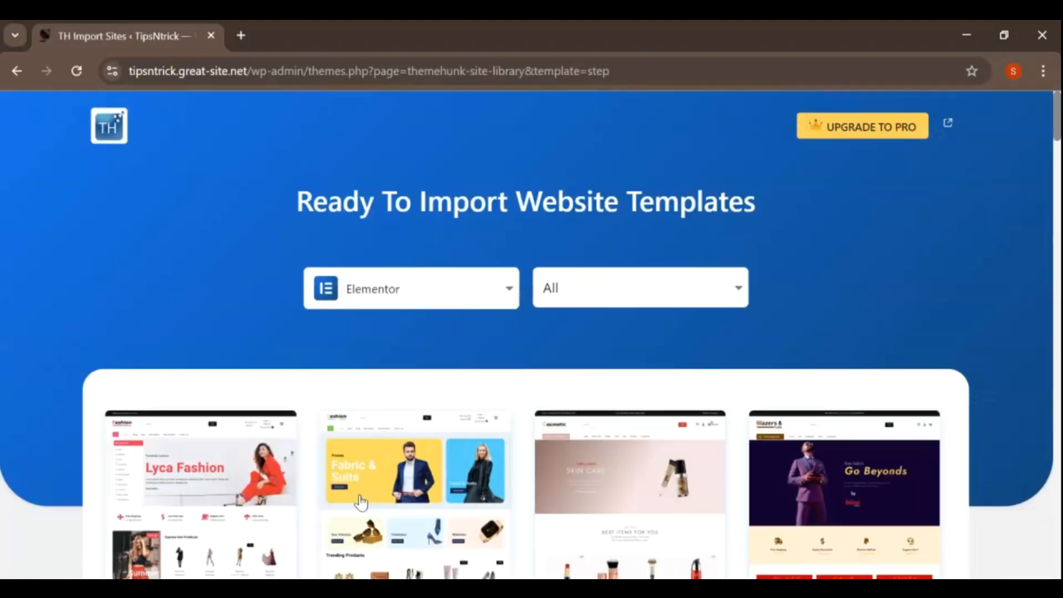
scroll(down, 3)
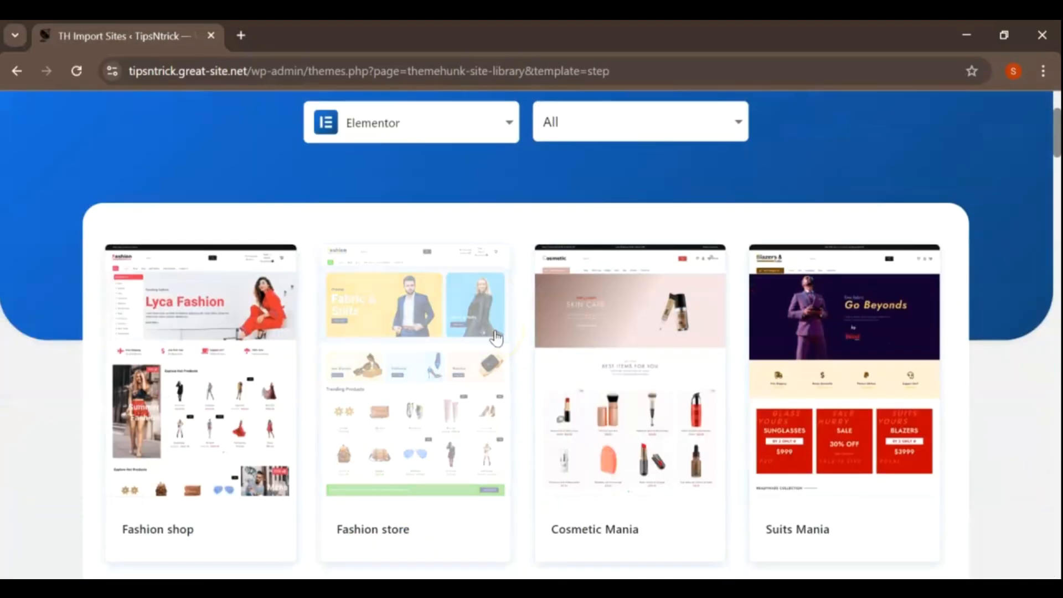
scroll(down, 3)
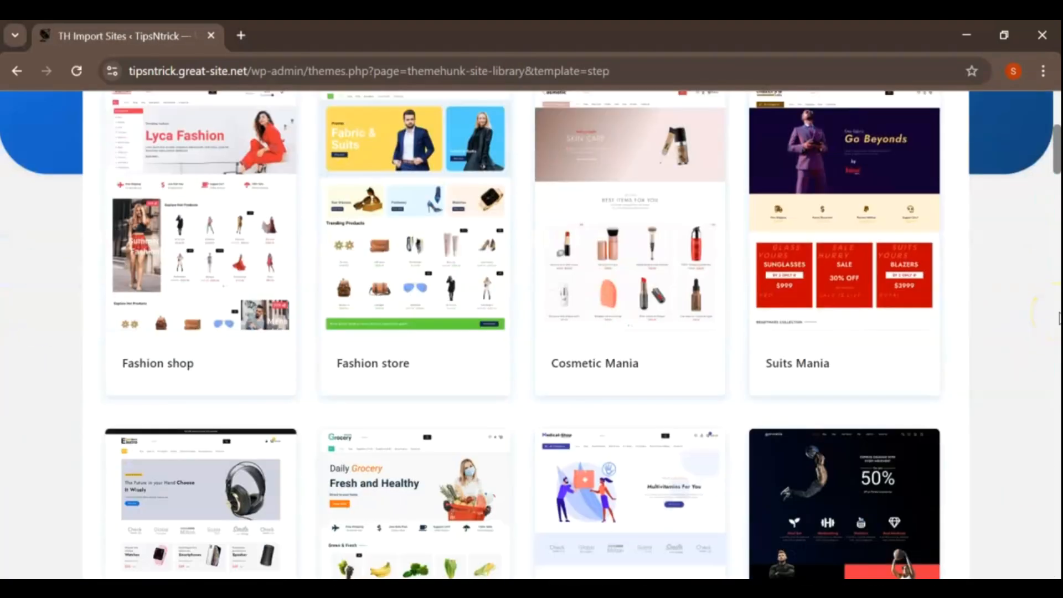
scroll(down, 3)
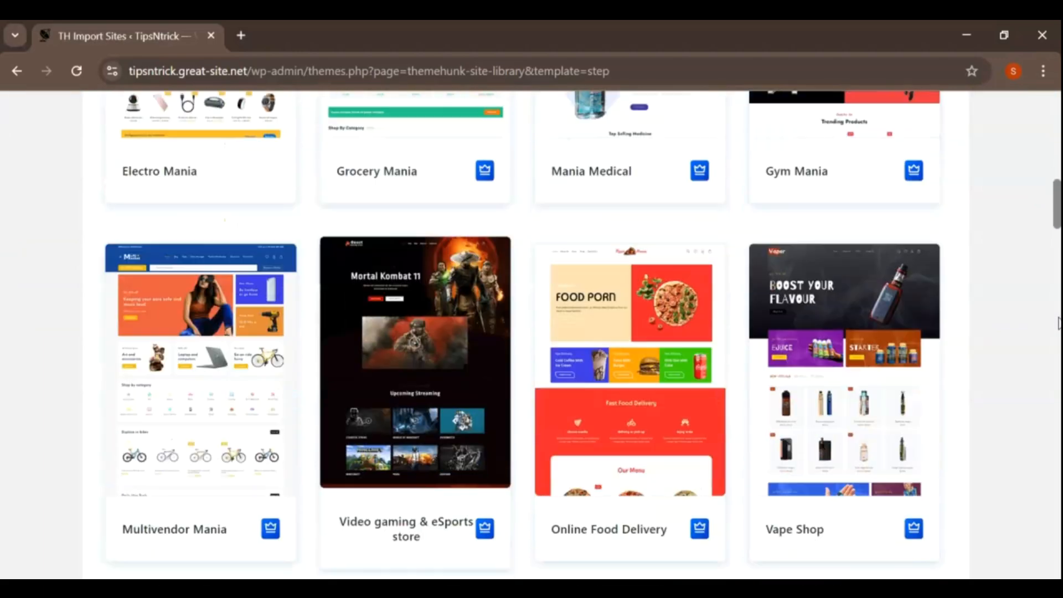
scroll(up, 3)
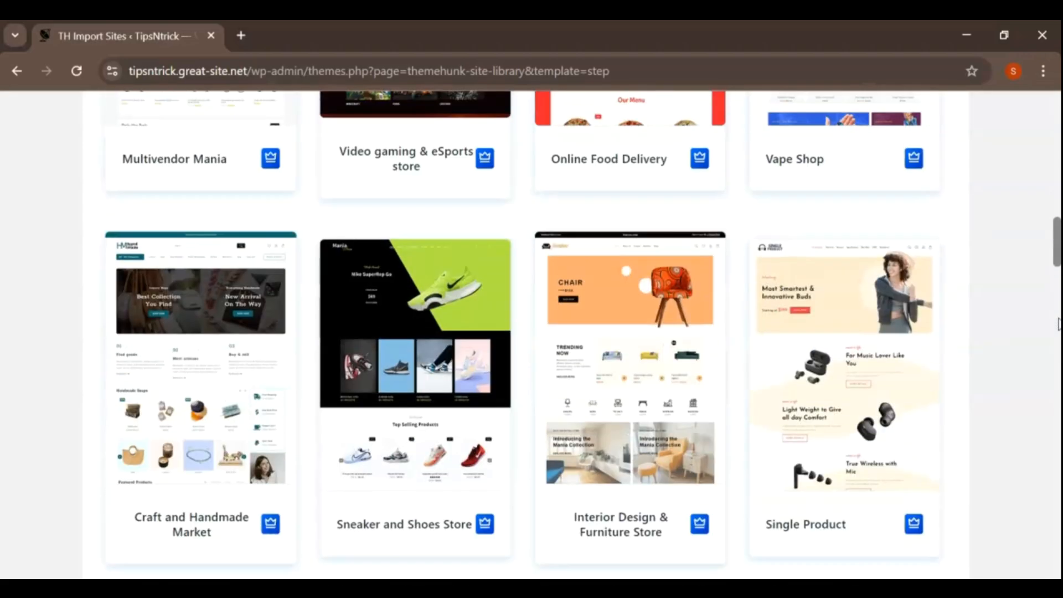
scroll(up, 3)
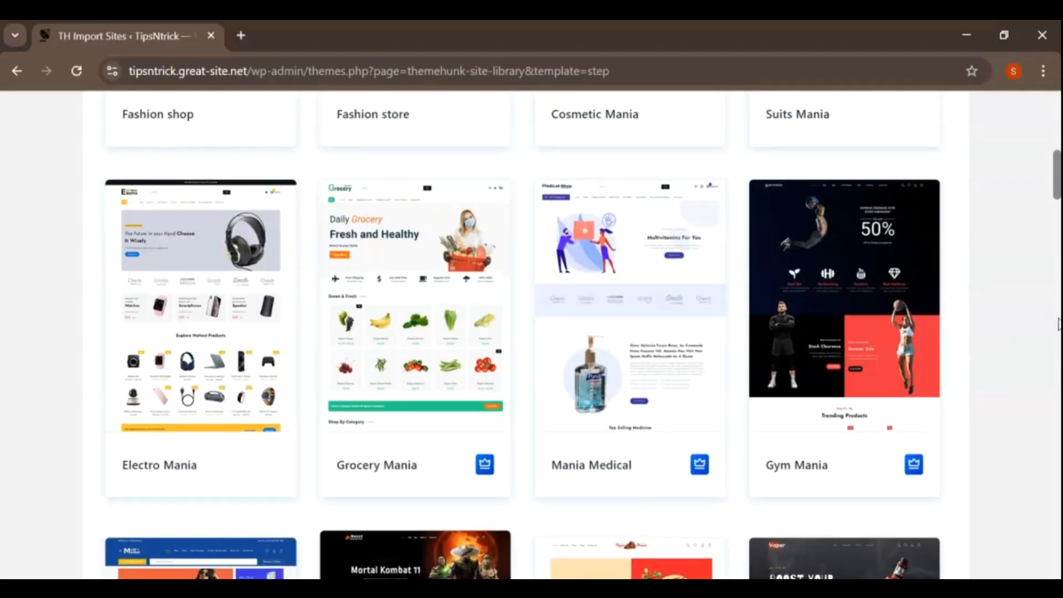
scroll(up, 3)
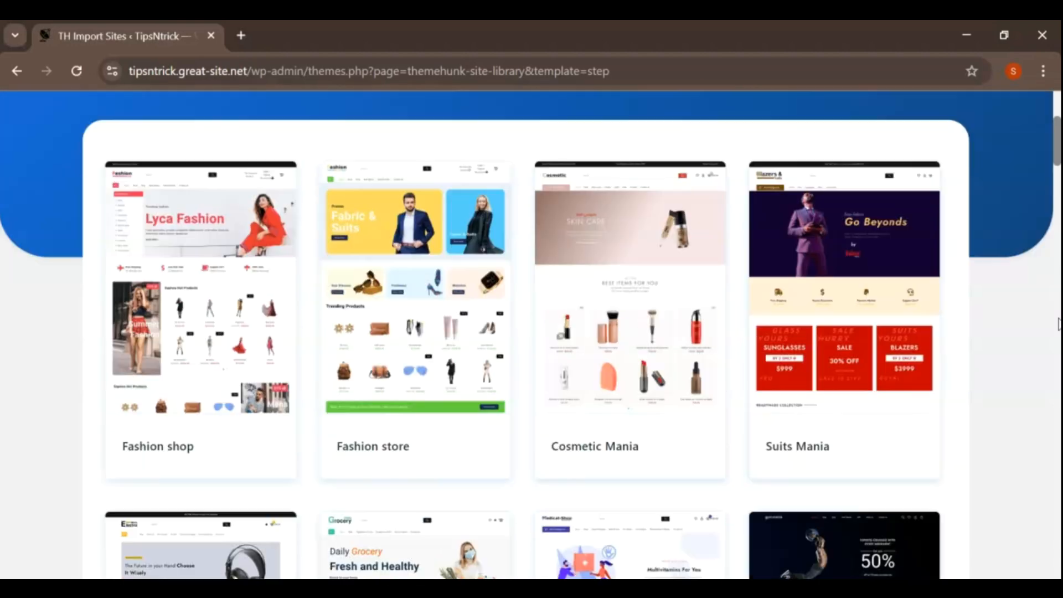
mouse_move(945, 322)
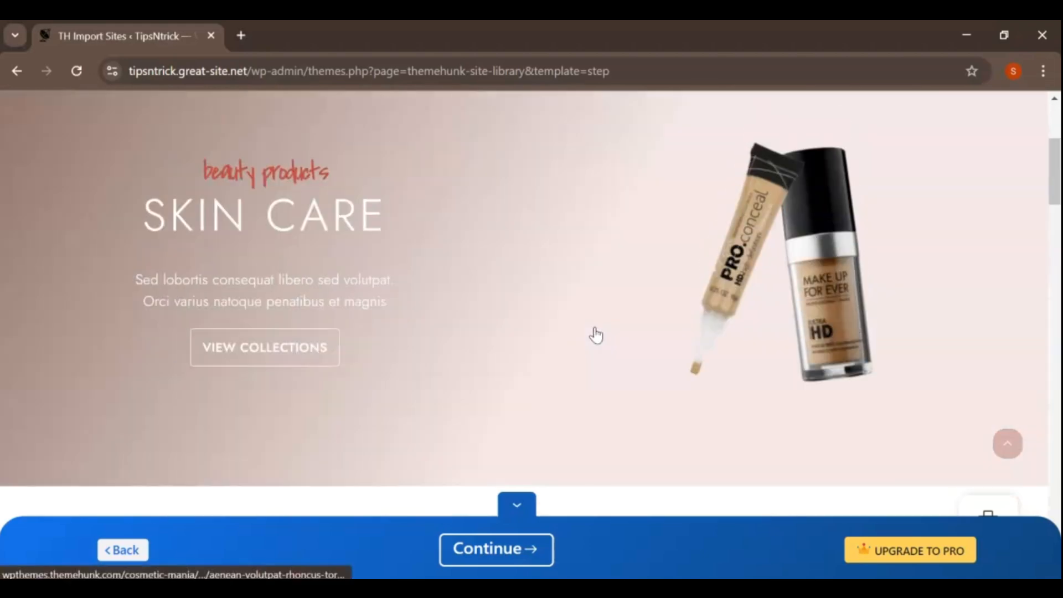
Continue with Cosmetic Mania, confirm theme, plugins and demo content, and build the website.
click(495, 549)
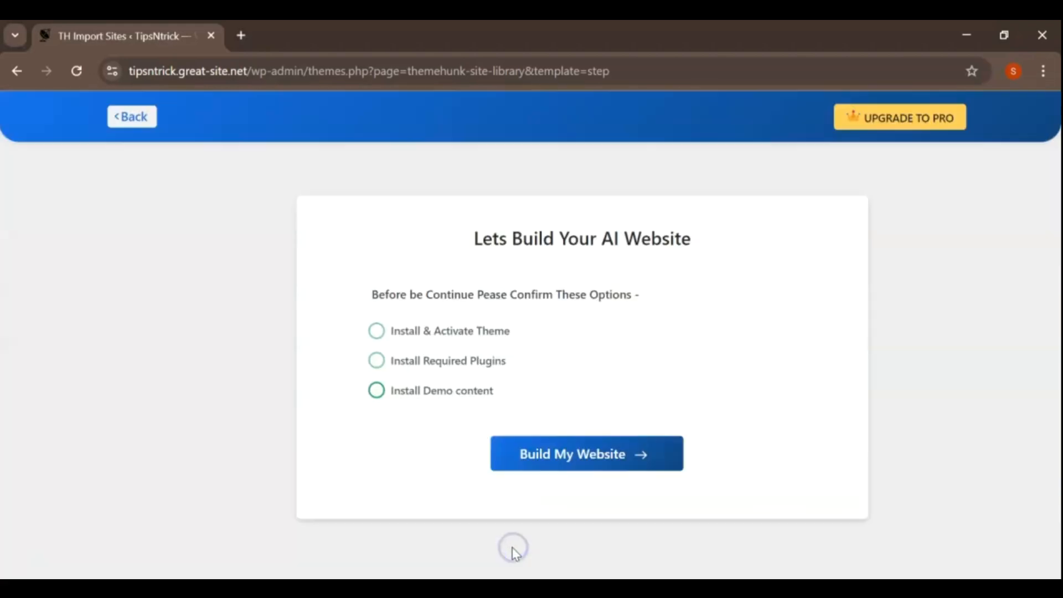
click(585, 454)
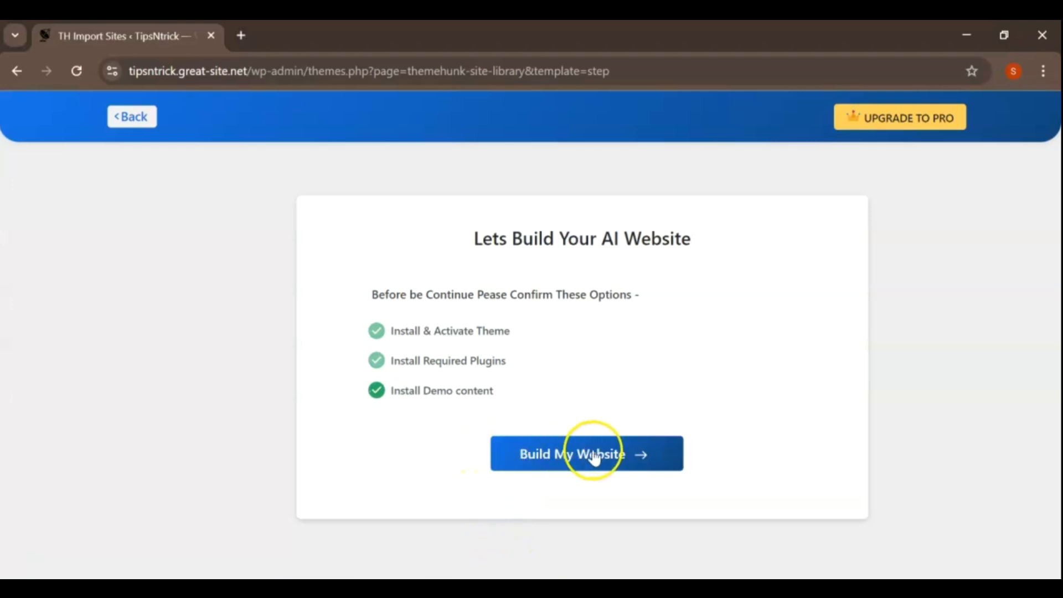
click(586, 454)
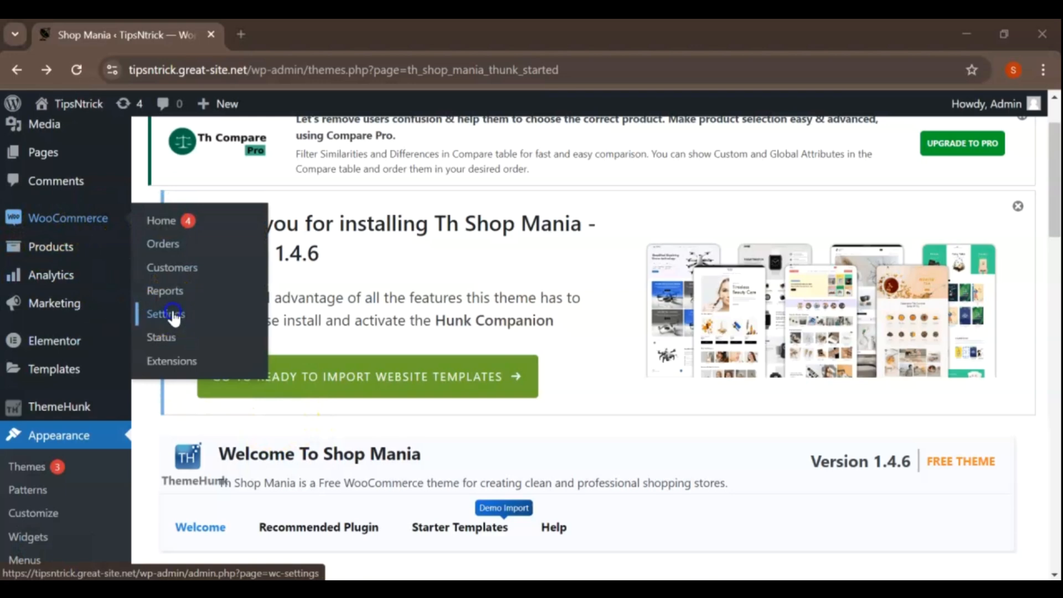
Set the WooCommerce store location to El Salvador — La Unión.
click(165, 314)
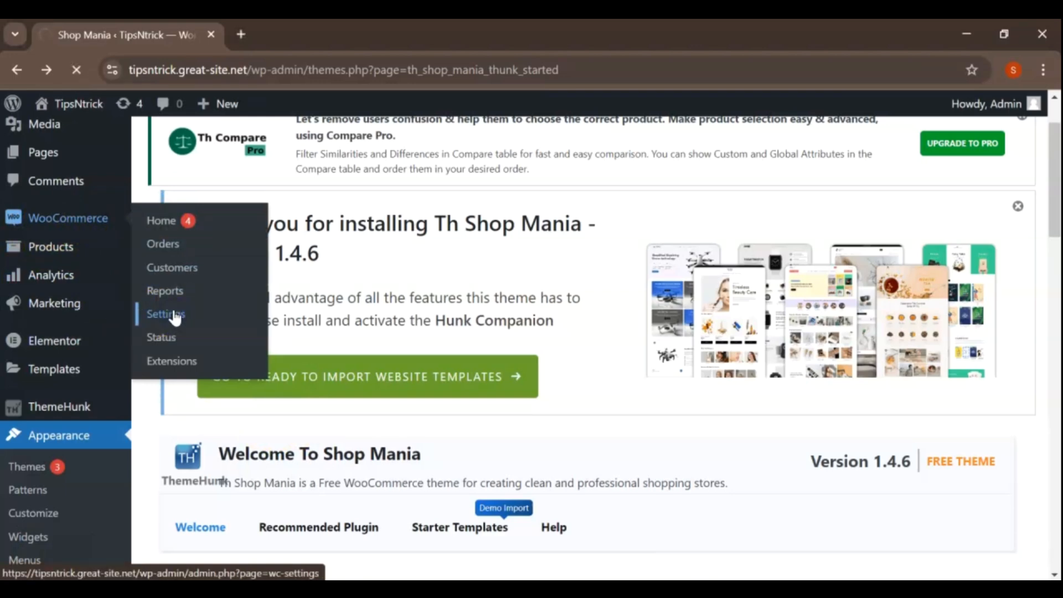
click(166, 313)
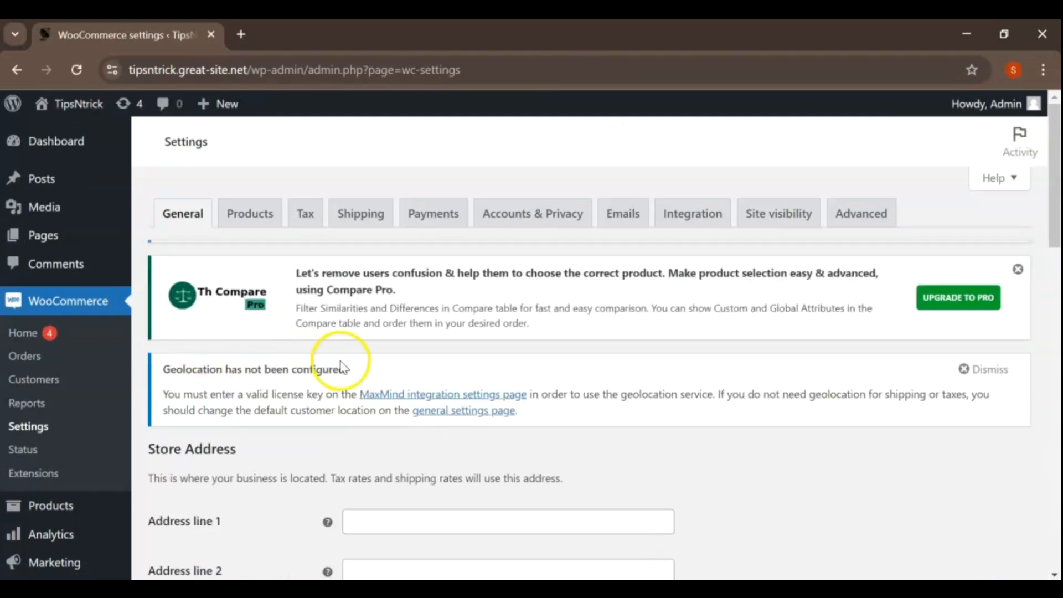
scroll(down, 3)
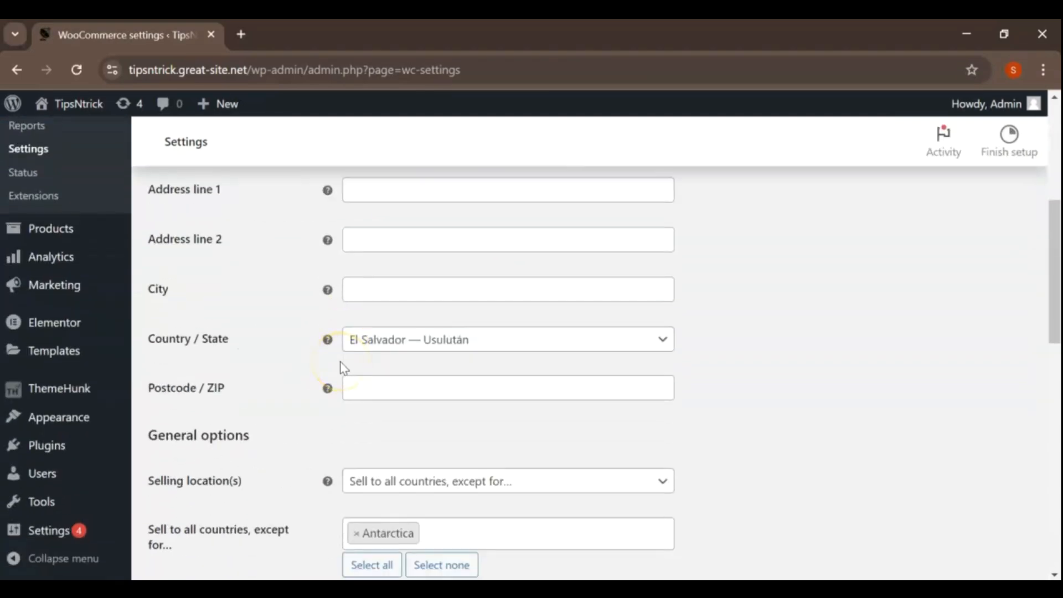
scroll(up, 3)
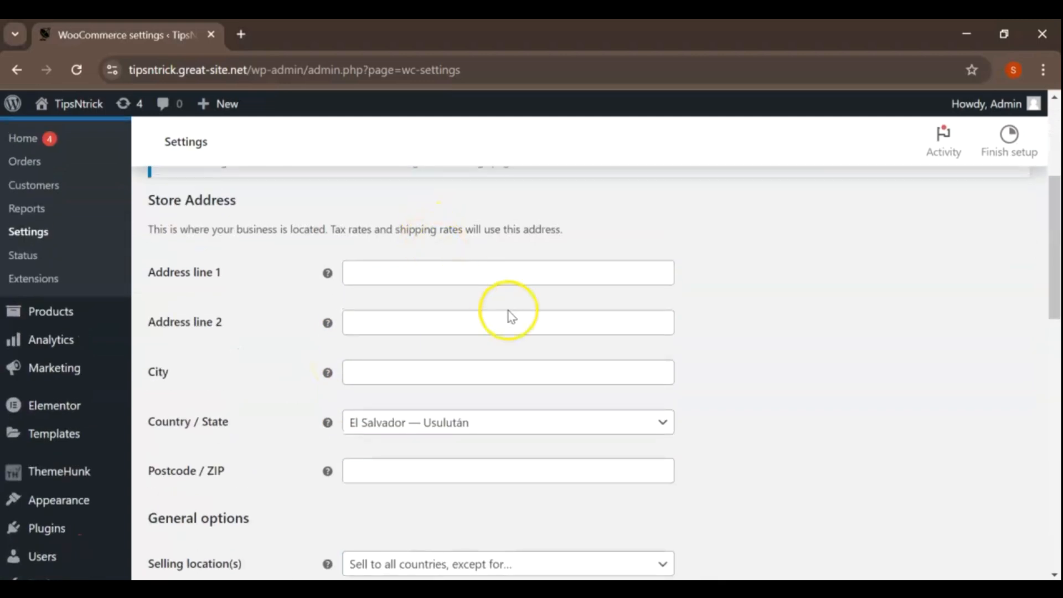
click(661, 422)
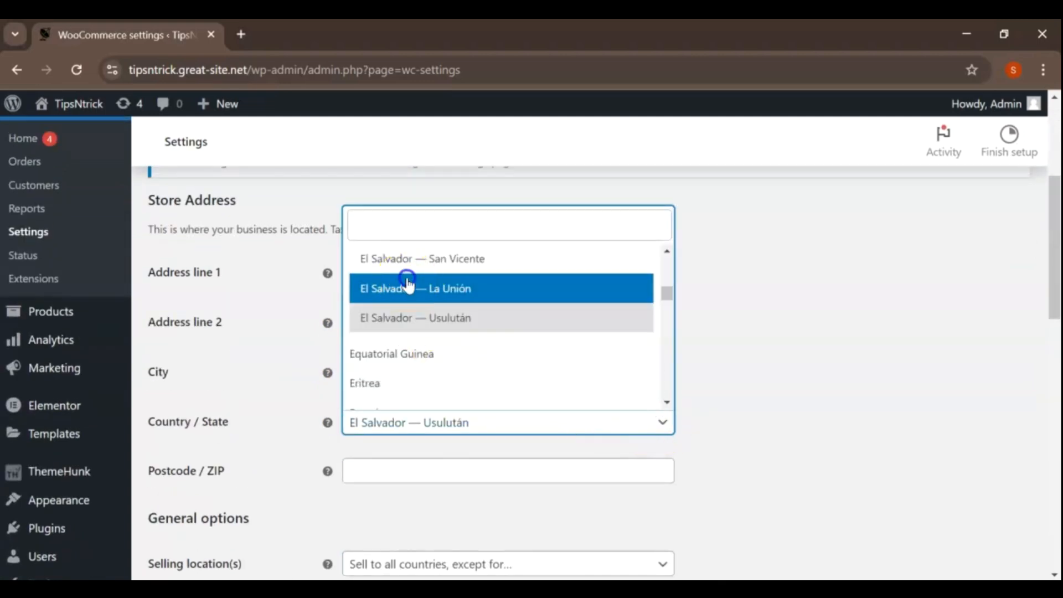
click(414, 288)
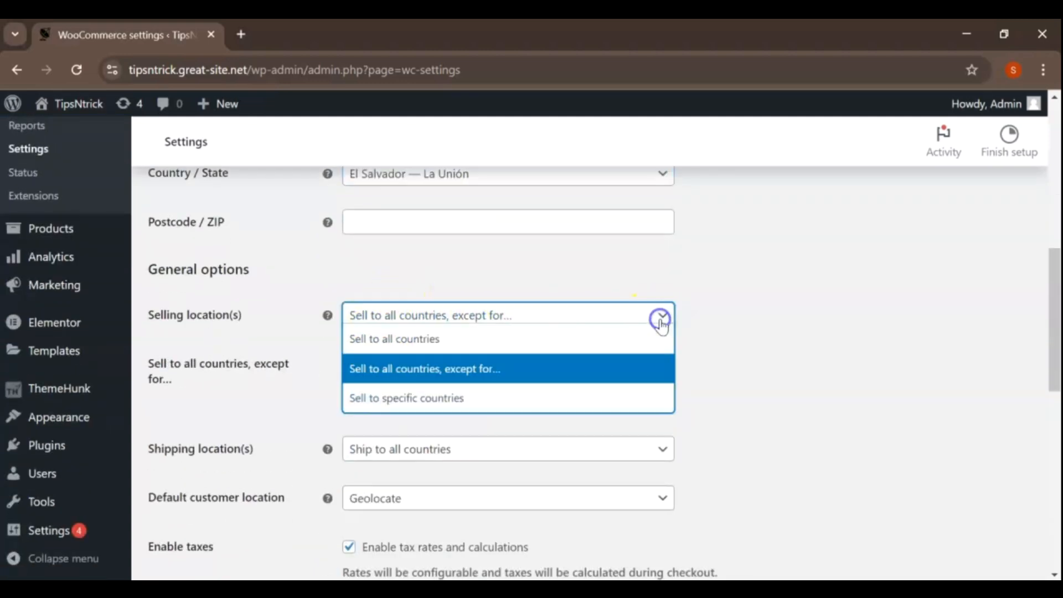
Set shipping to 'Ship to all countries you sell to' and save the general settings.
click(405, 398)
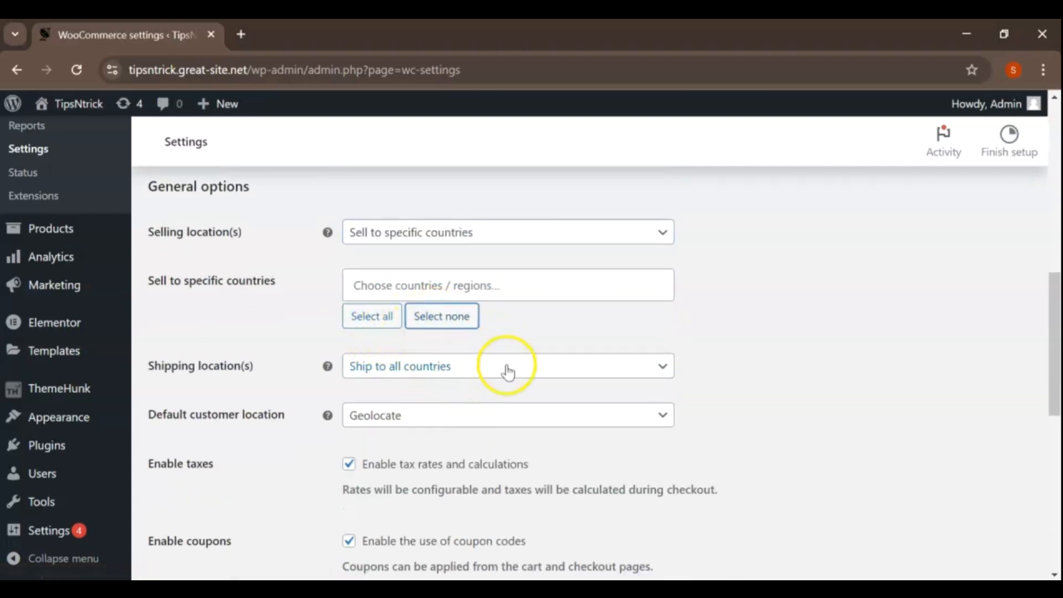
click(508, 365)
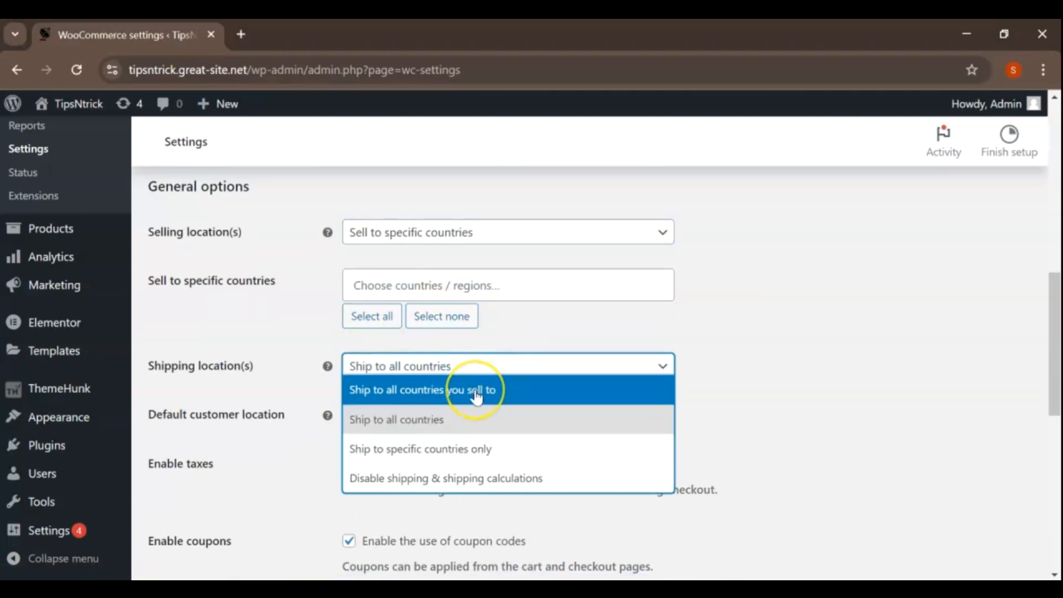
click(422, 389)
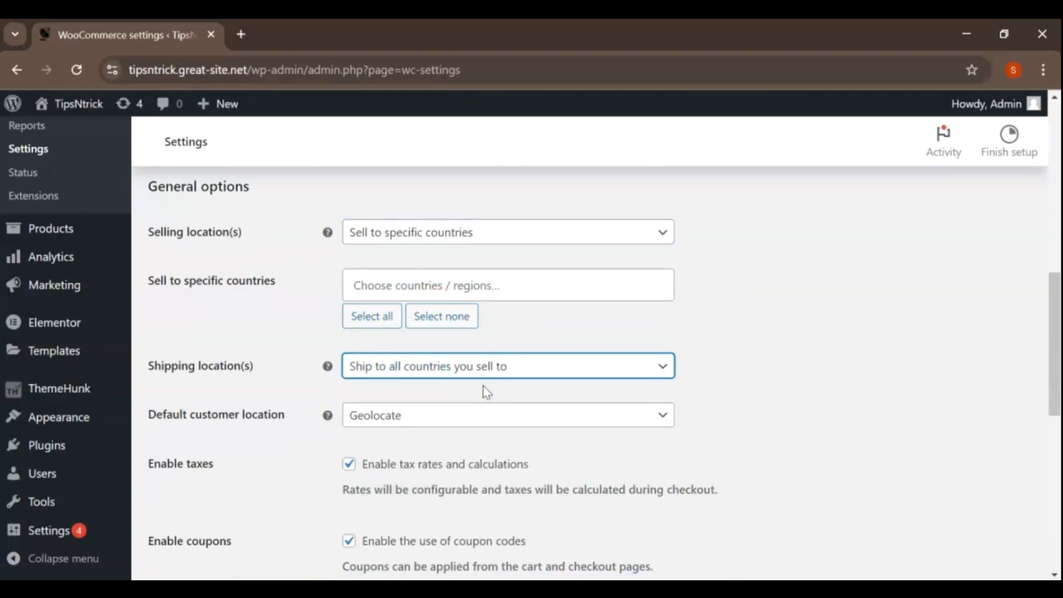
scroll(down, 3)
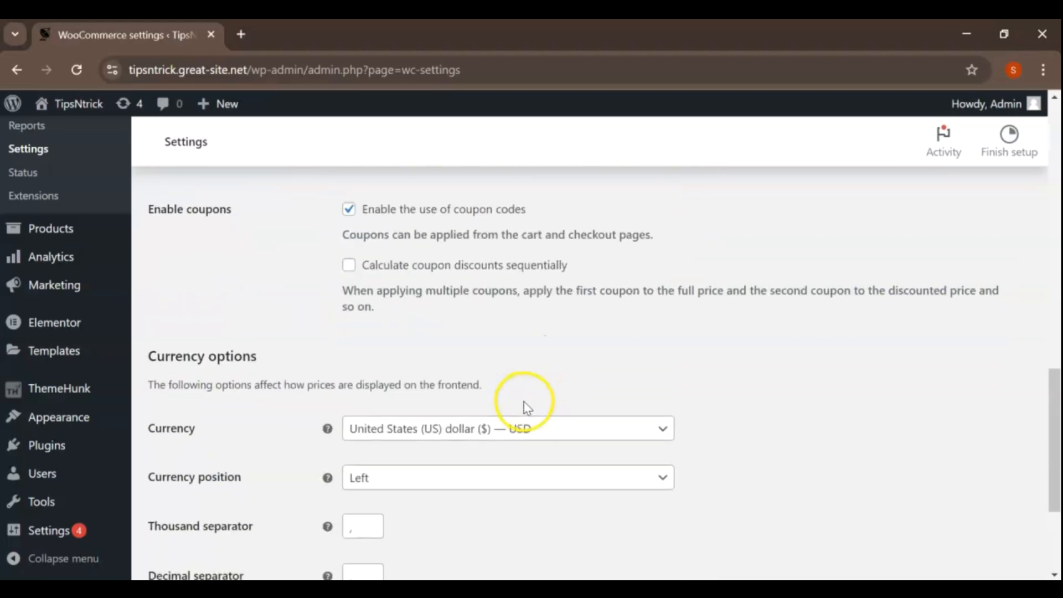
scroll(down, 3)
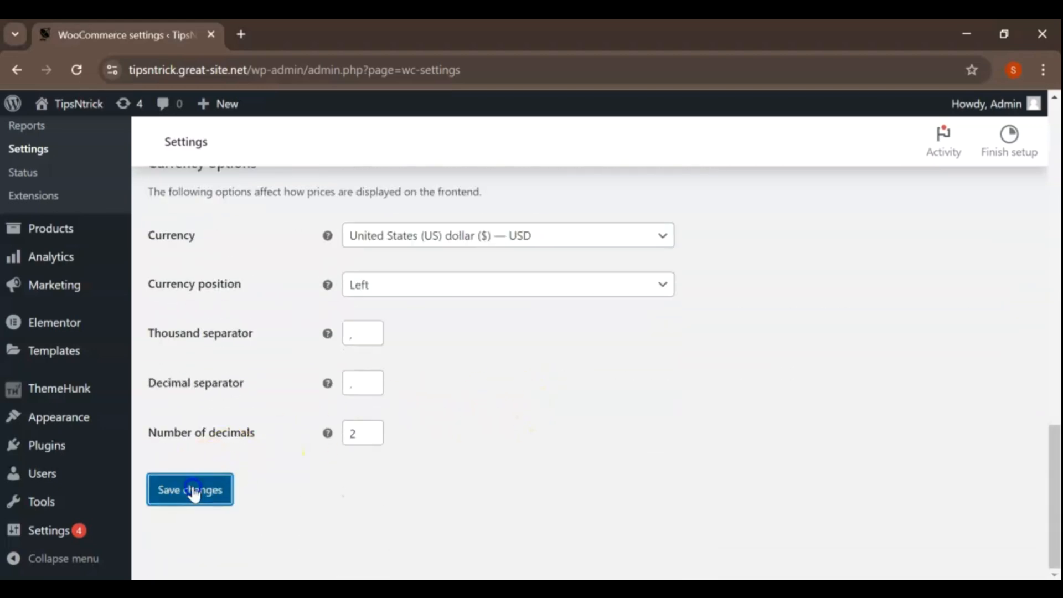
click(190, 490)
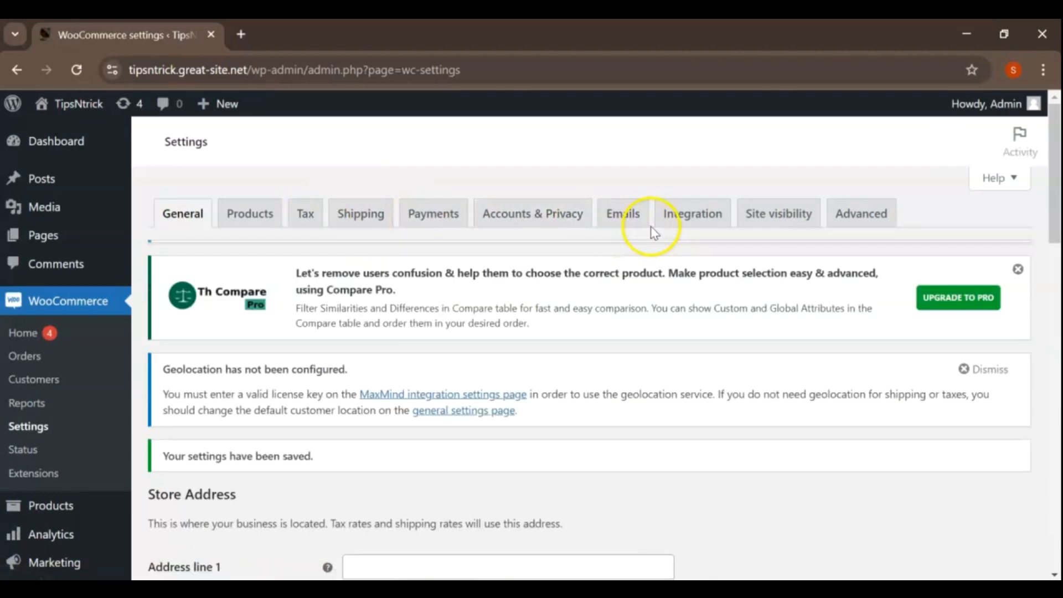
Limit Cash on delivery to Any 'Free shipping' method and save the payment settings.
click(432, 212)
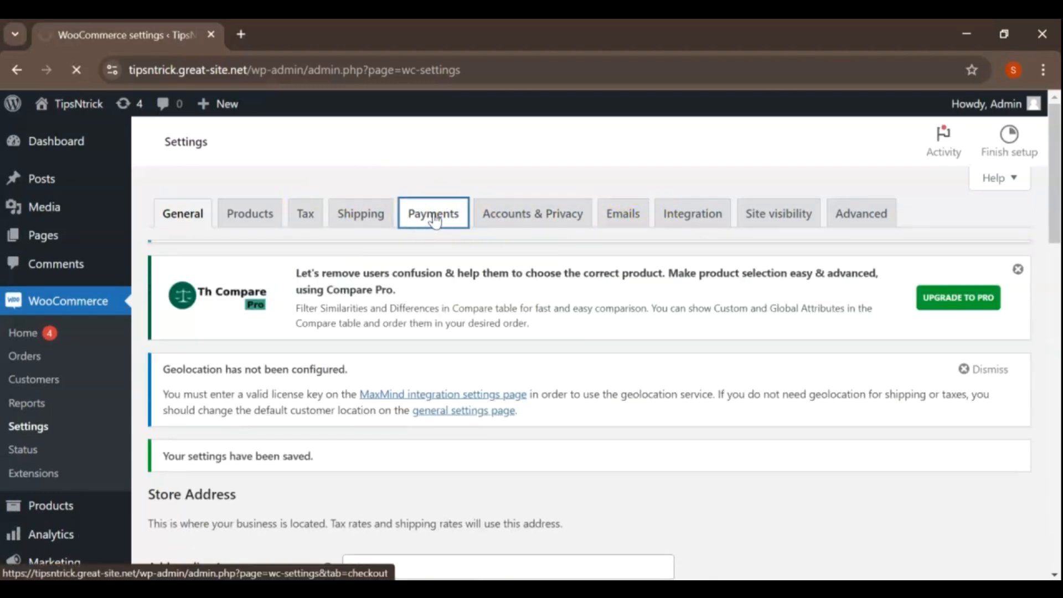
click(432, 213)
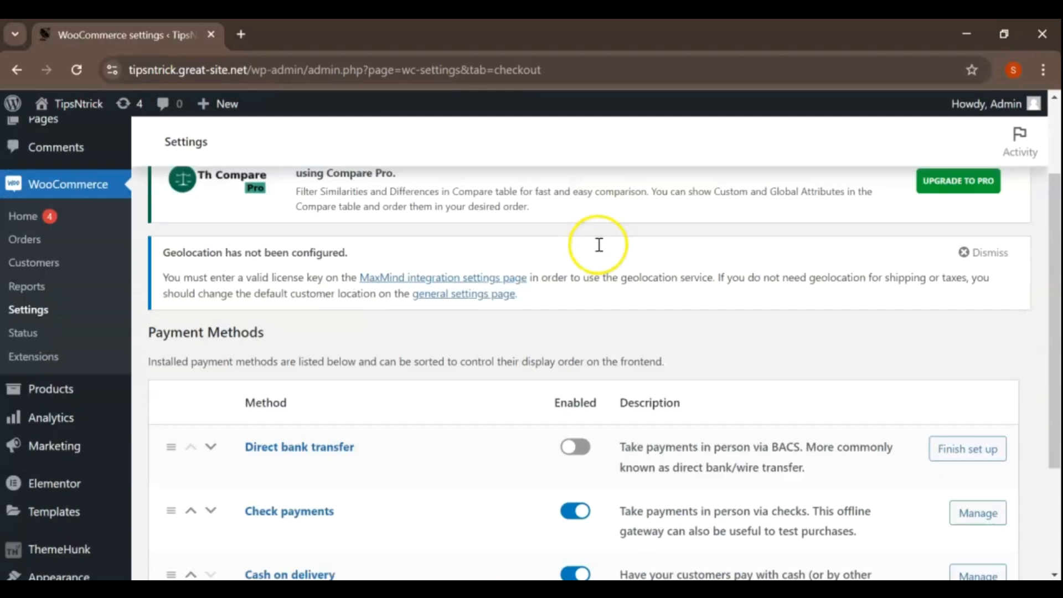
scroll(down, 3)
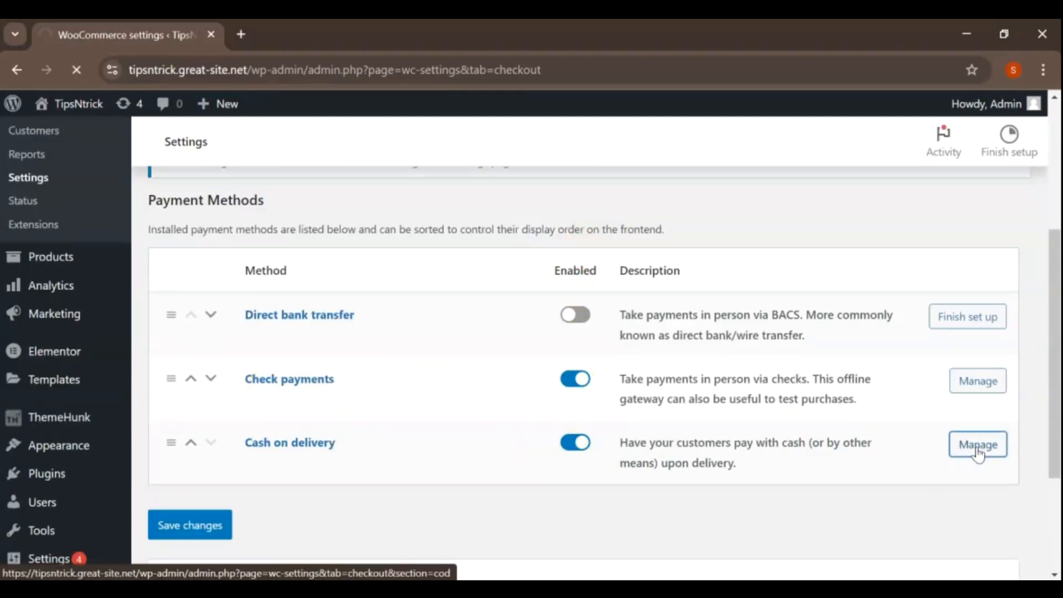
click(977, 445)
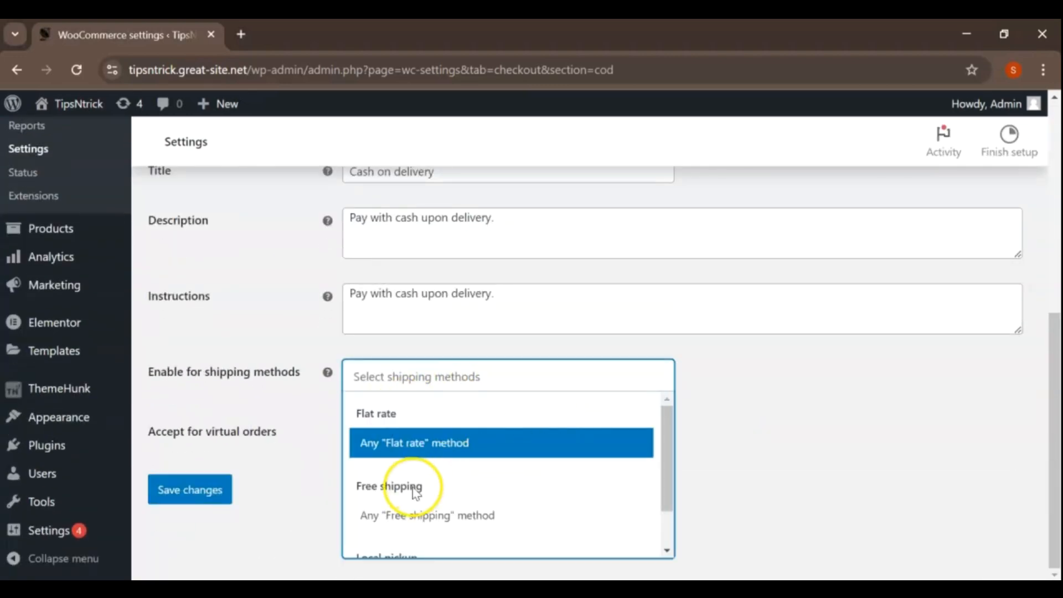
click(427, 515)
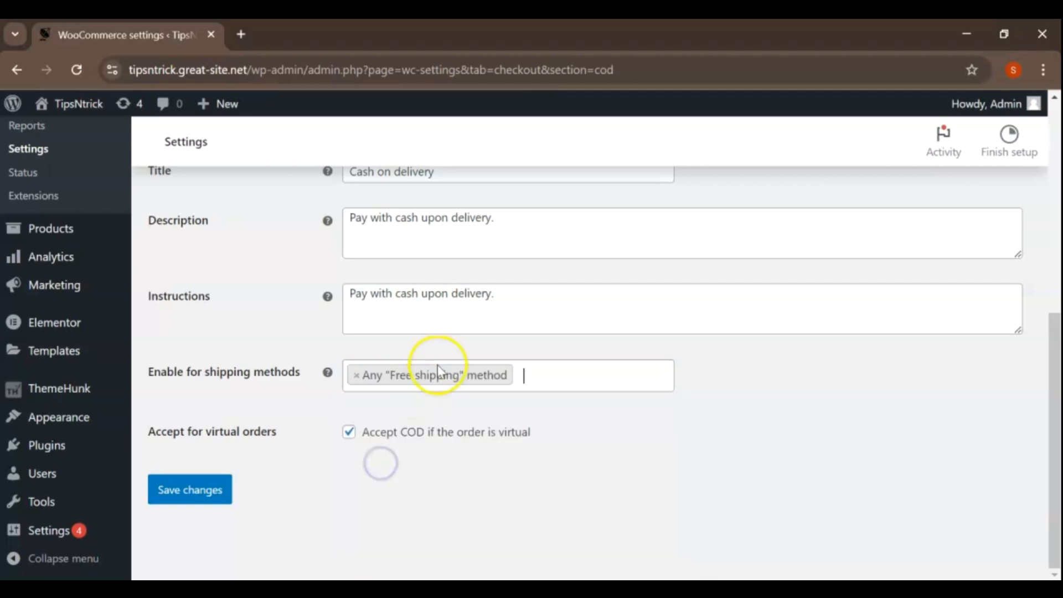
scroll(up, 3)
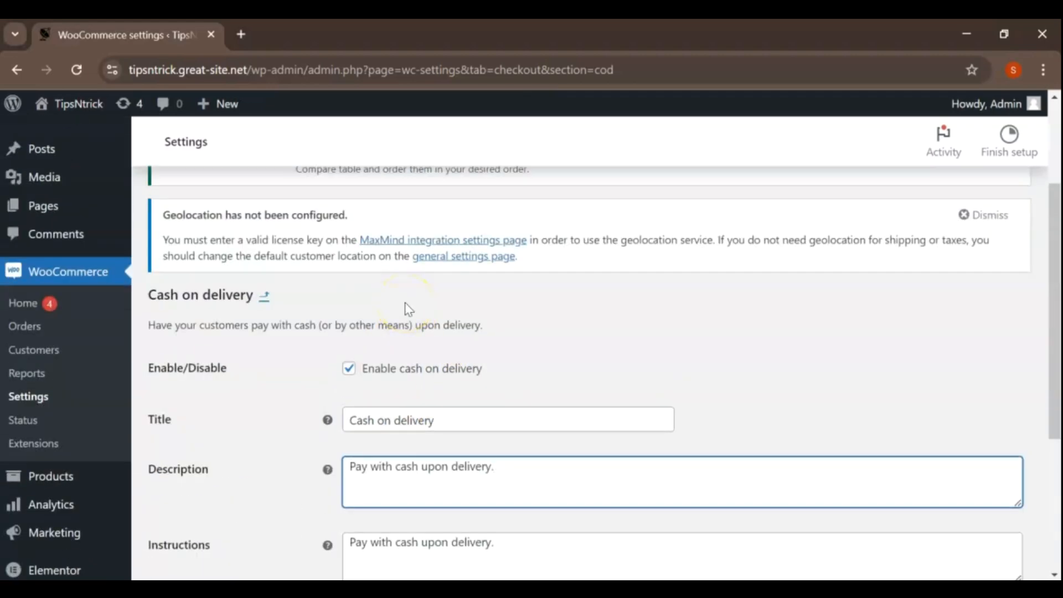
scroll(down, 3)
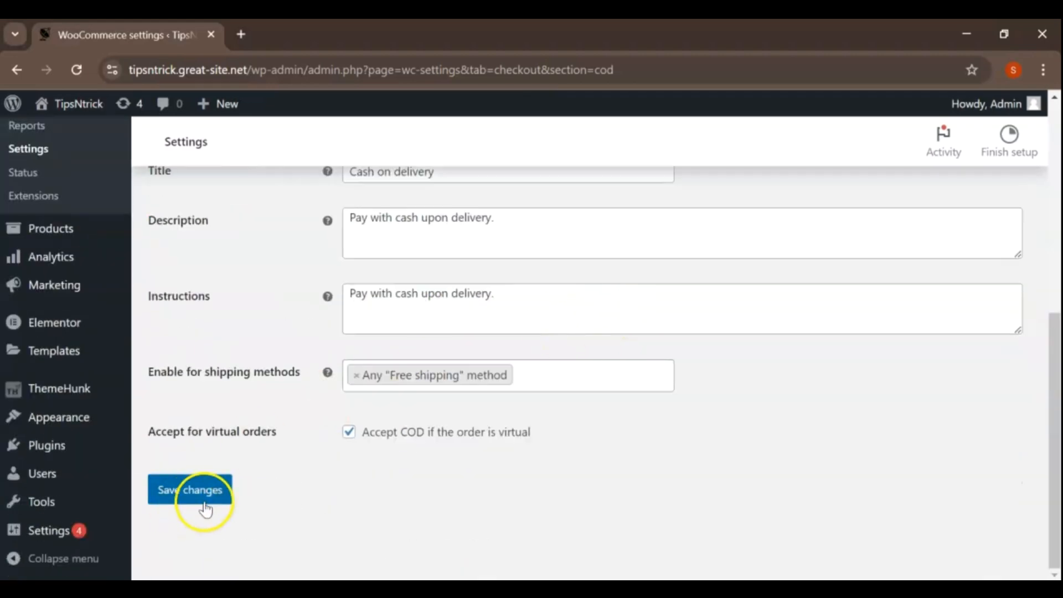
click(190, 488)
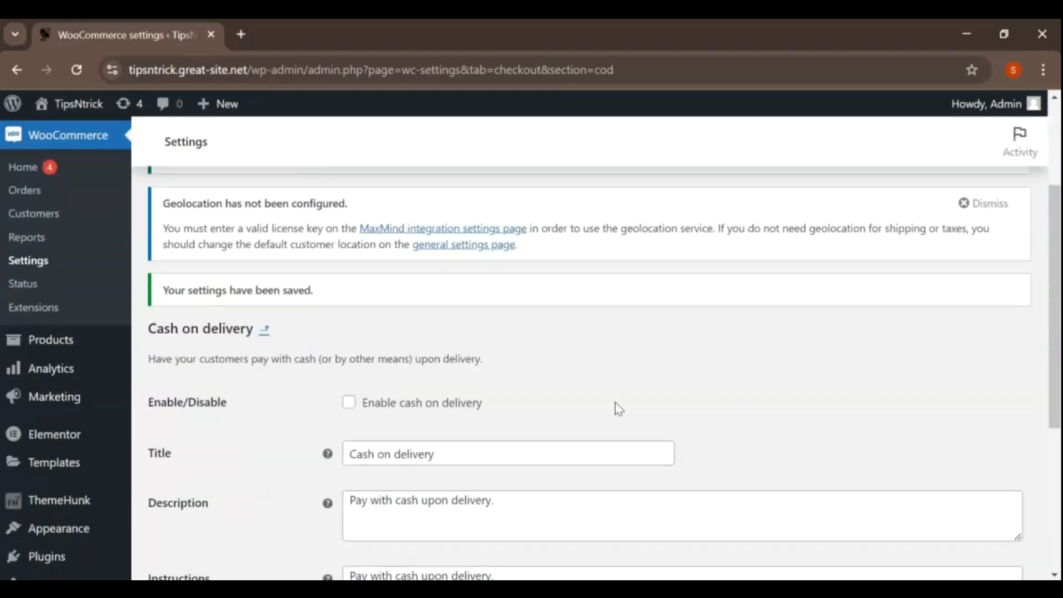
click(360, 214)
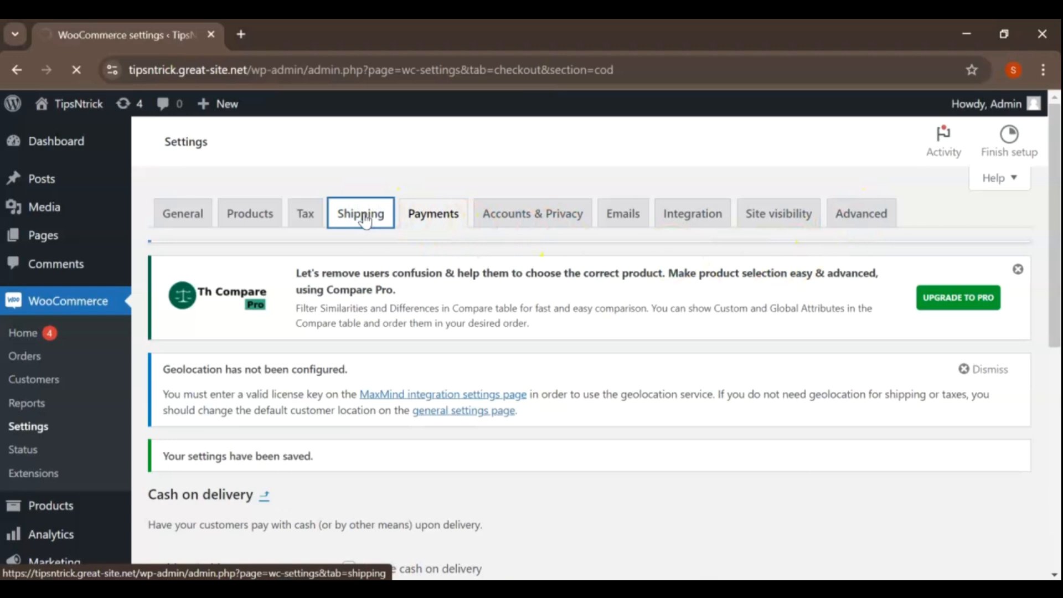
Open WooCommerce's Shipping tab and scroll through the empty Shipping zones list.
click(360, 213)
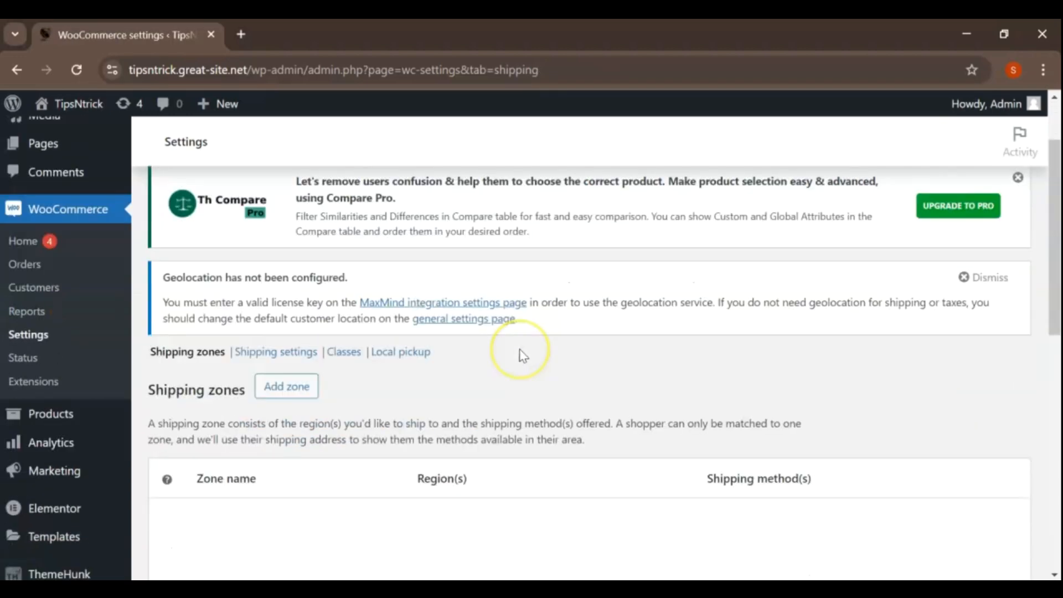
scroll(down, 3)
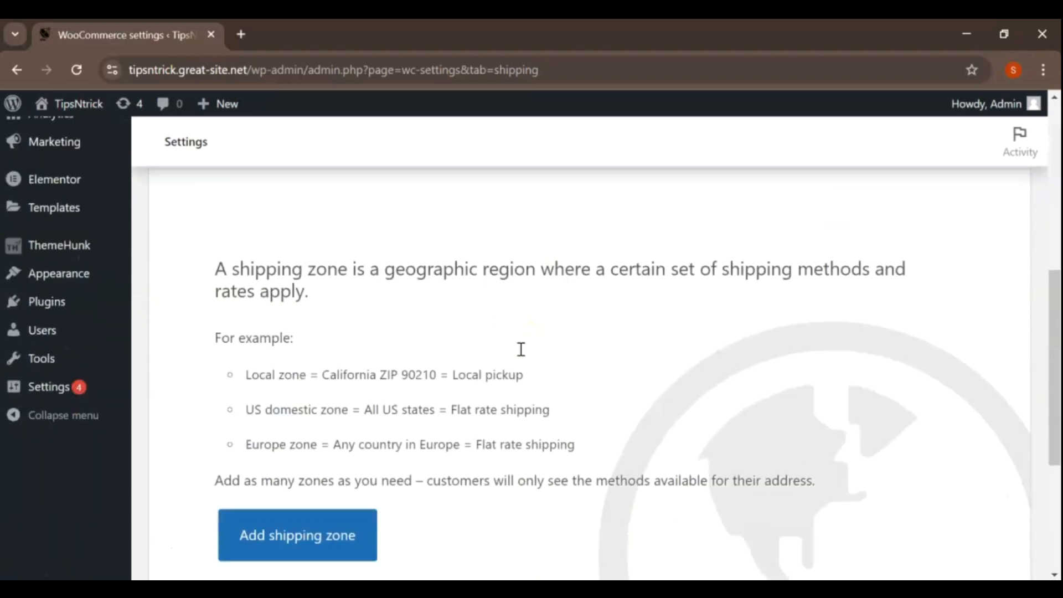
scroll(down, 3)
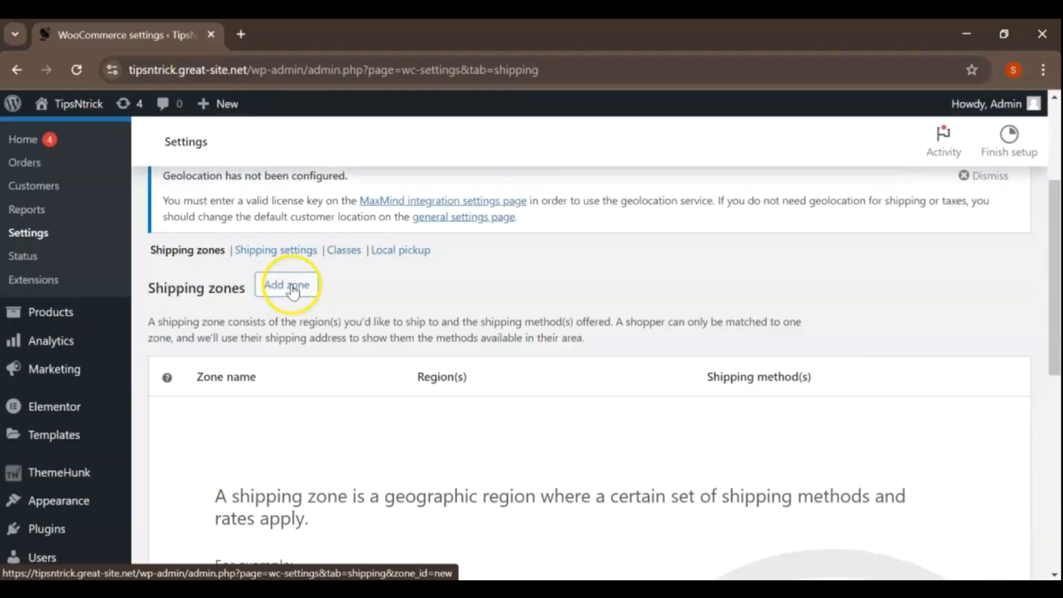
scroll(up, 3)
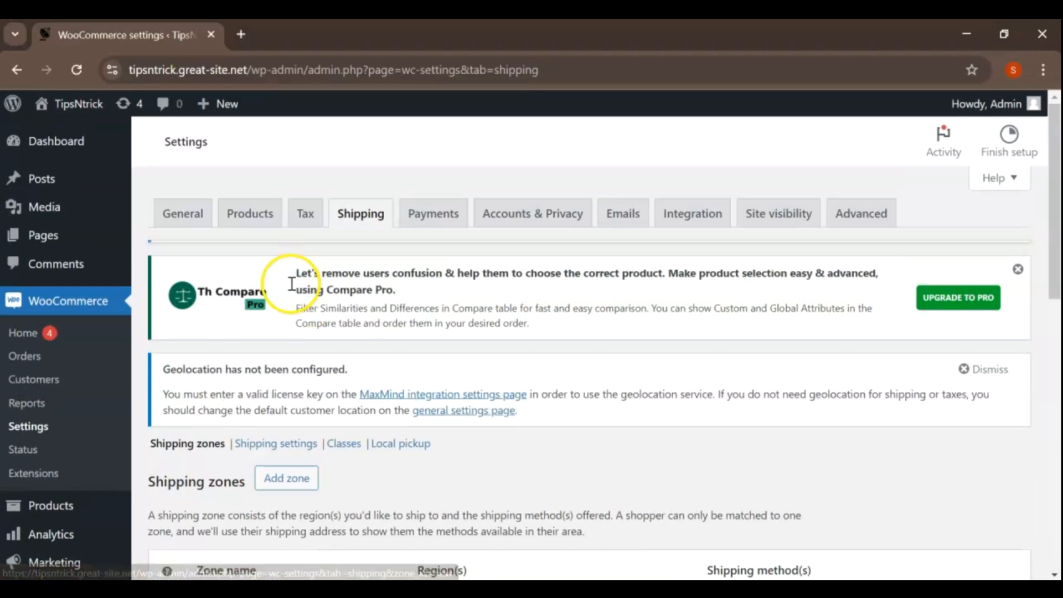
mouse_move(276, 295)
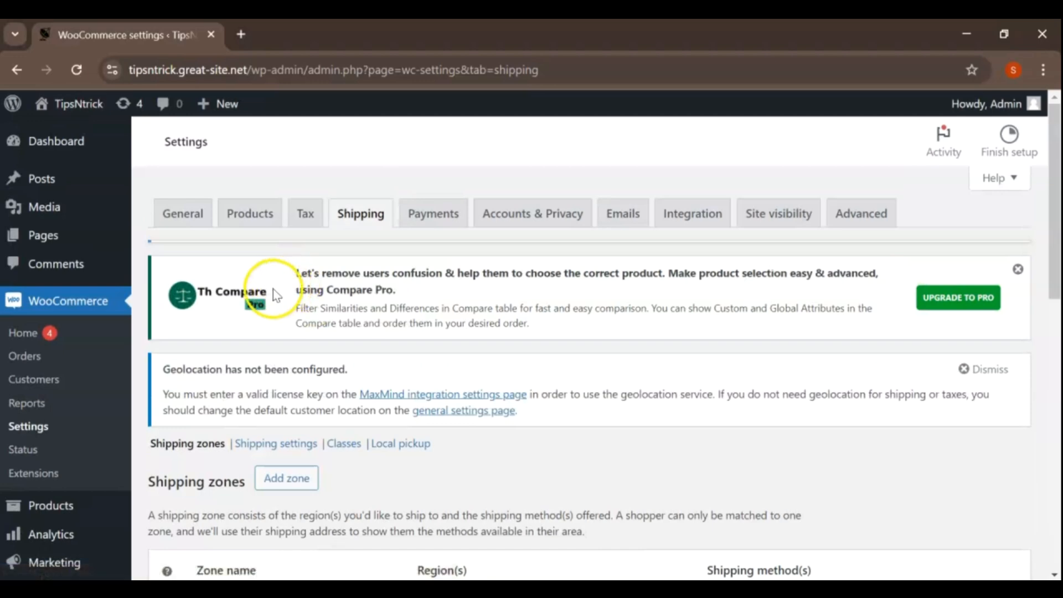
mouse_move(193, 303)
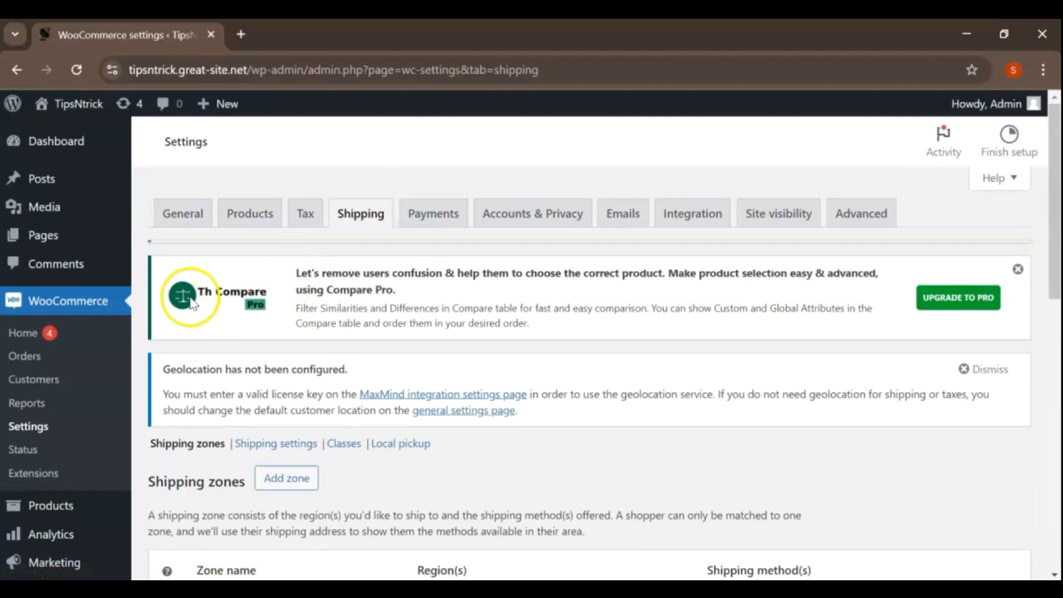
mouse_move(148, 305)
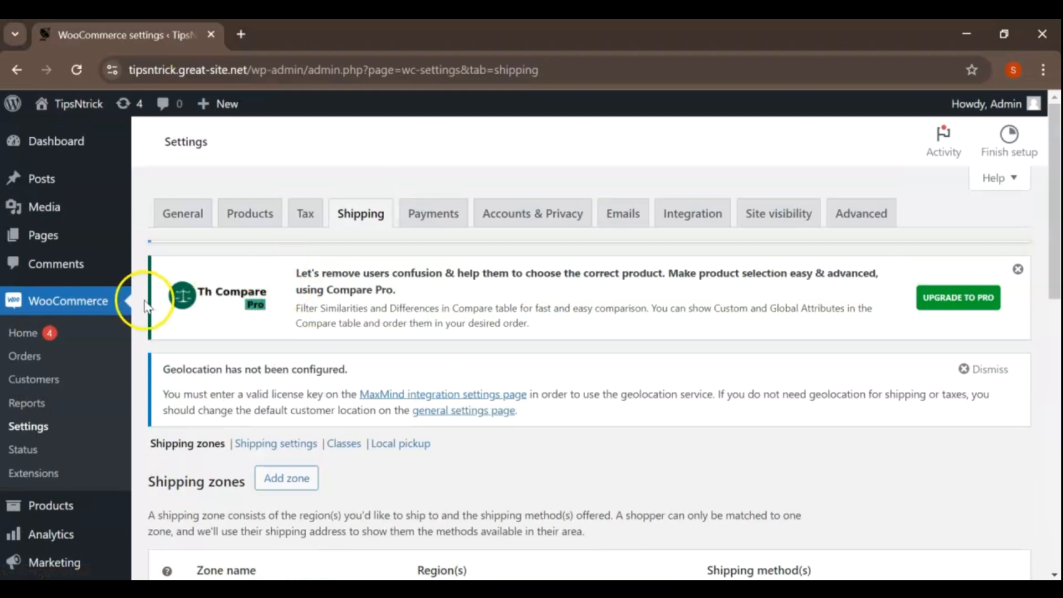
mouse_move(68, 300)
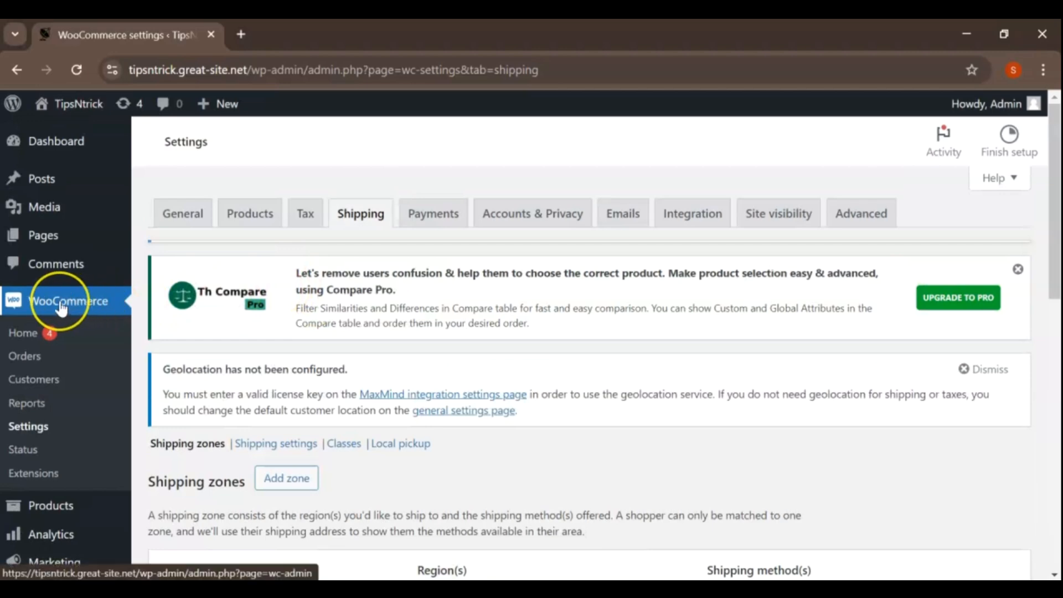
mouse_move(24, 356)
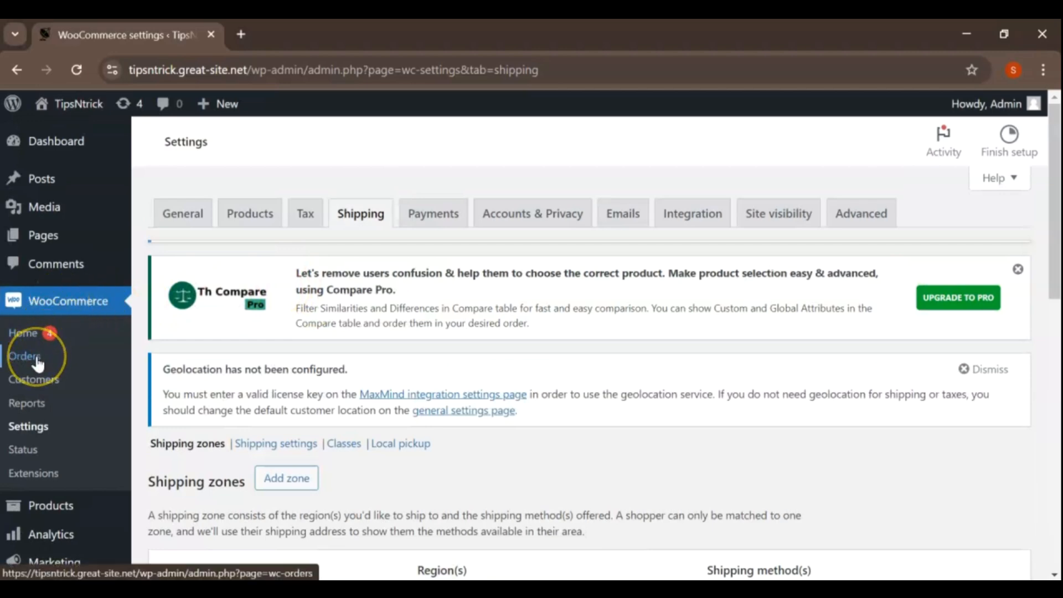
scroll(down, 3)
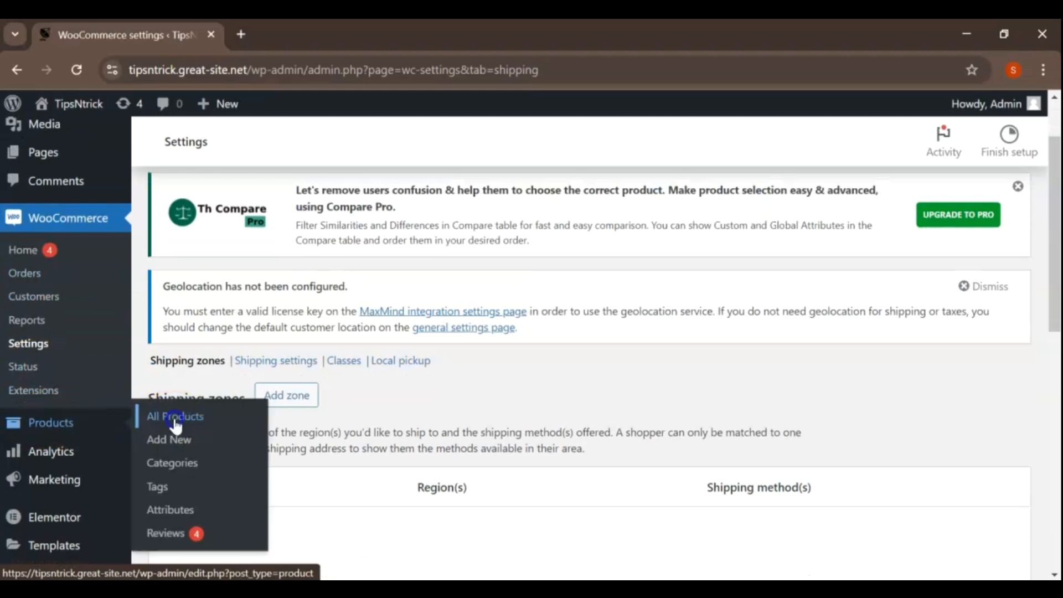
click(175, 417)
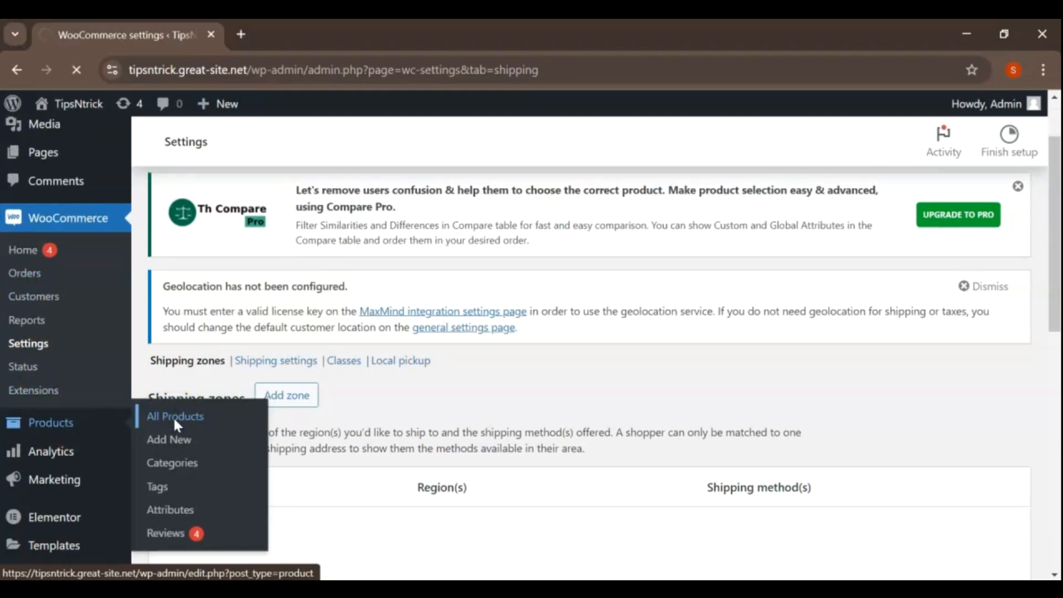
click(175, 416)
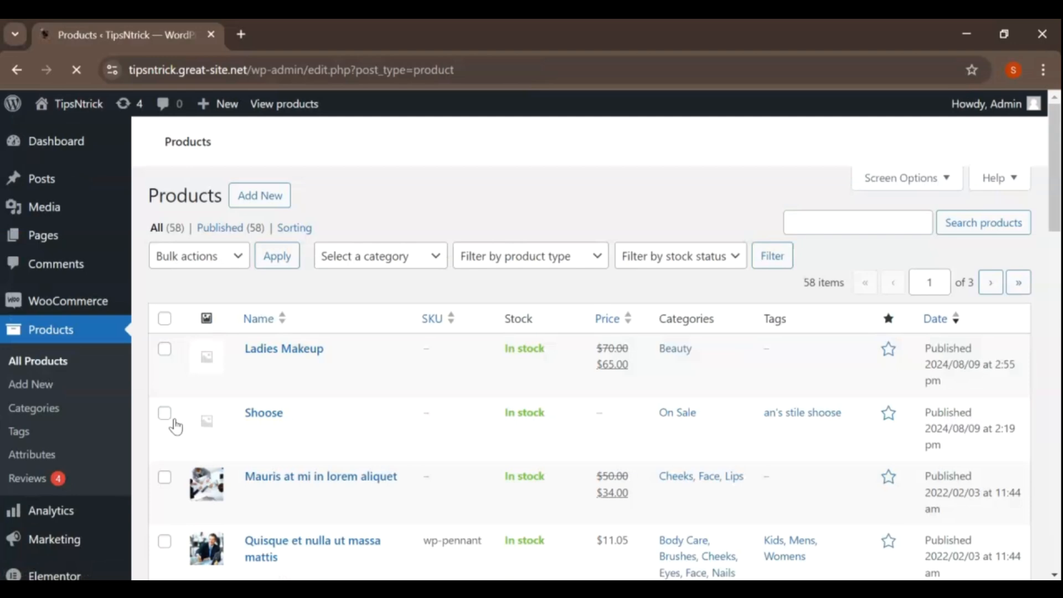
click(76, 70)
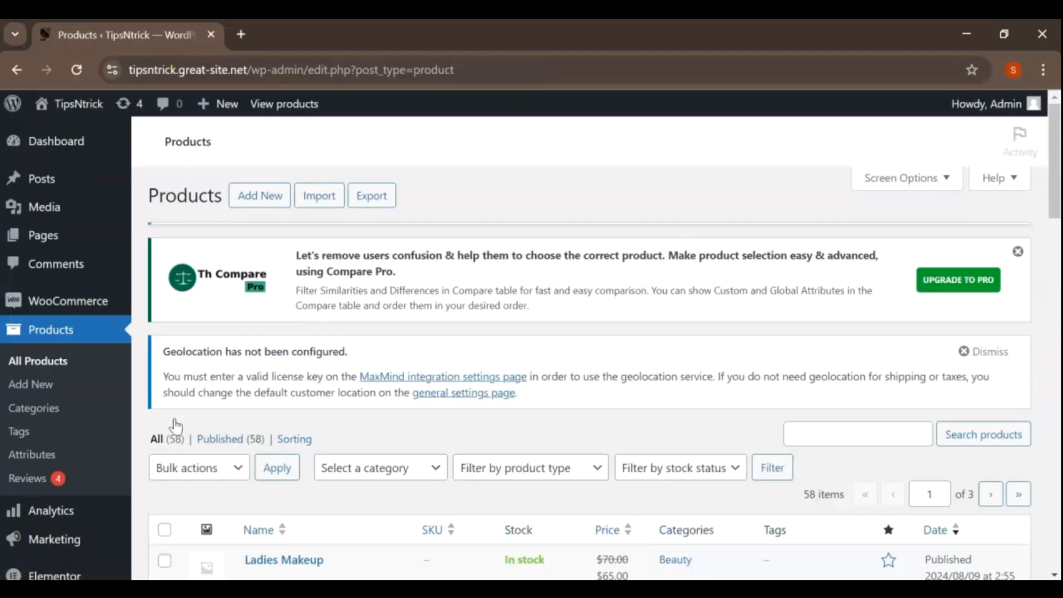
mouse_move(555, 307)
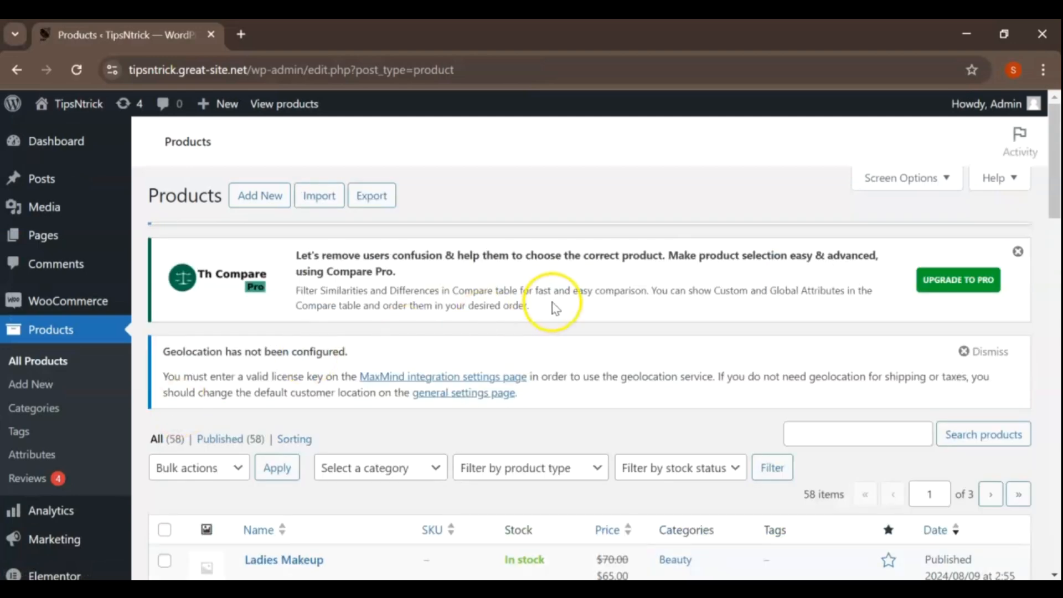
scroll(down, 3)
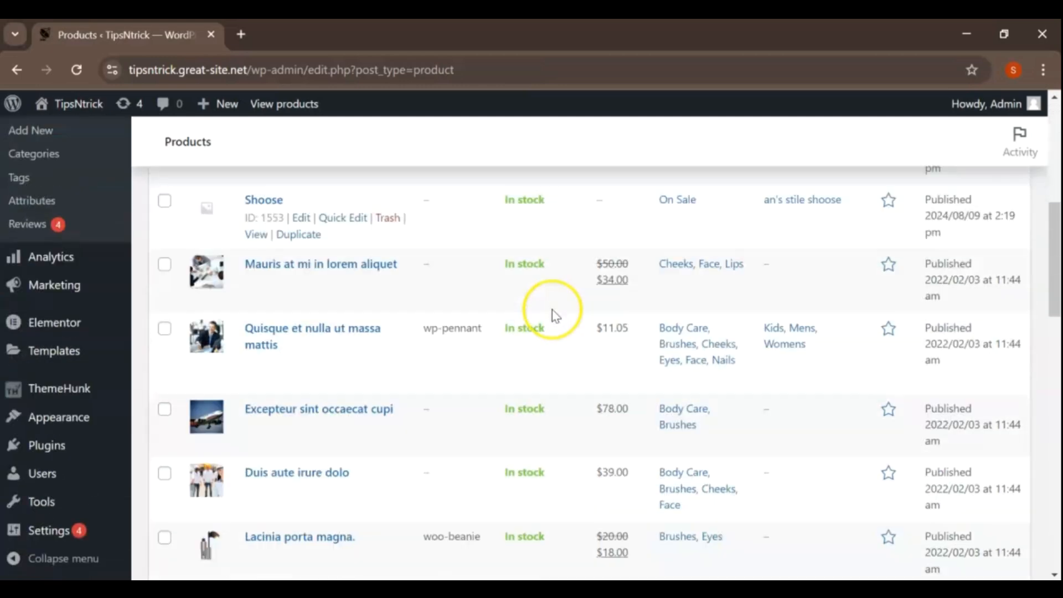
scroll(down, 3)
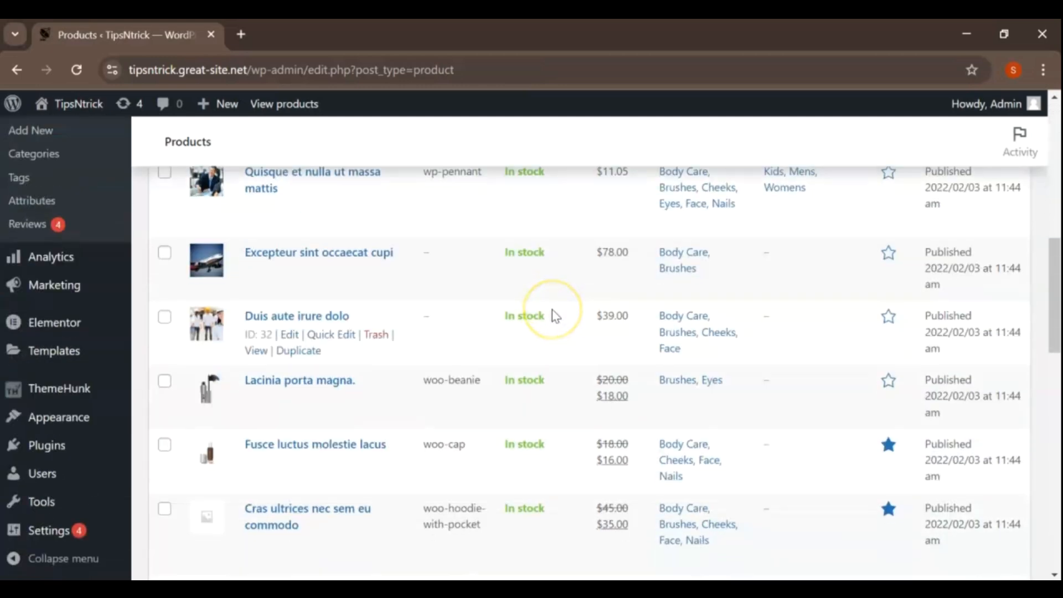
scroll(down, 3)
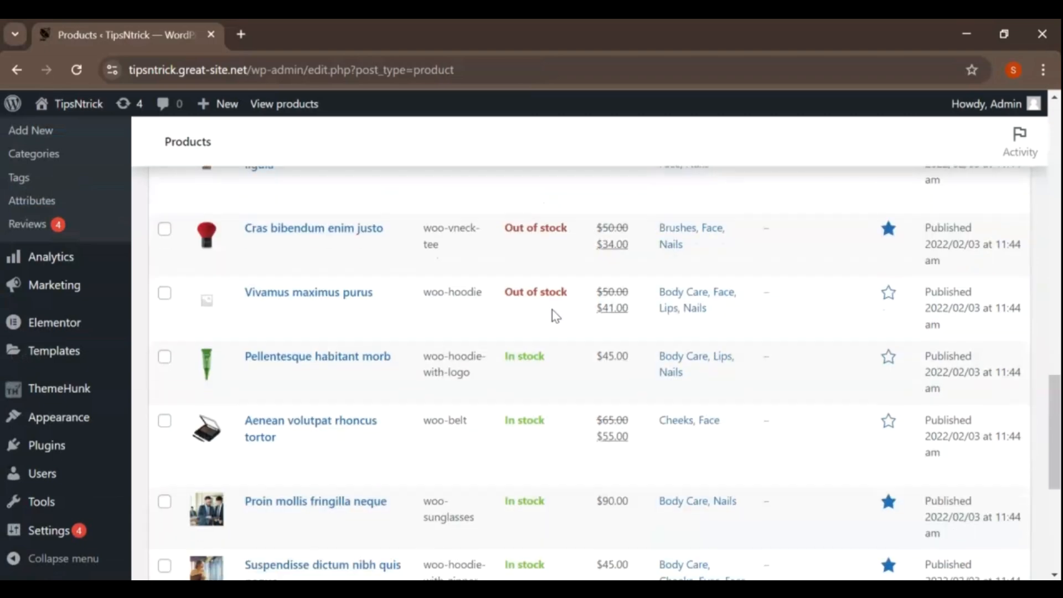
scroll(down, 3)
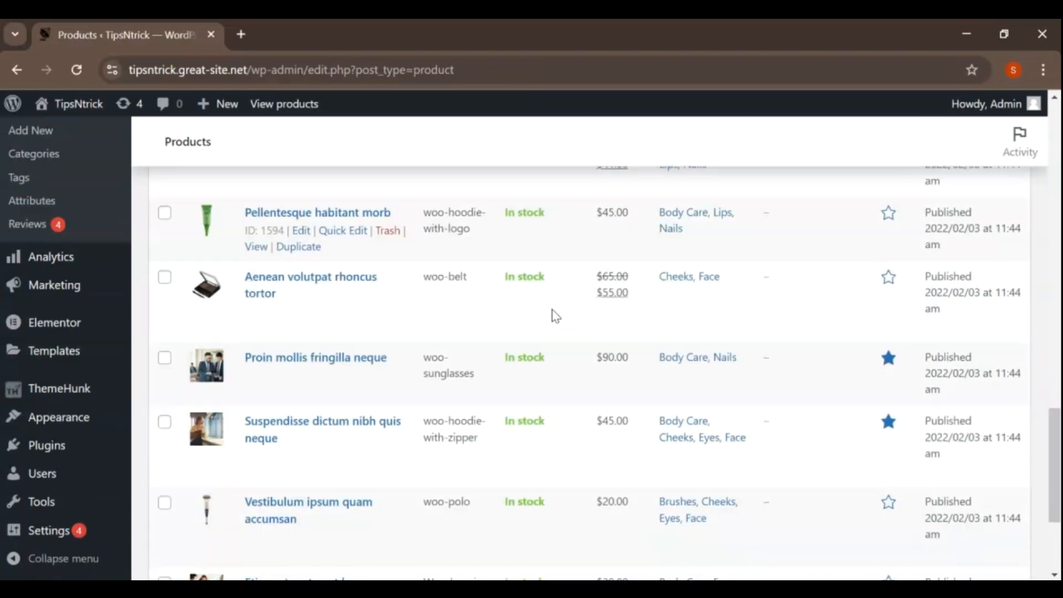
scroll(down, 3)
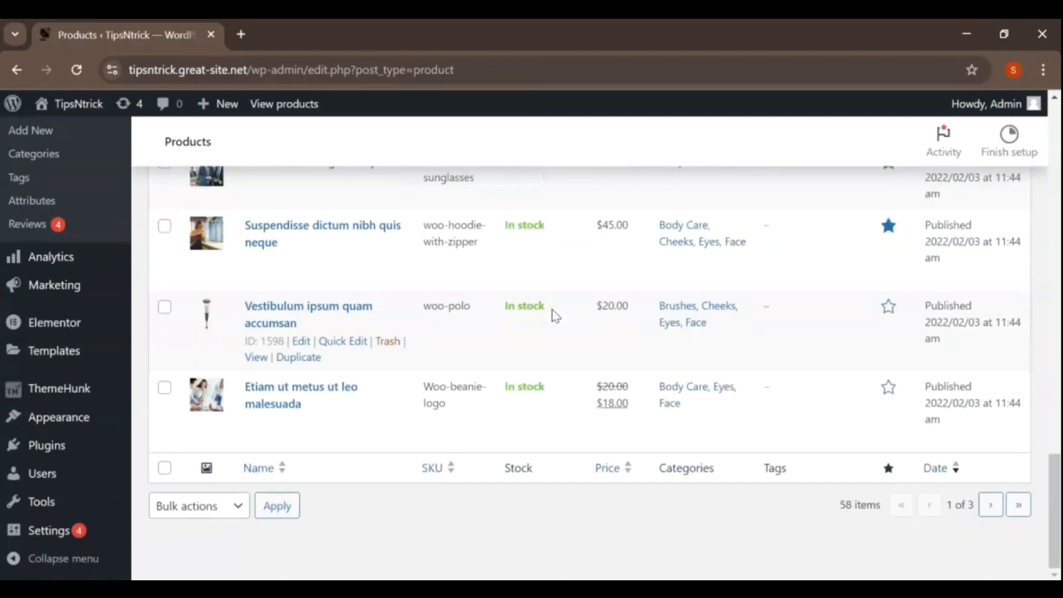
mouse_move(500, 337)
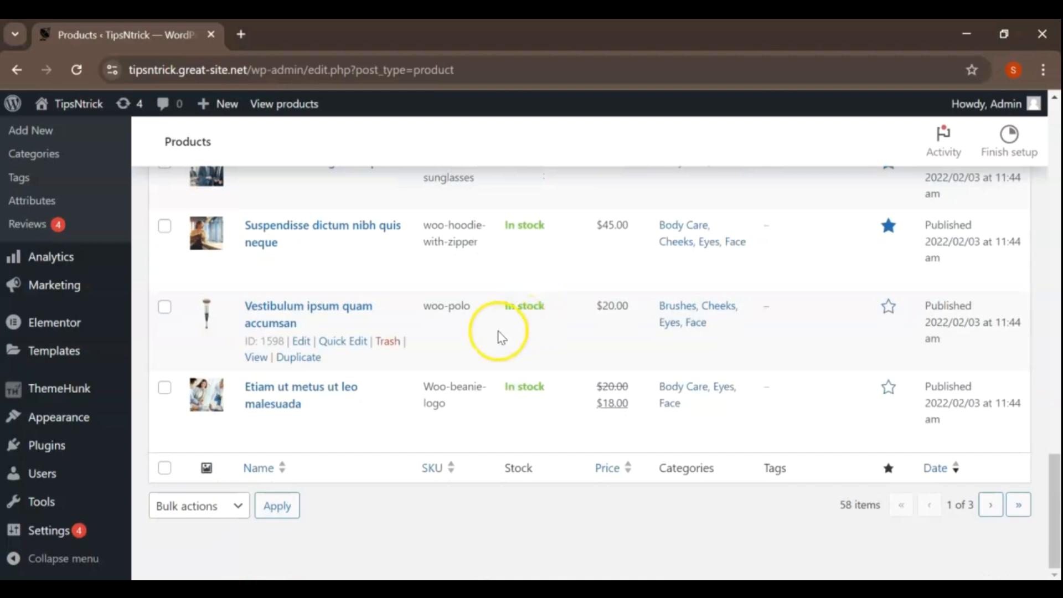
mouse_move(437, 350)
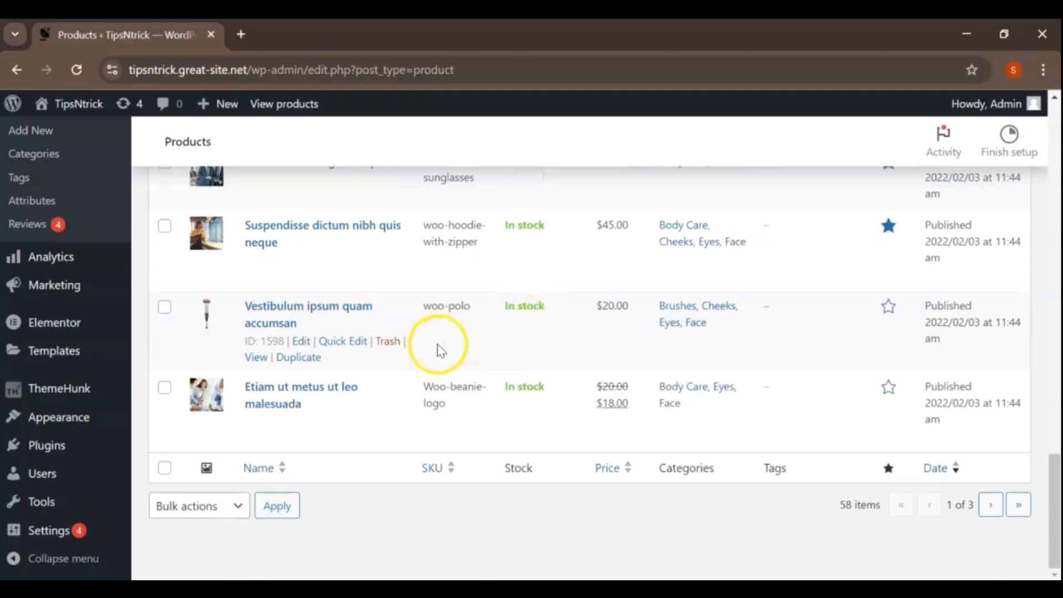
mouse_move(342, 341)
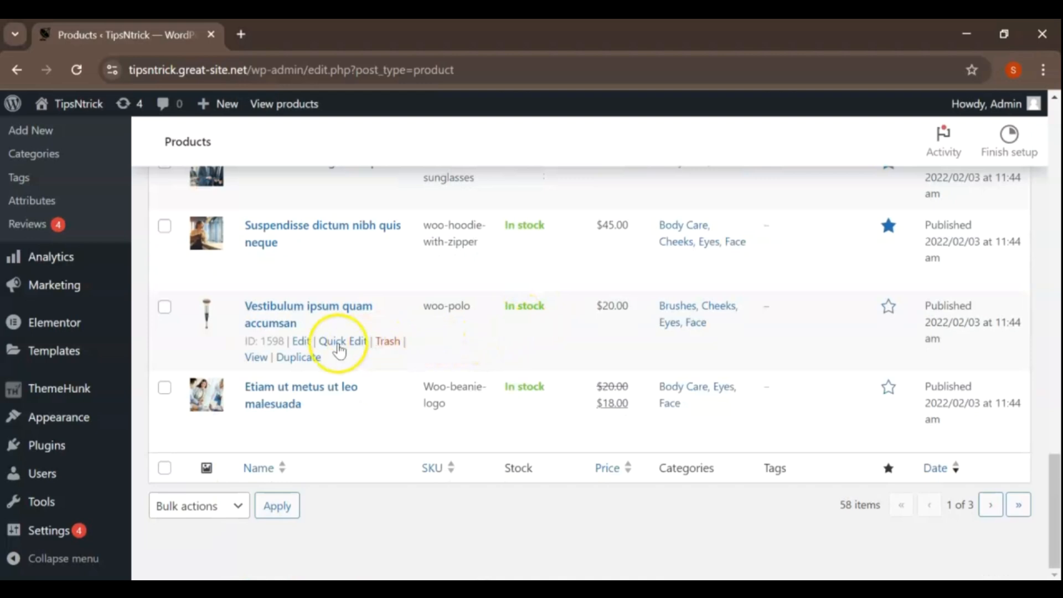
mouse_move(175, 369)
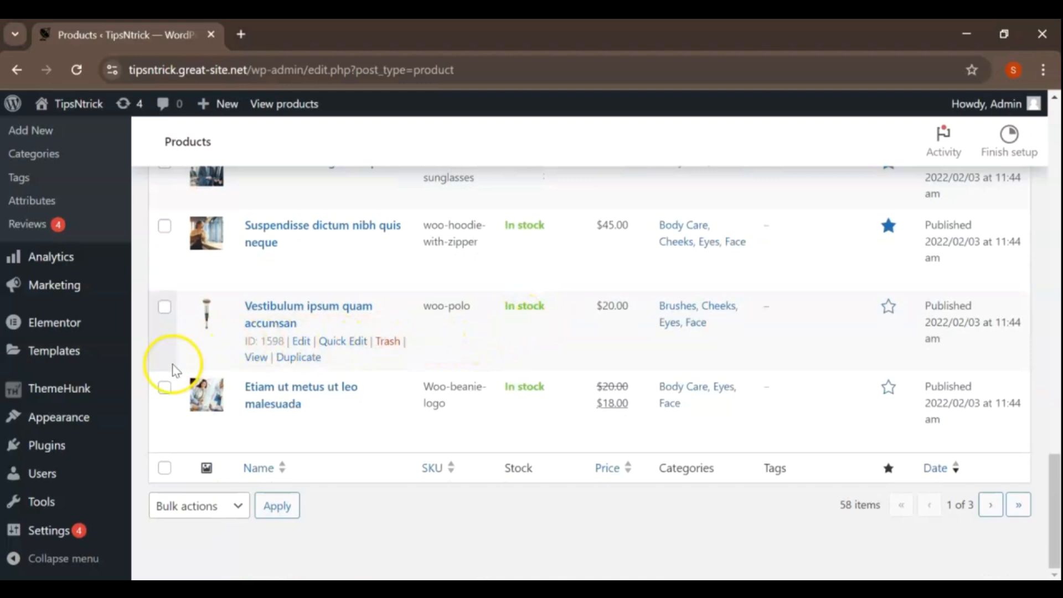
click(54, 322)
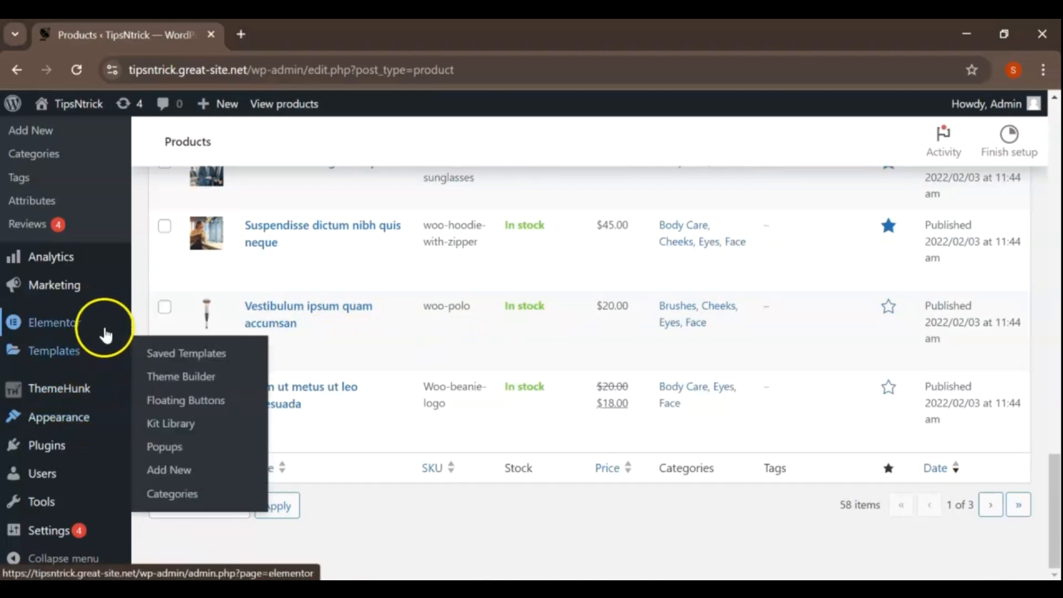
Start a new product and insert the clothing shop photo b3.png into its description.
click(51, 239)
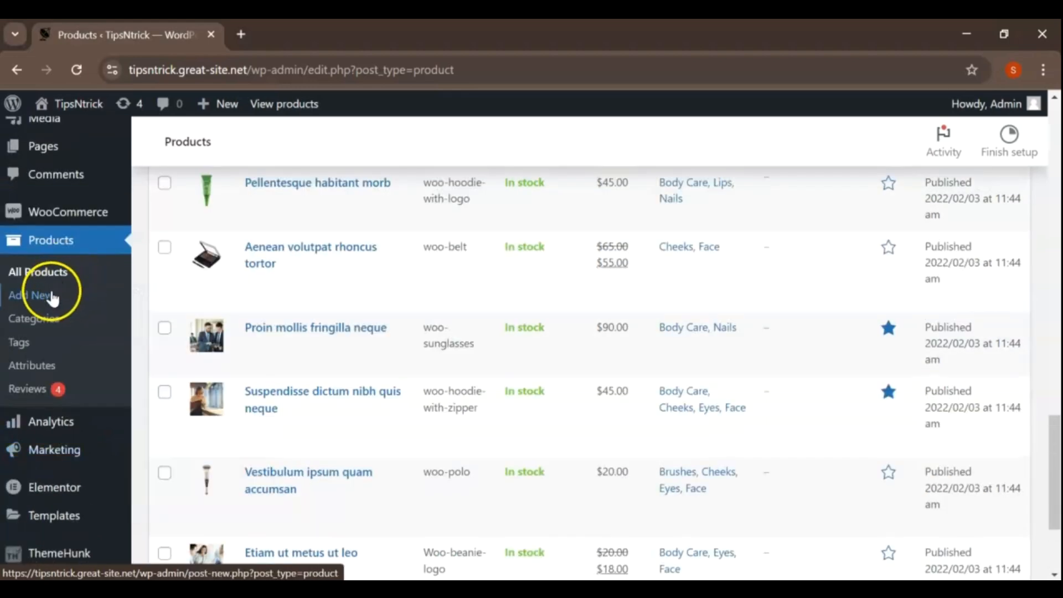
click(33, 295)
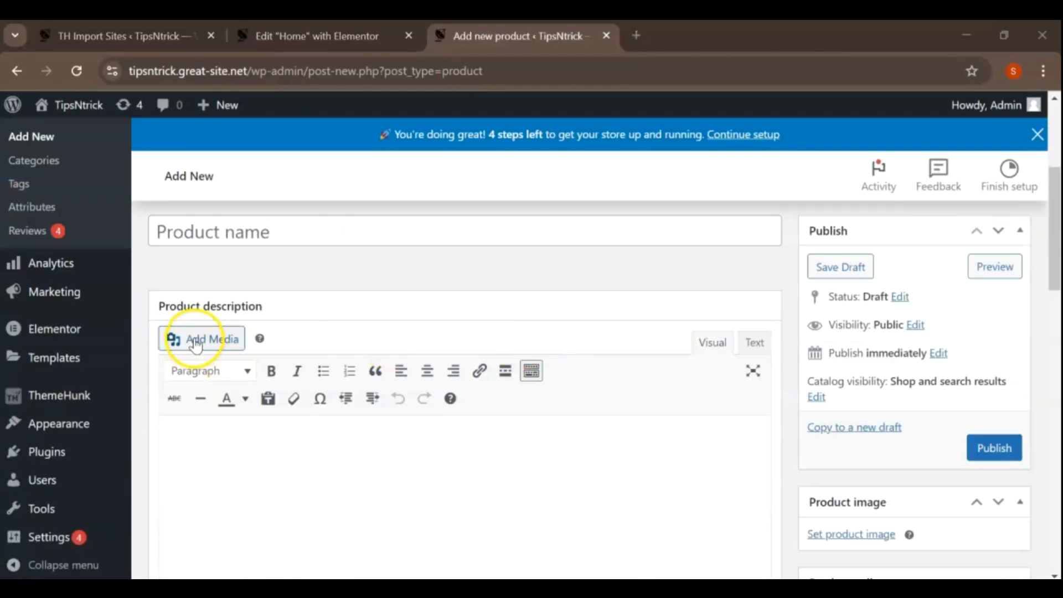
click(202, 338)
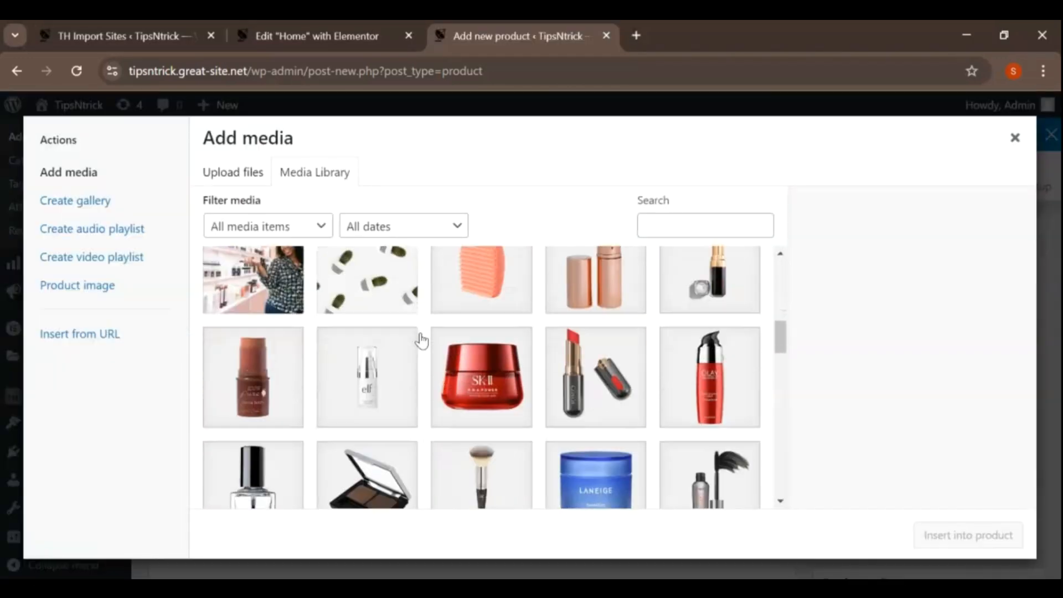
scroll(down, 3)
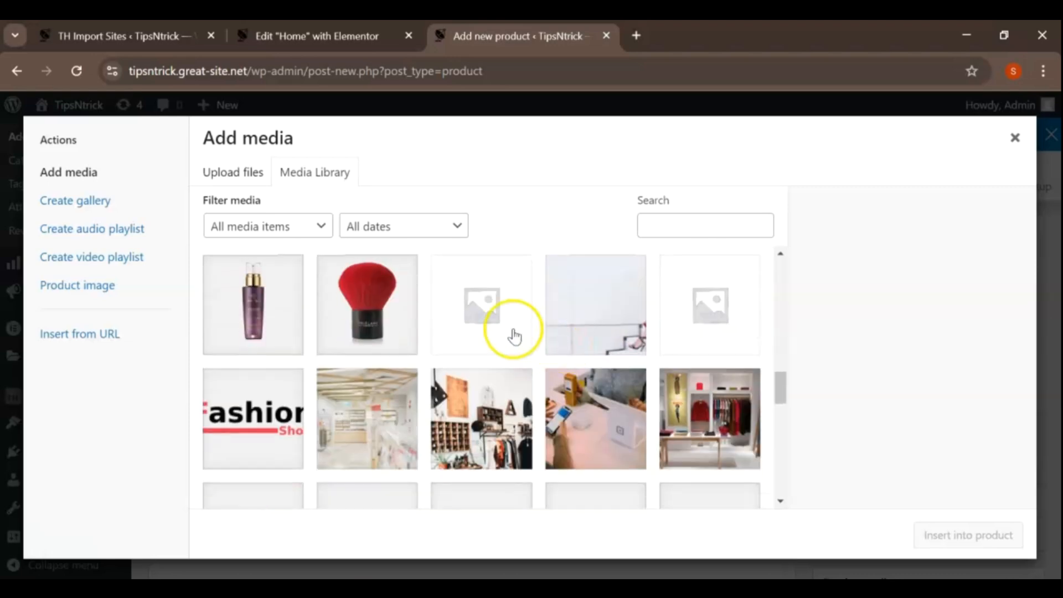
click(481, 335)
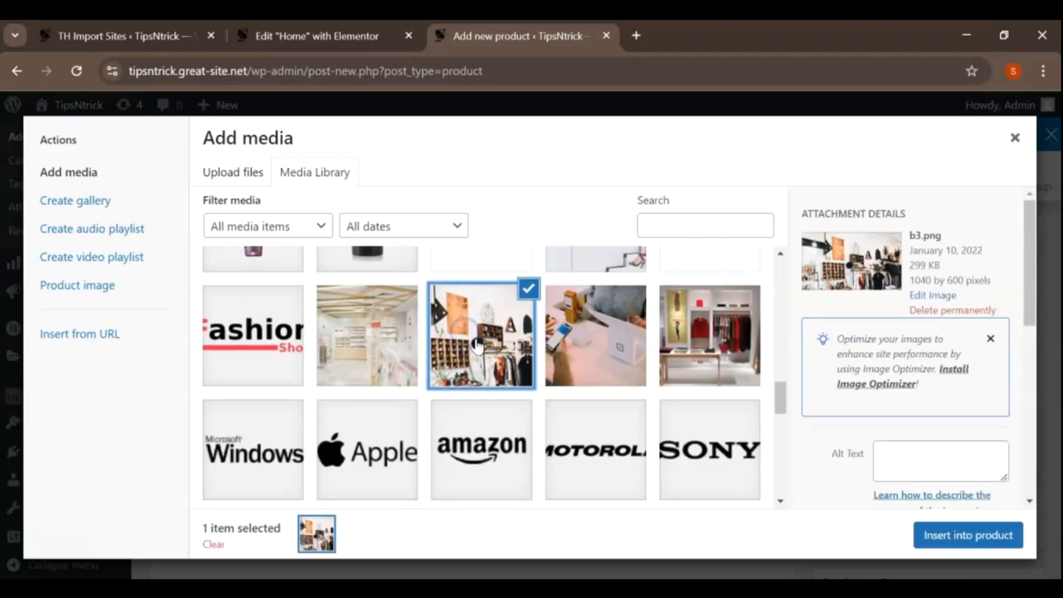
click(1014, 138)
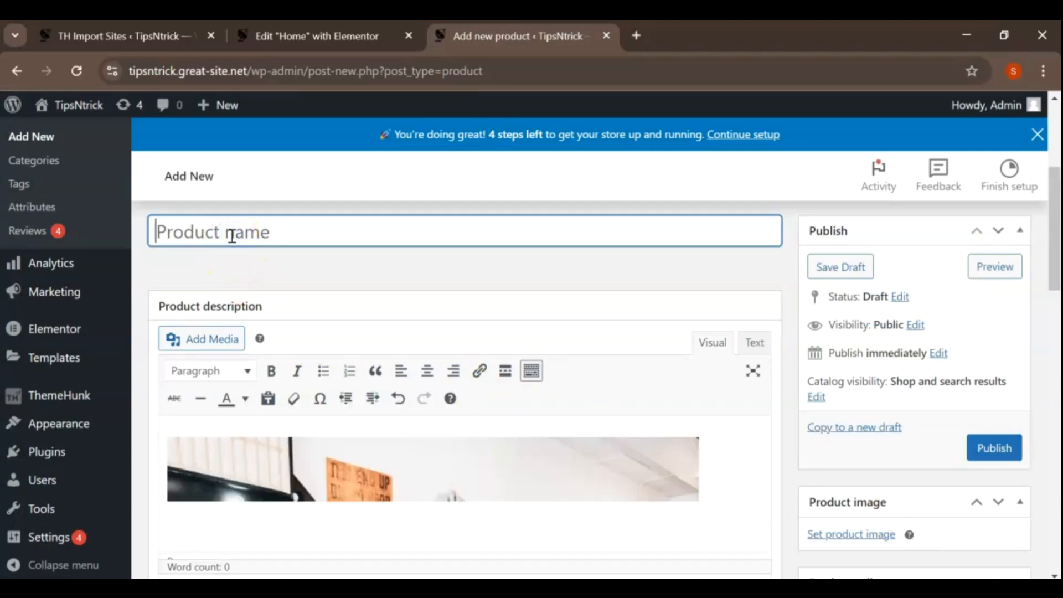
Tick Beauty in the Product categories box for the new product.
scroll(down, 3)
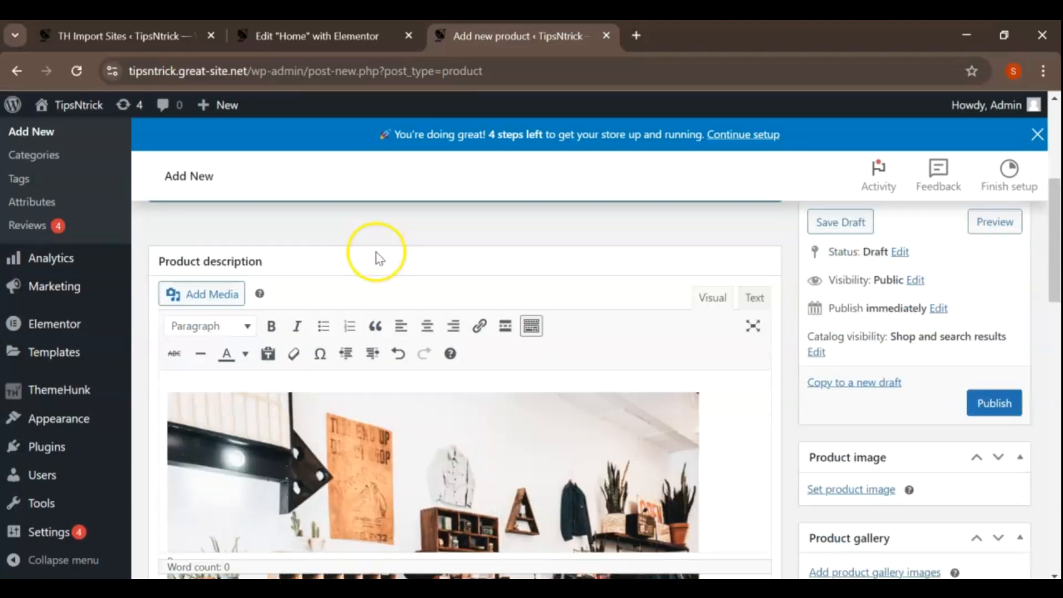
scroll(down, 3)
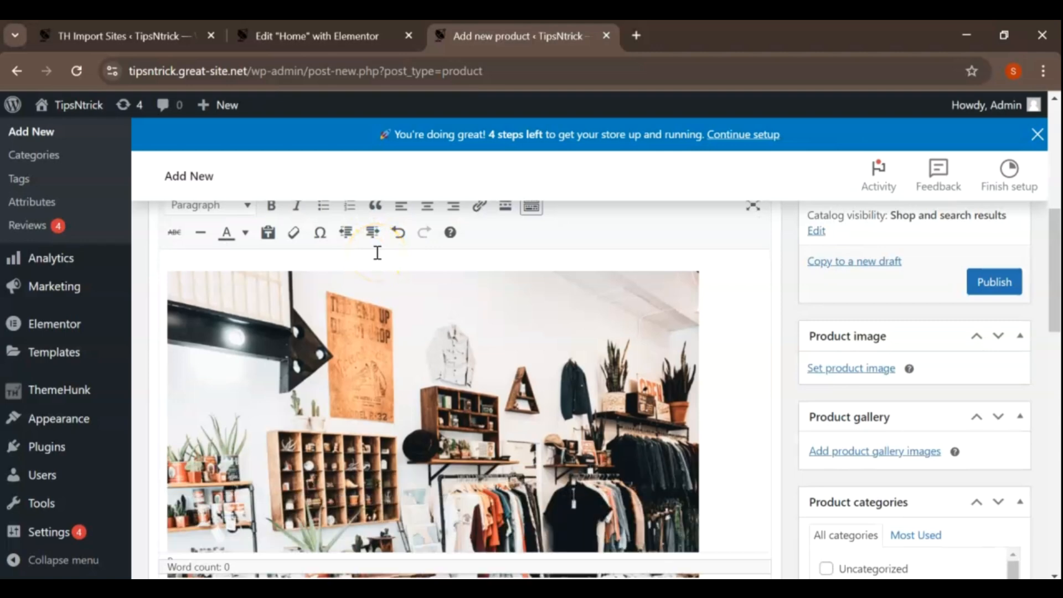
scroll(down, 3)
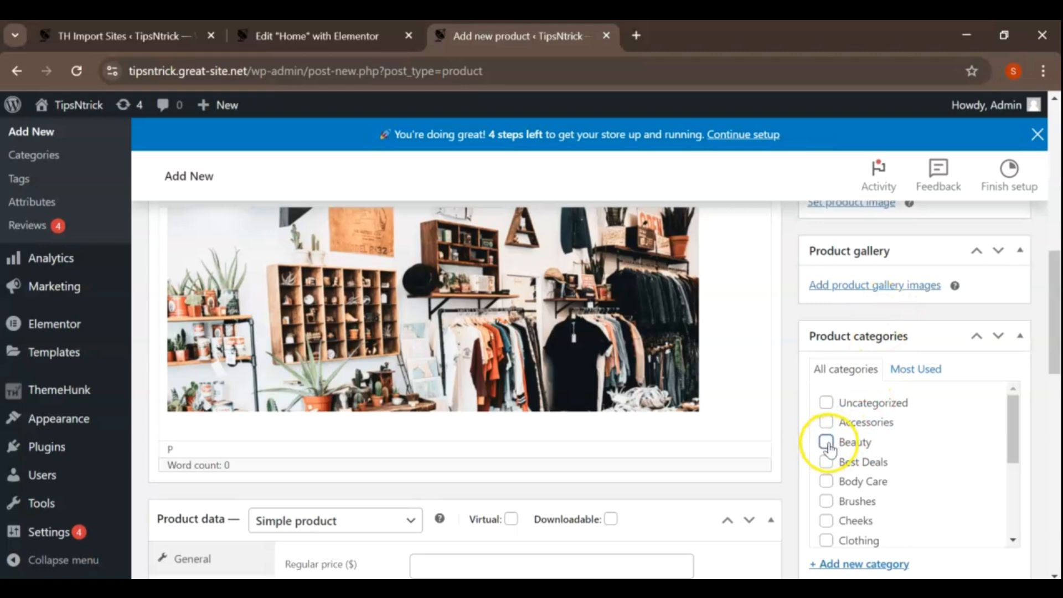
click(825, 442)
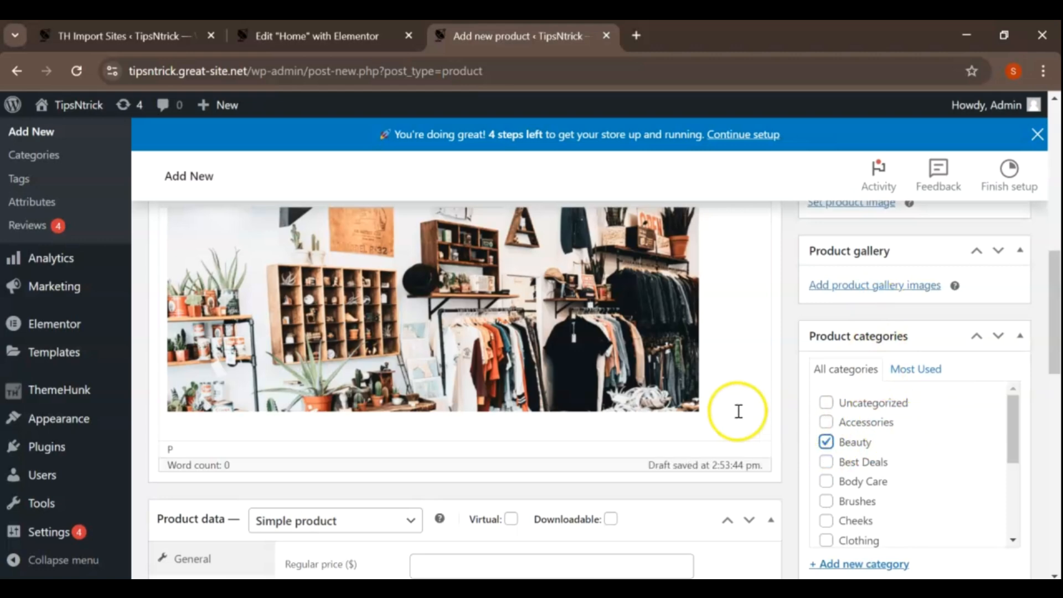
scroll(down, 3)
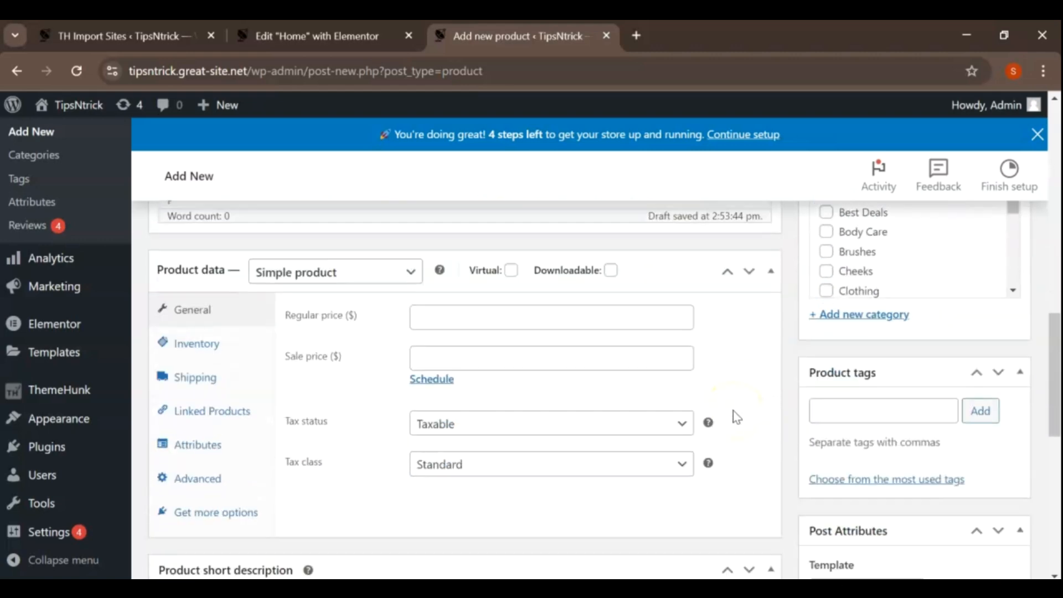
mouse_move(341, 324)
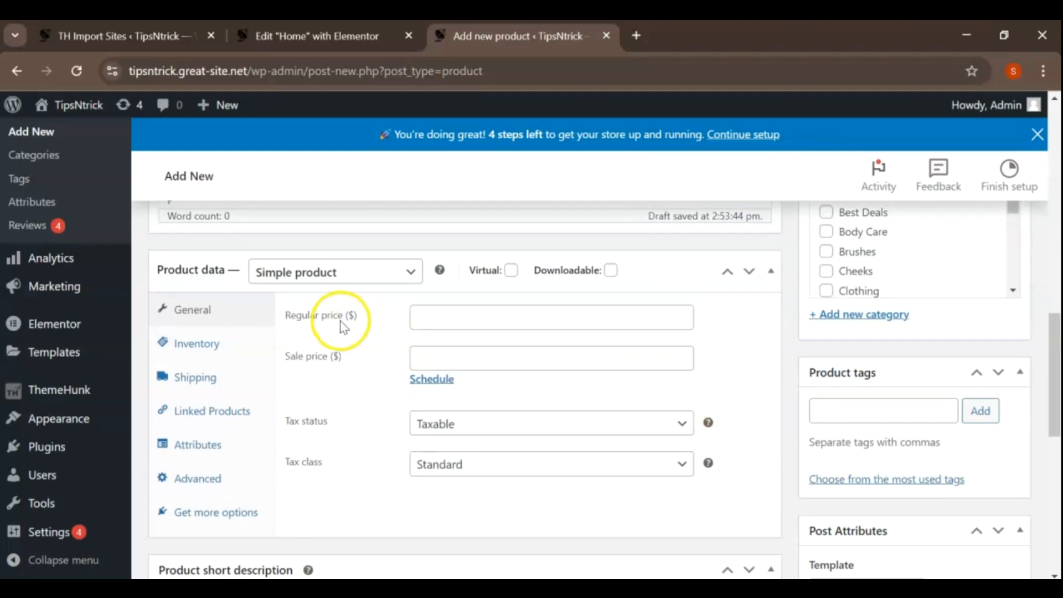
Set regular price 70, sale price 65, and tax status Shipping only.
click(550, 317)
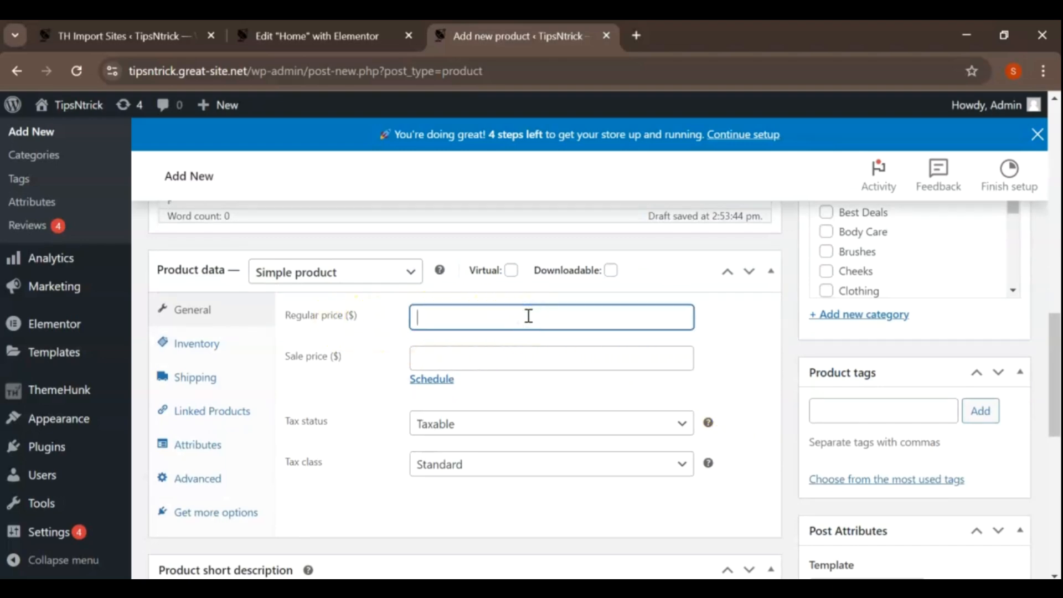
text(70)
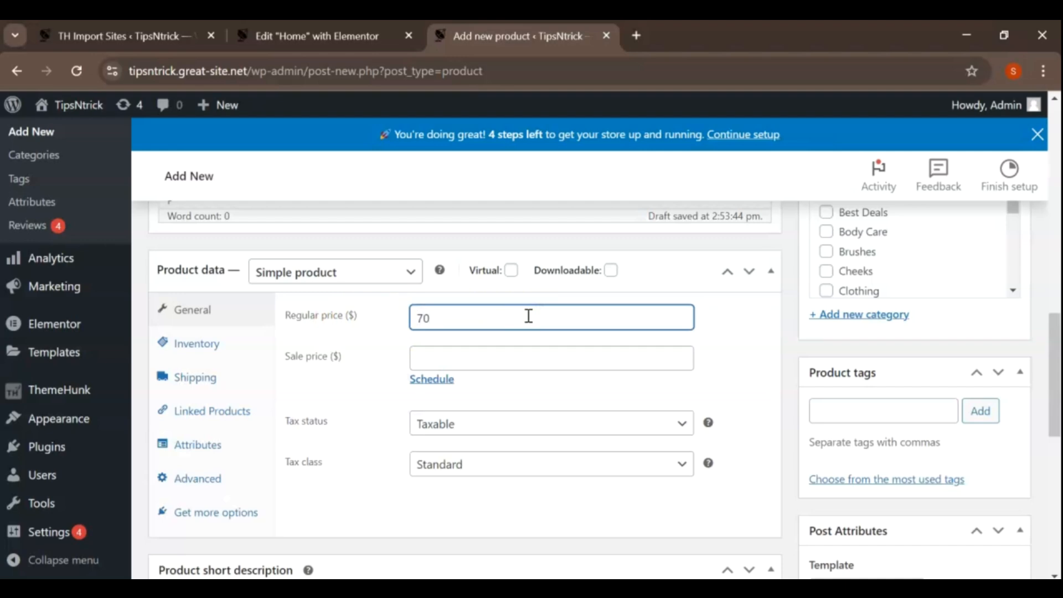
click(551, 358)
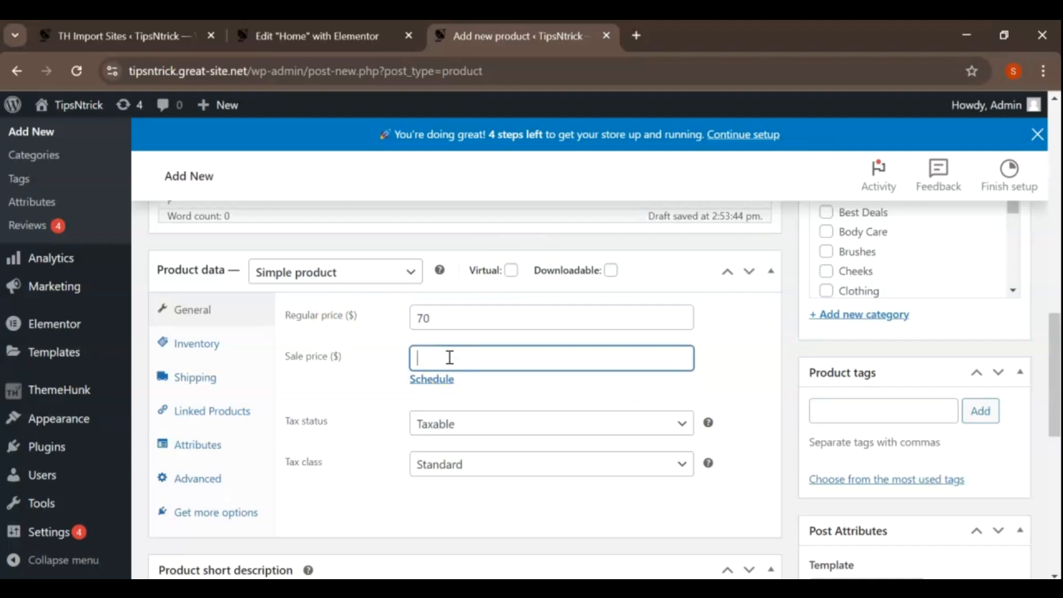
text(65)
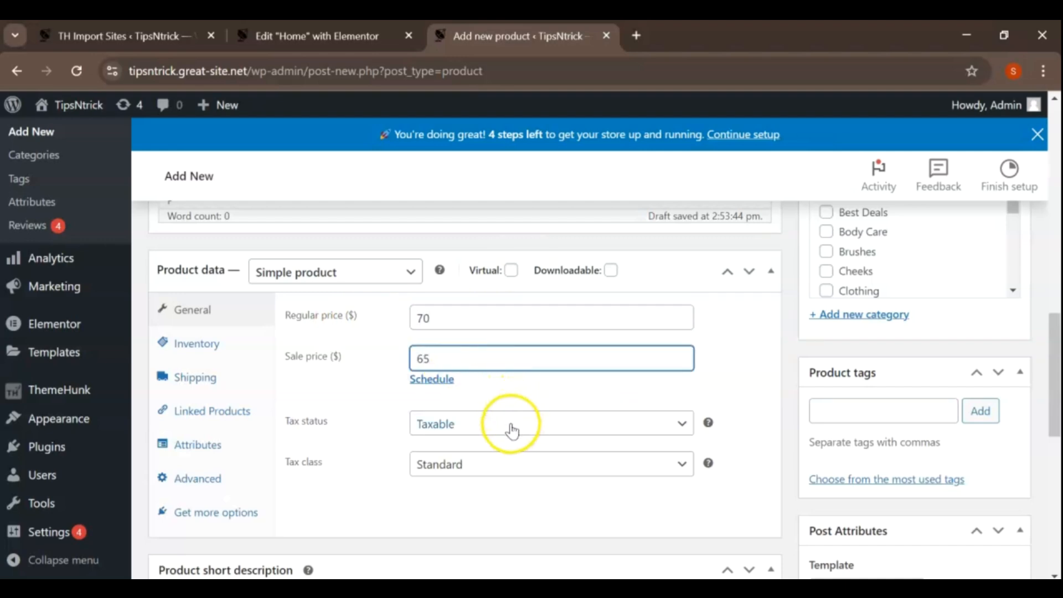
click(550, 423)
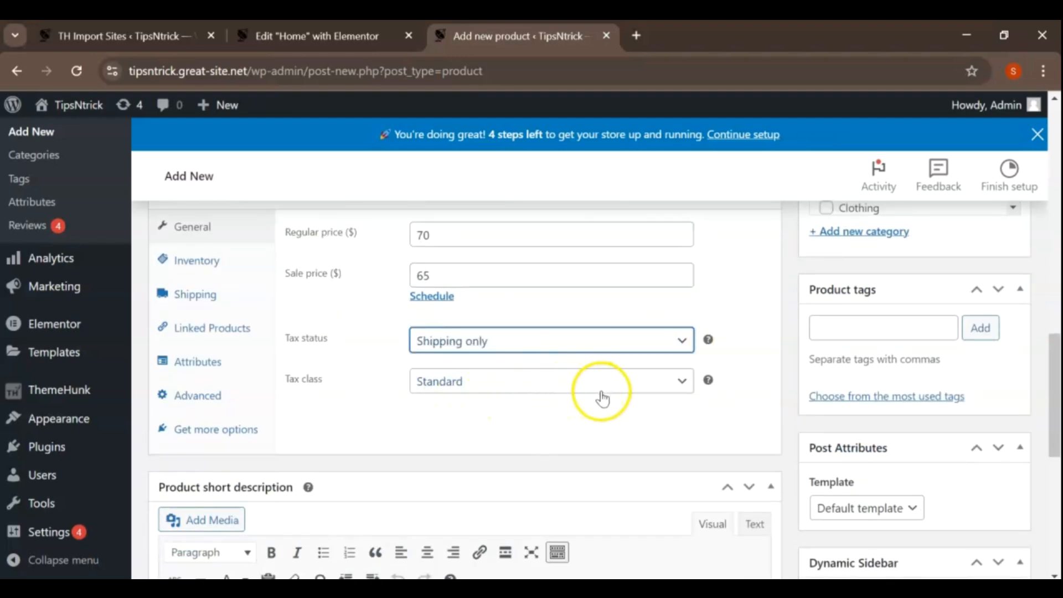
scroll(up, 3)
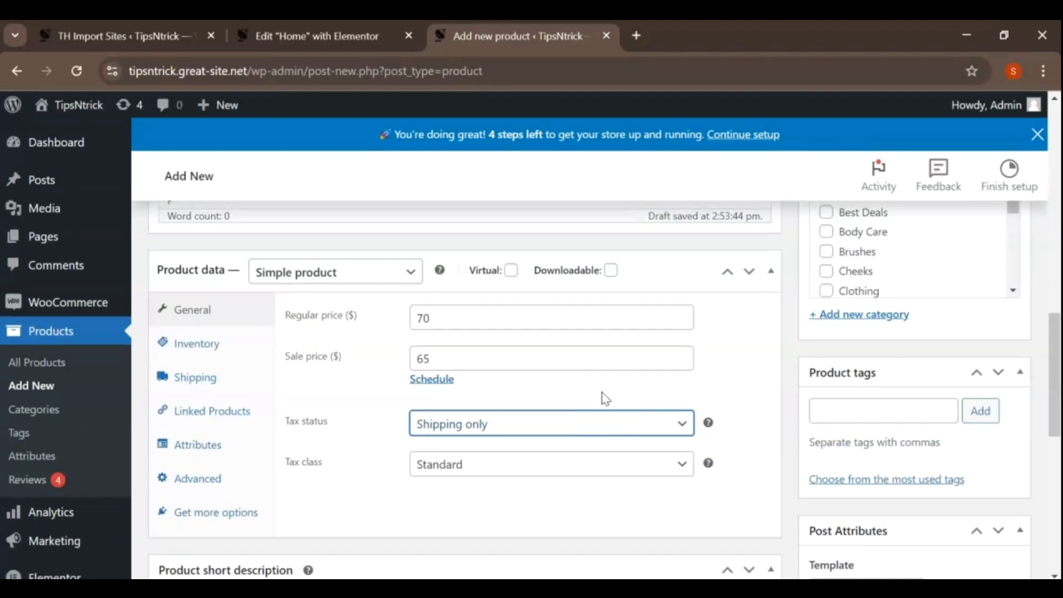
mouse_move(195, 378)
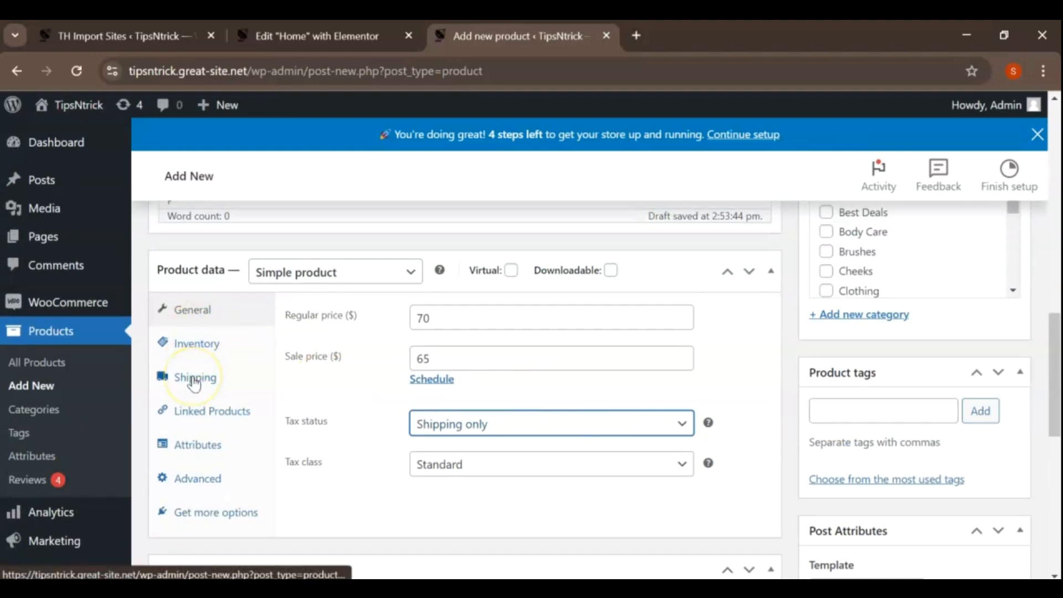
Enter shipping weight 2 kg and dimensions 23 × 4 × 9 cm.
click(195, 377)
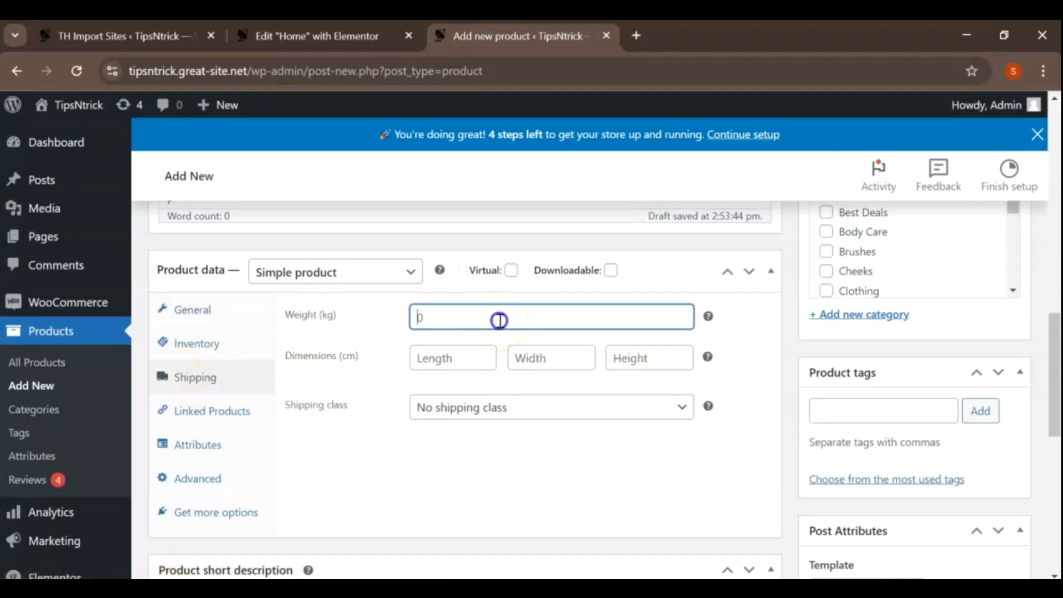
text(2)
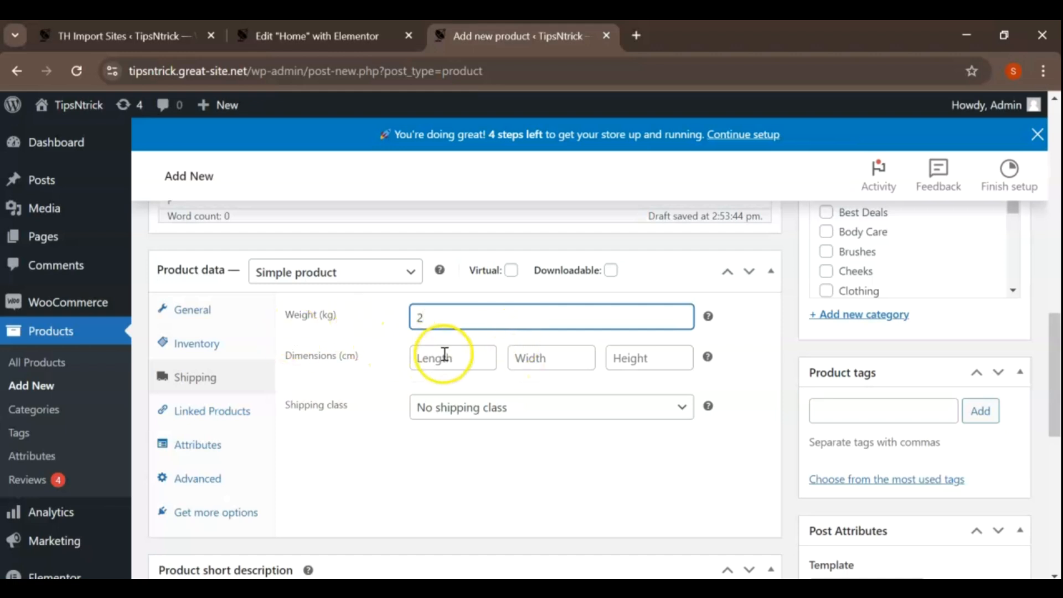
click(452, 359)
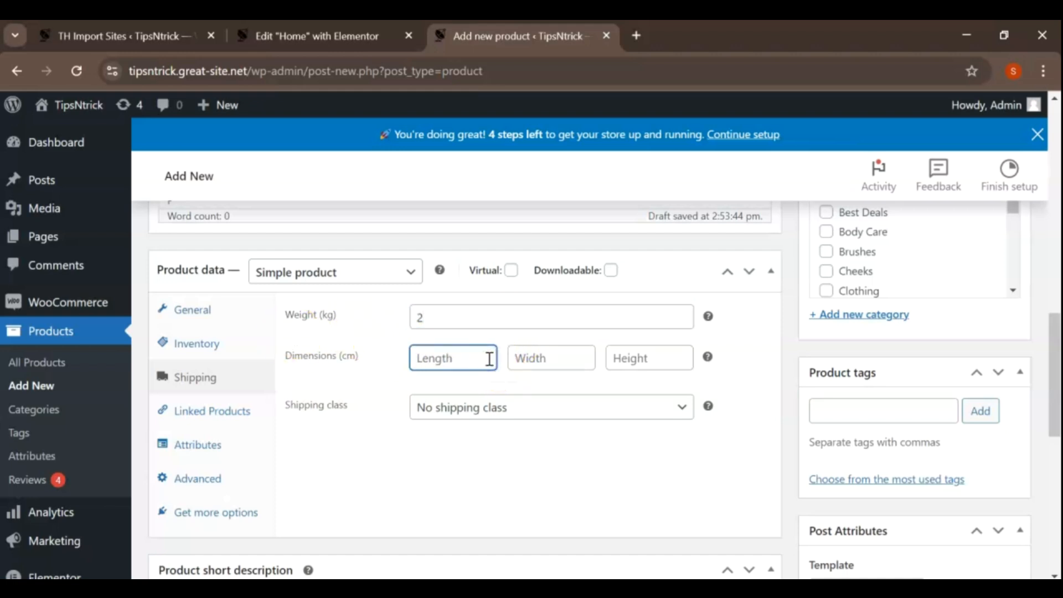
text(23)
click(552, 357)
text(4)
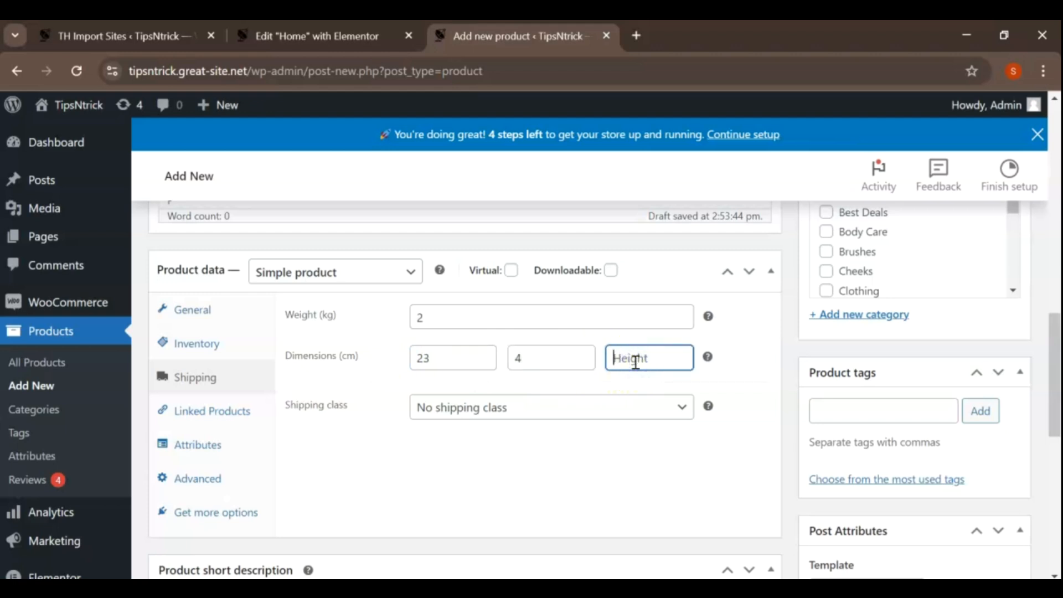
click(550, 407)
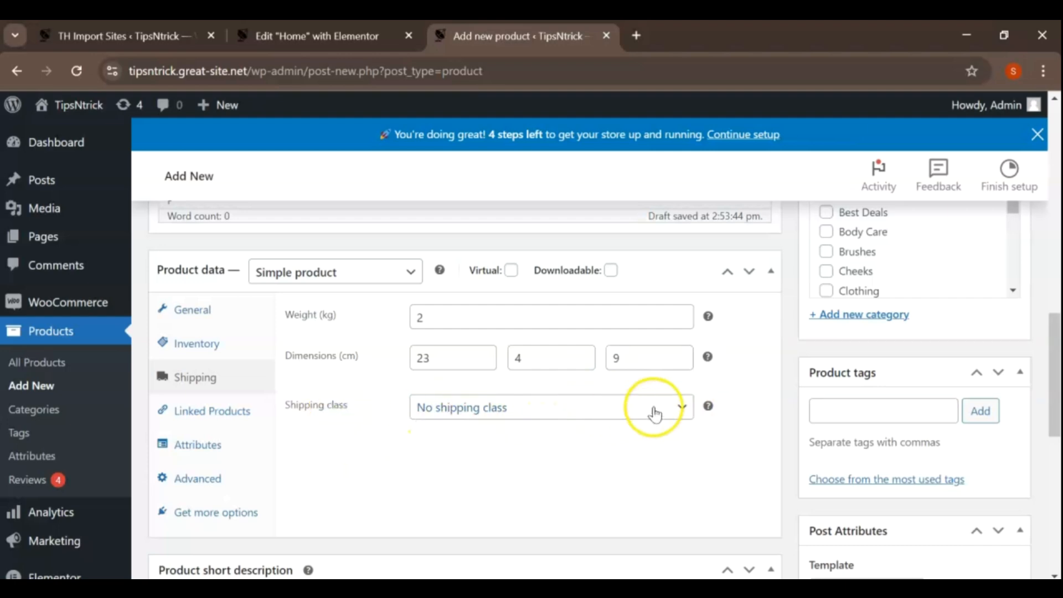
scroll(up, 3)
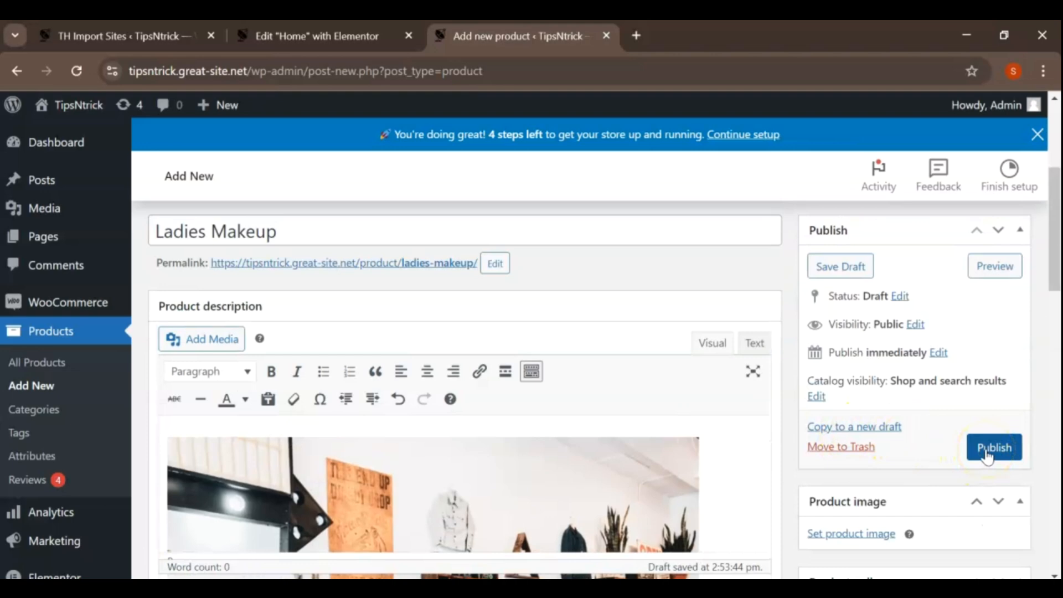
Publish Ladies Makeup and visit the storefront's Shop page showing 57 results.
click(993, 447)
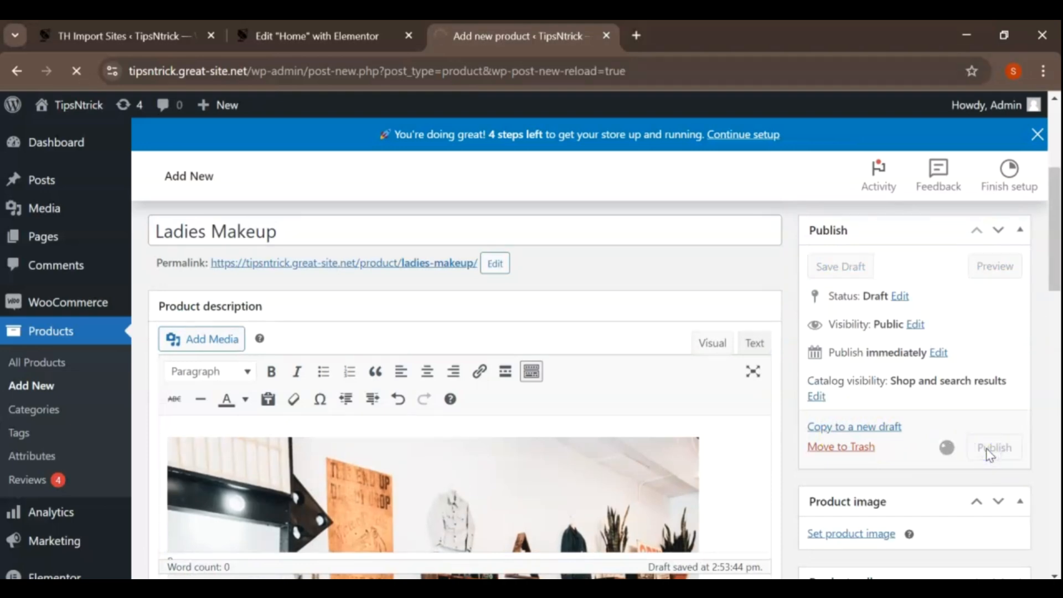
click(993, 447)
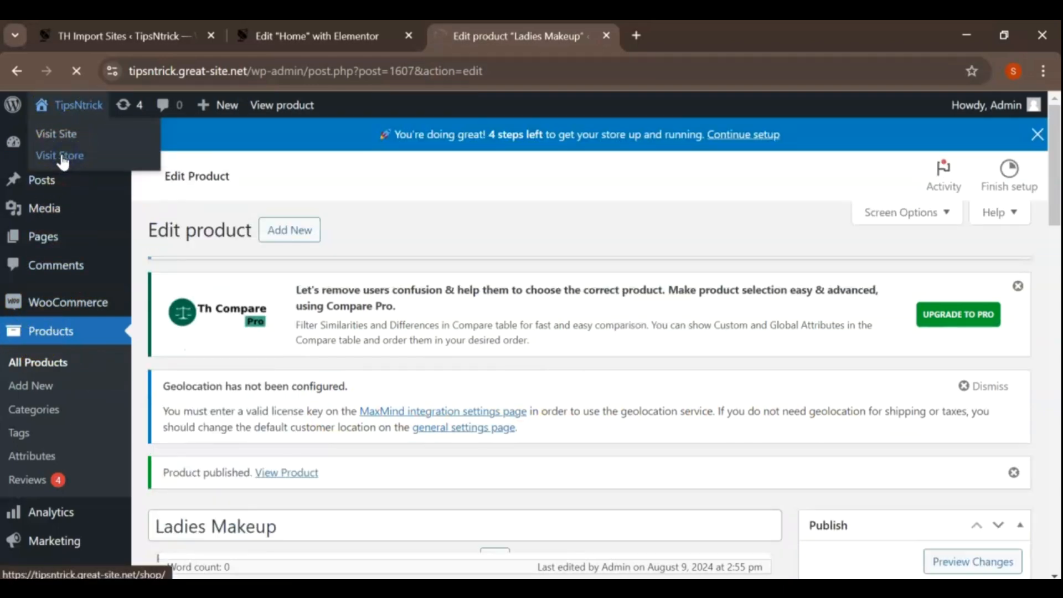
click(60, 155)
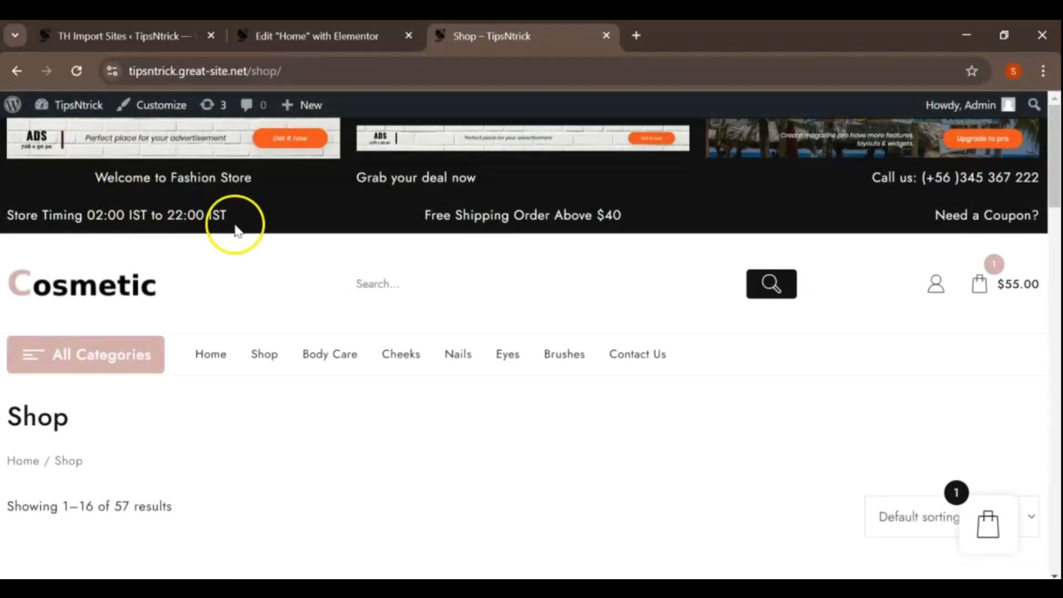
Browse the Brushes and Eyes category pages from All Categories.
scroll(down, 3)
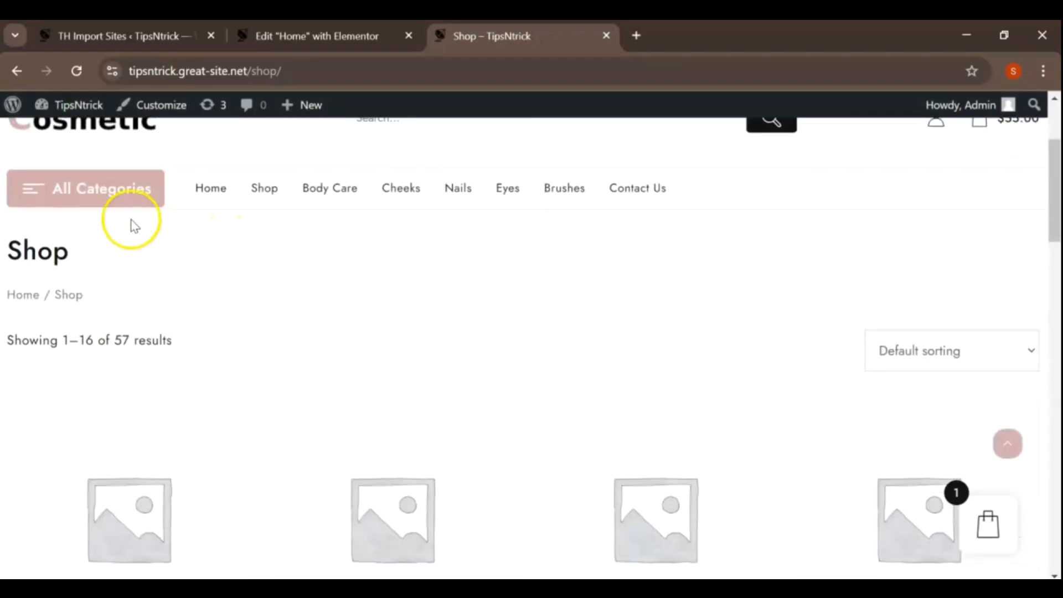
click(86, 188)
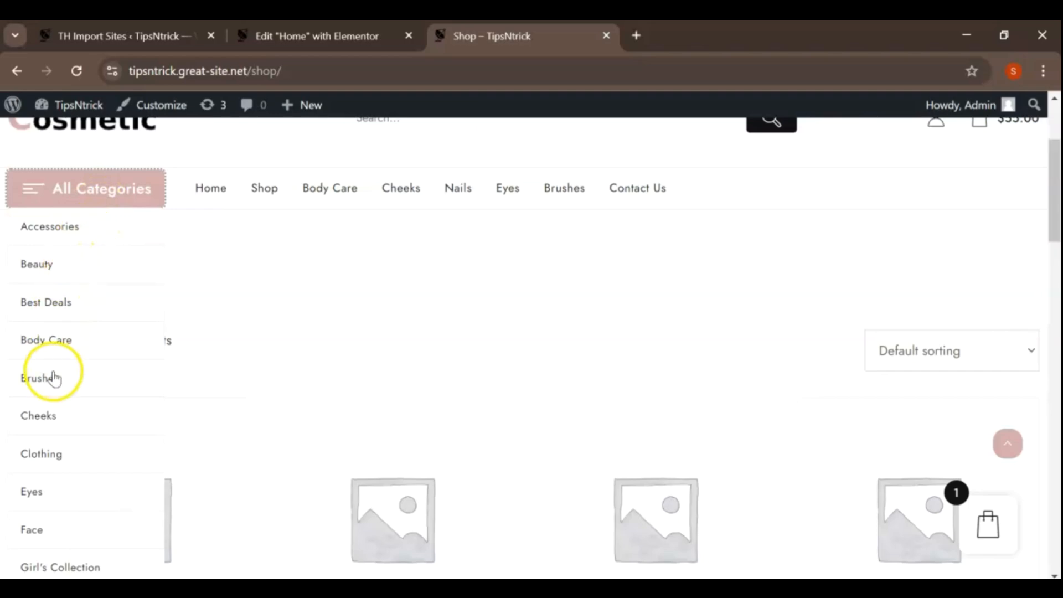
click(37, 377)
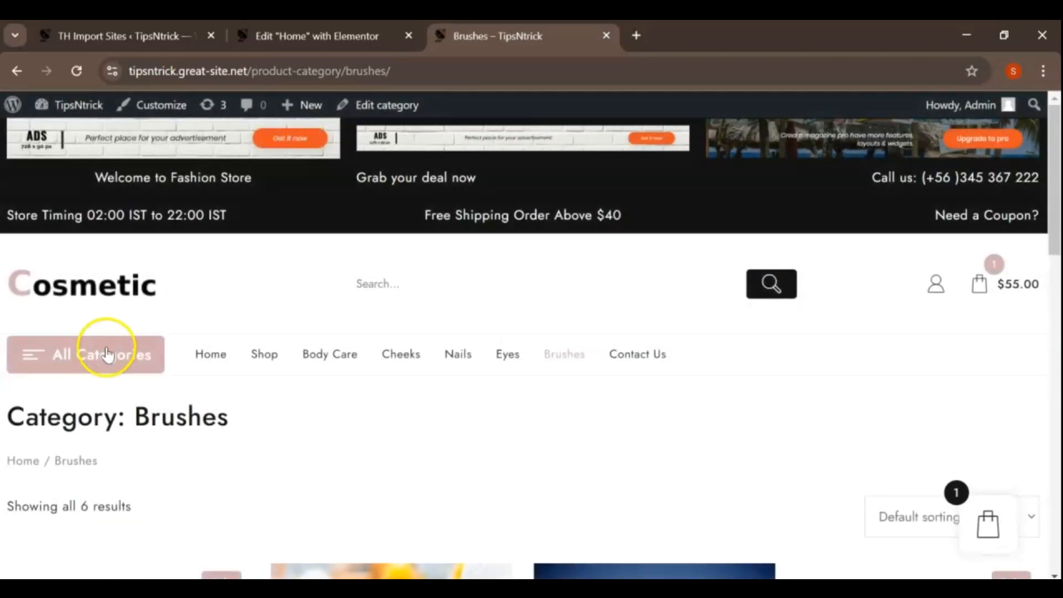
scroll(down, 3)
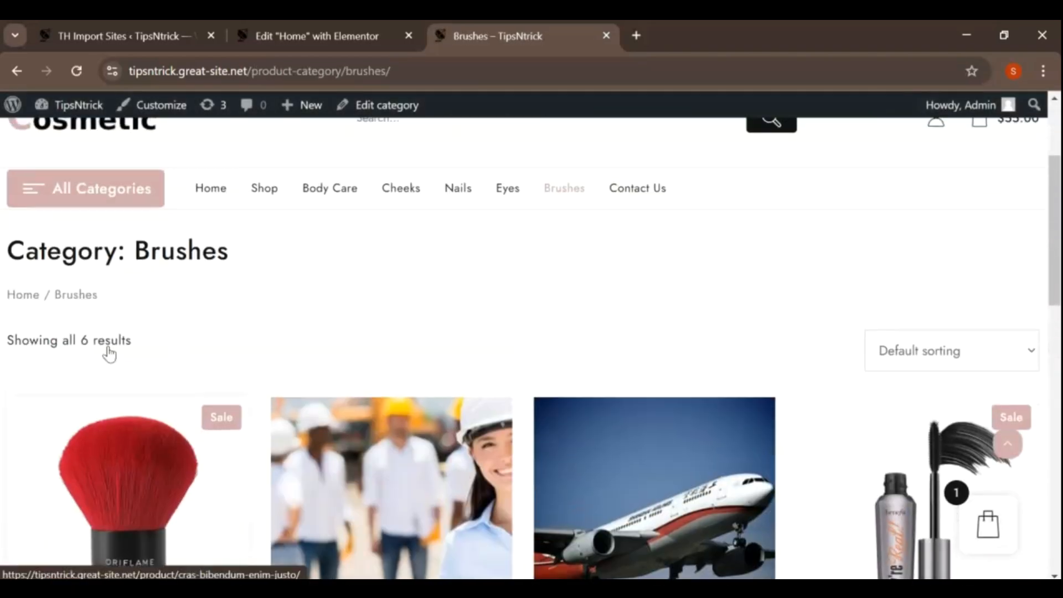
click(85, 188)
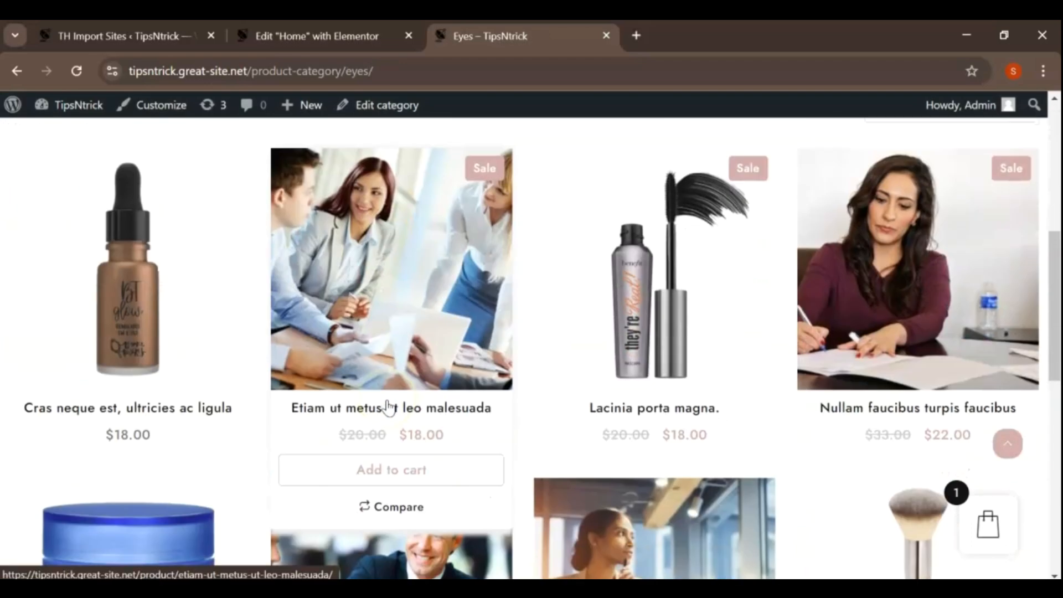
scroll(up, 3)
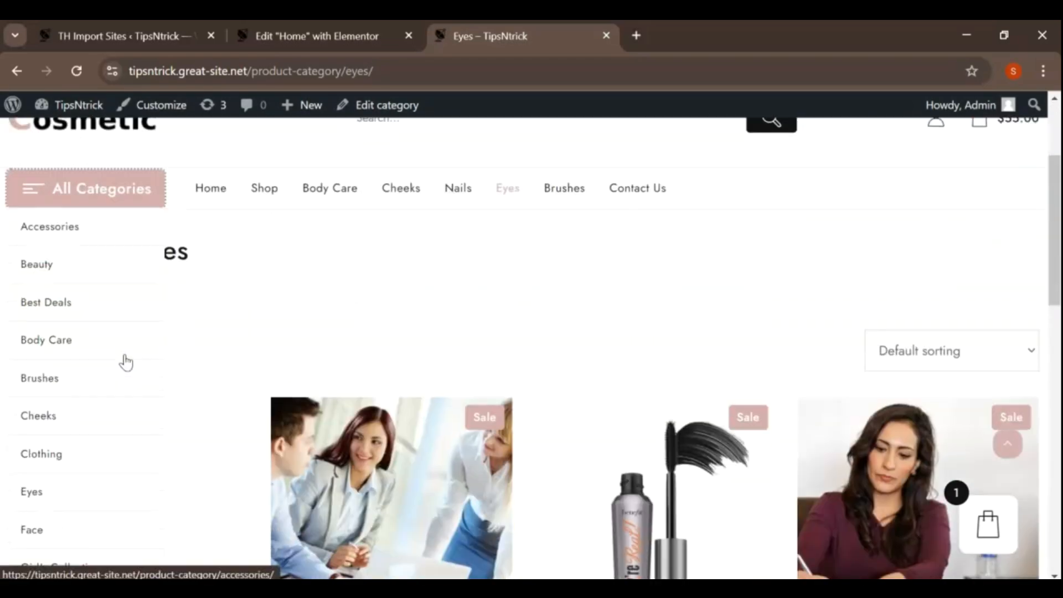
Browse the On Sale and Best Deals categories, then return Home.
scroll(down, 3)
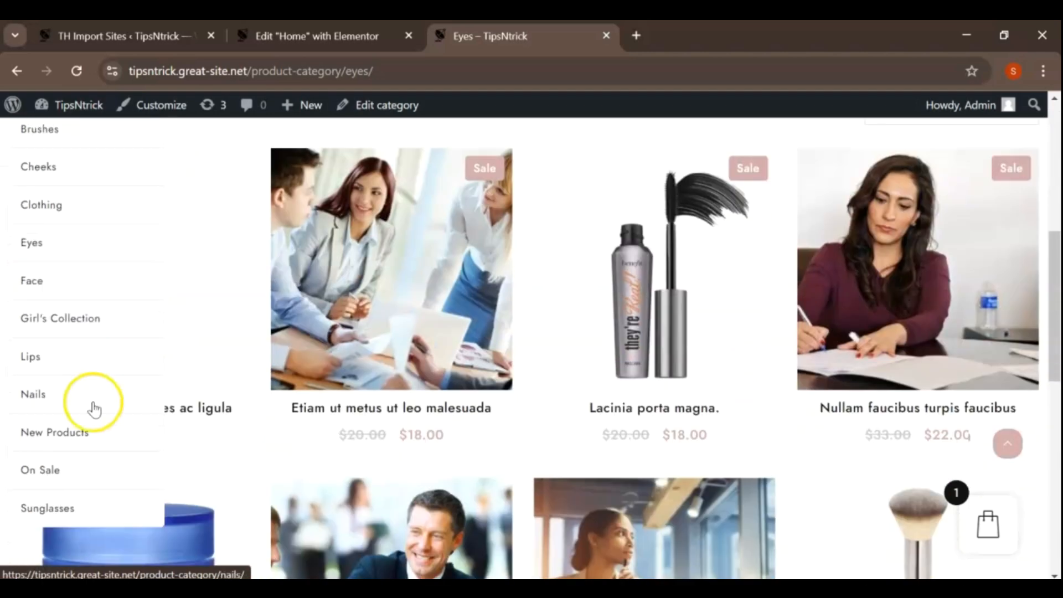
click(40, 469)
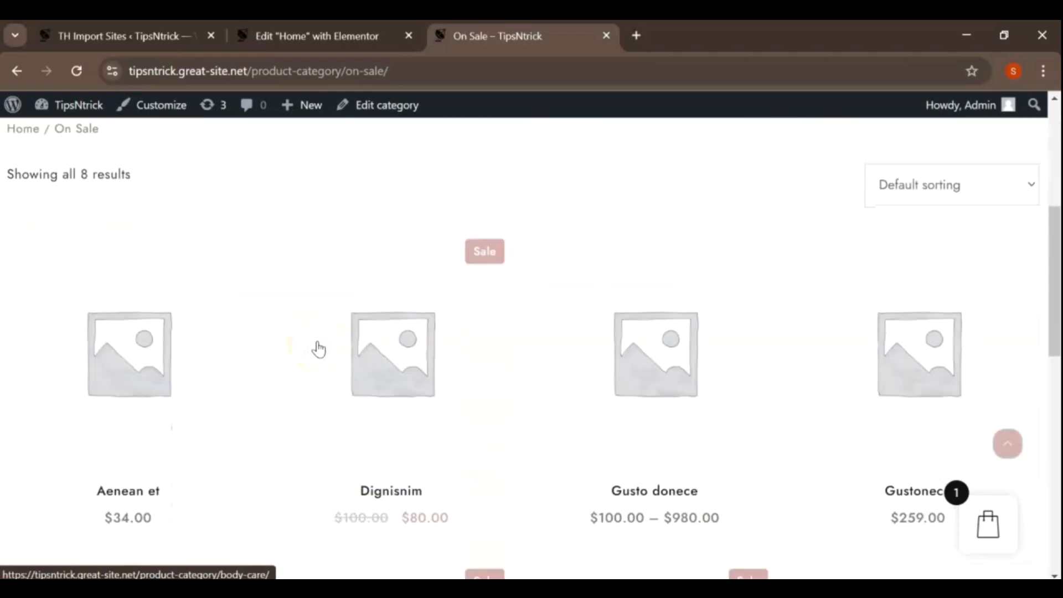
scroll(up, 3)
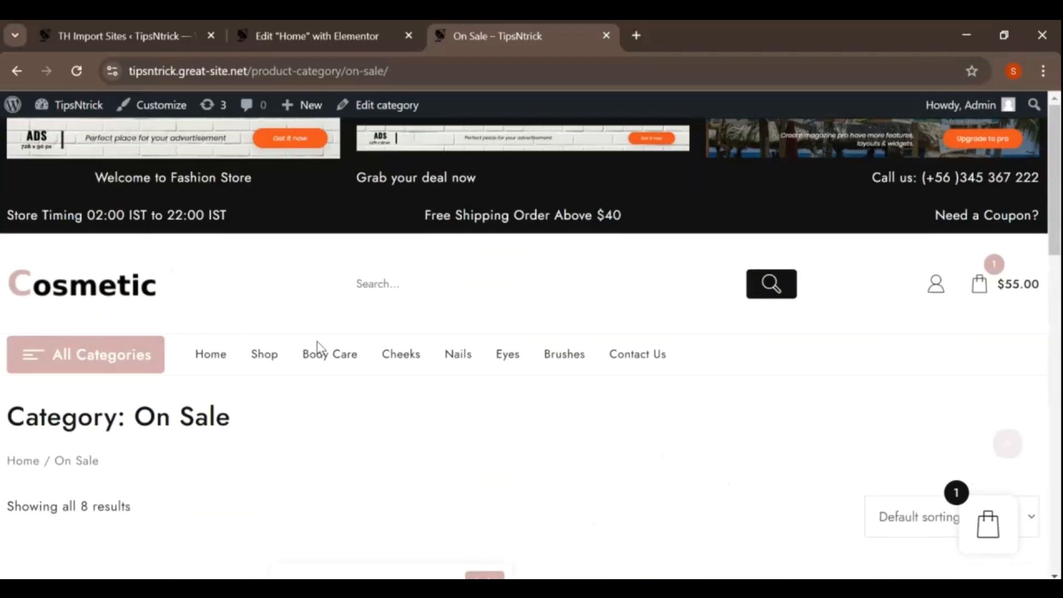
click(85, 354)
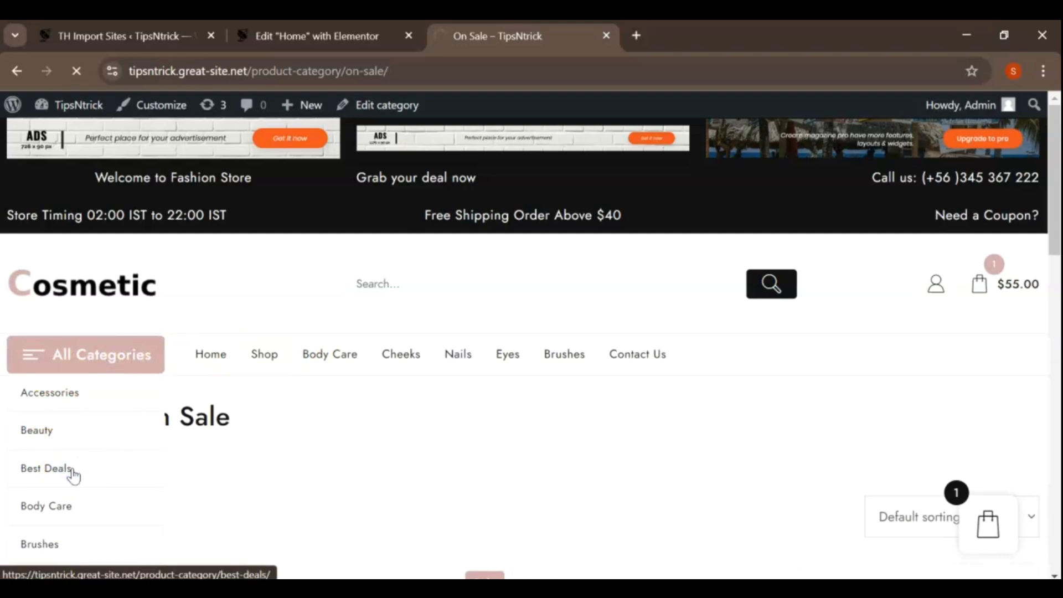
click(45, 468)
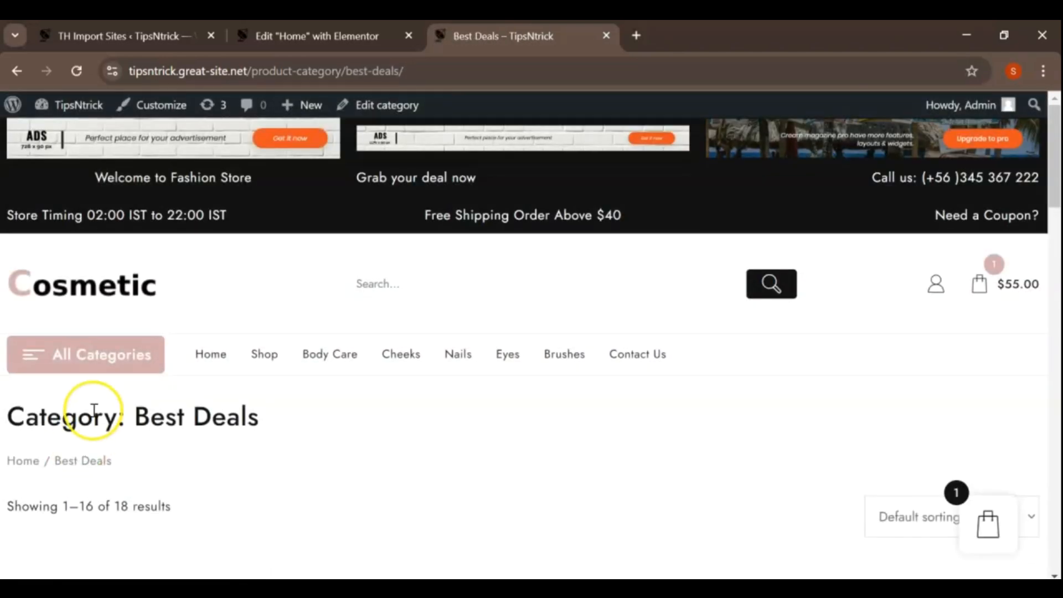
click(210, 353)
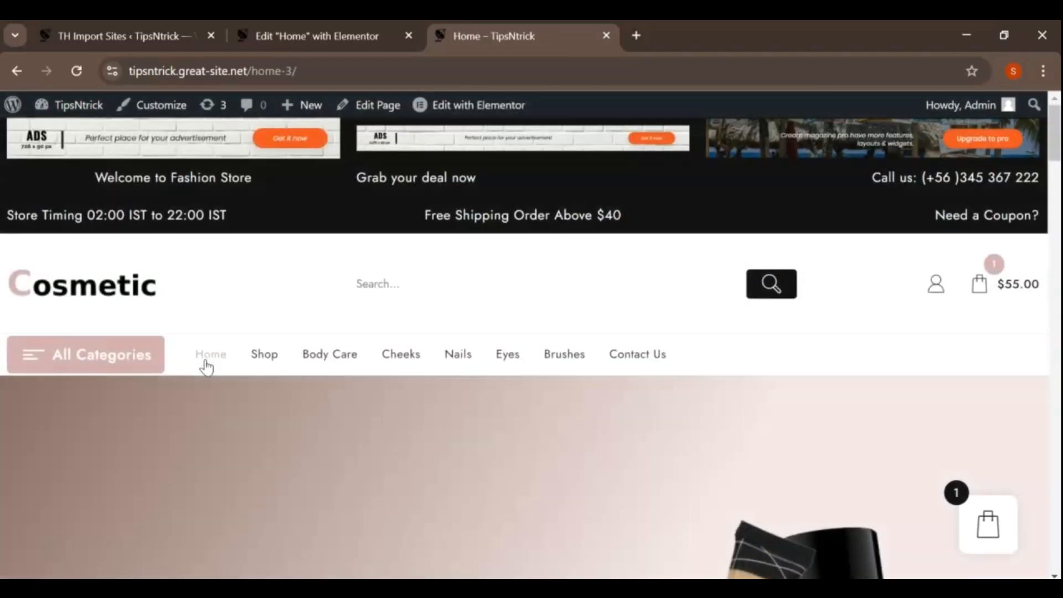
In Elementor, give the product carousel section a light blue gradient background.
click(477, 105)
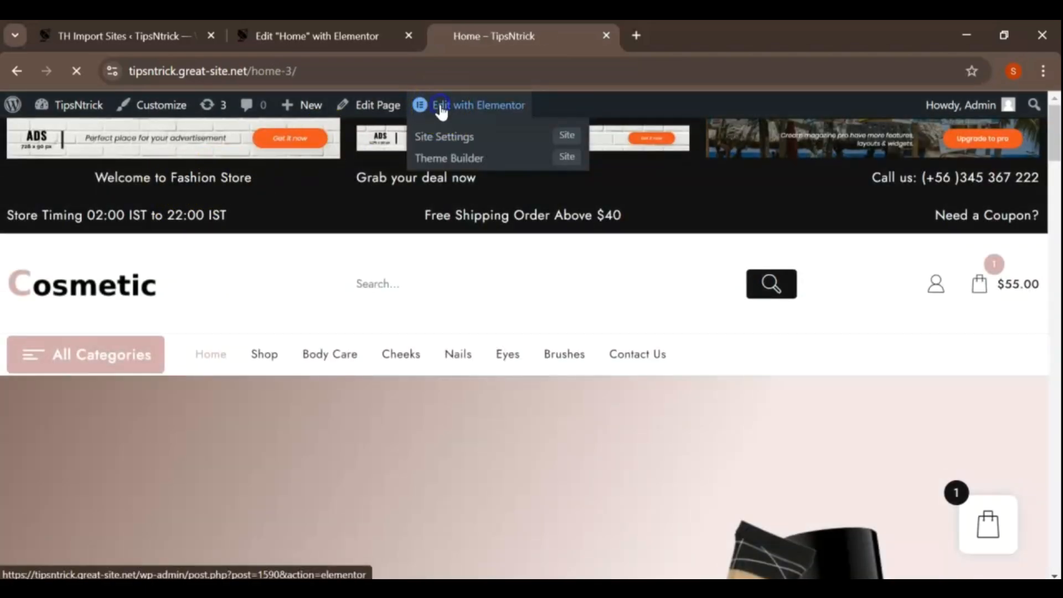
click(478, 105)
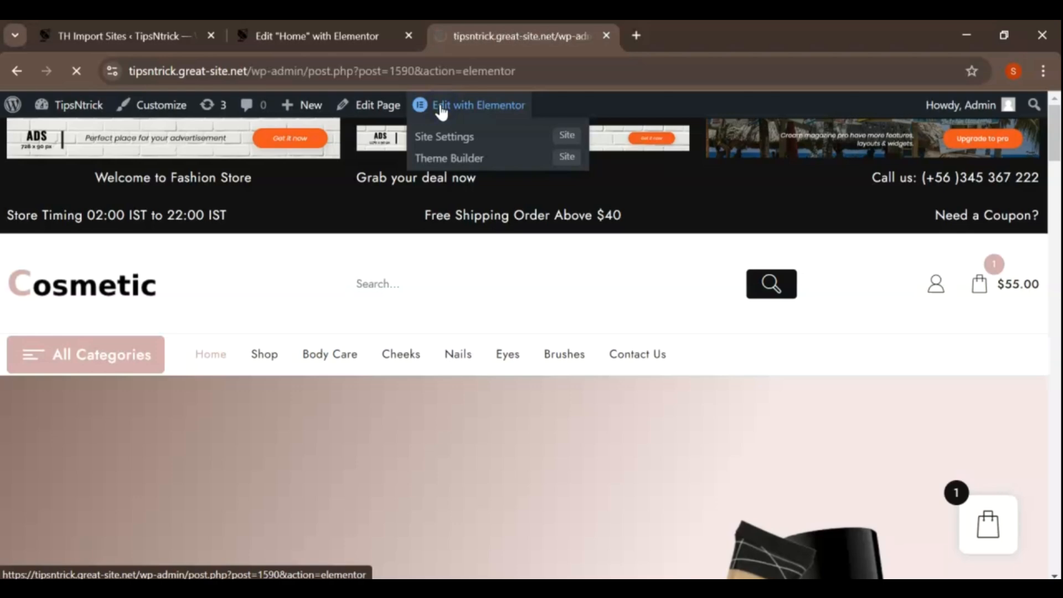
click(478, 105)
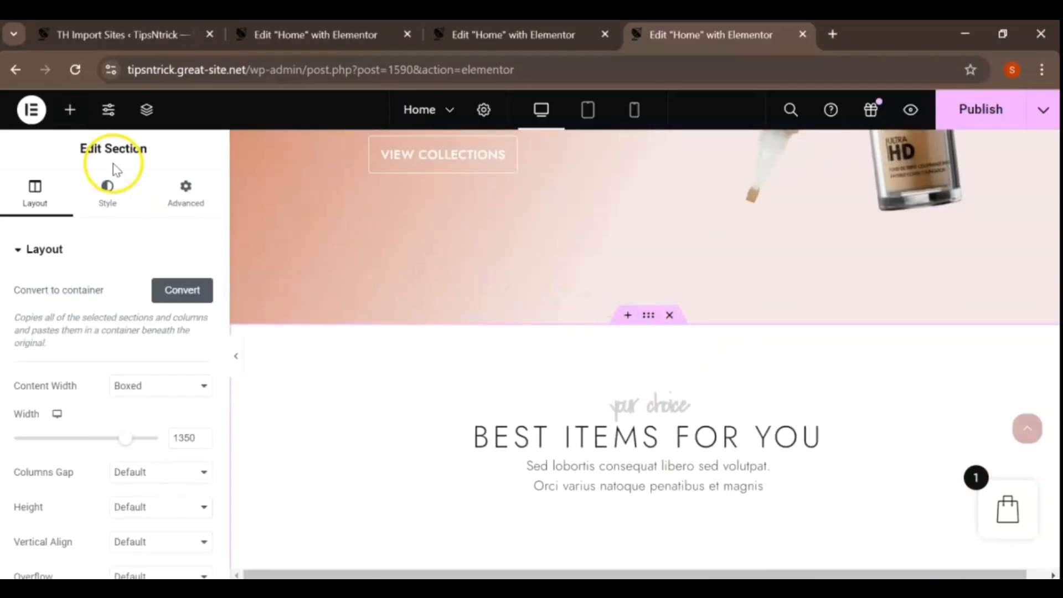
click(106, 192)
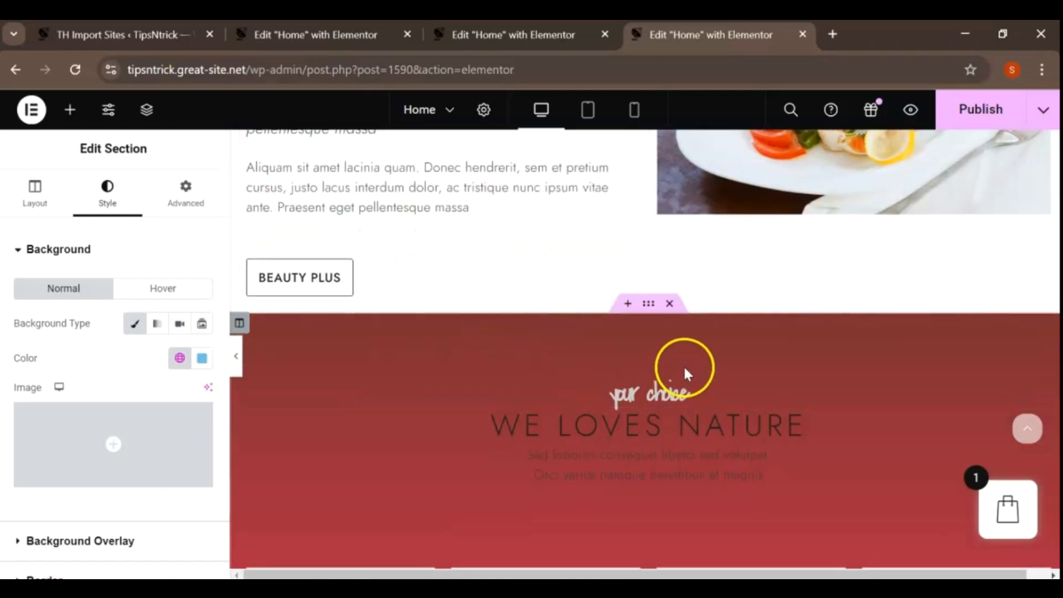
click(156, 323)
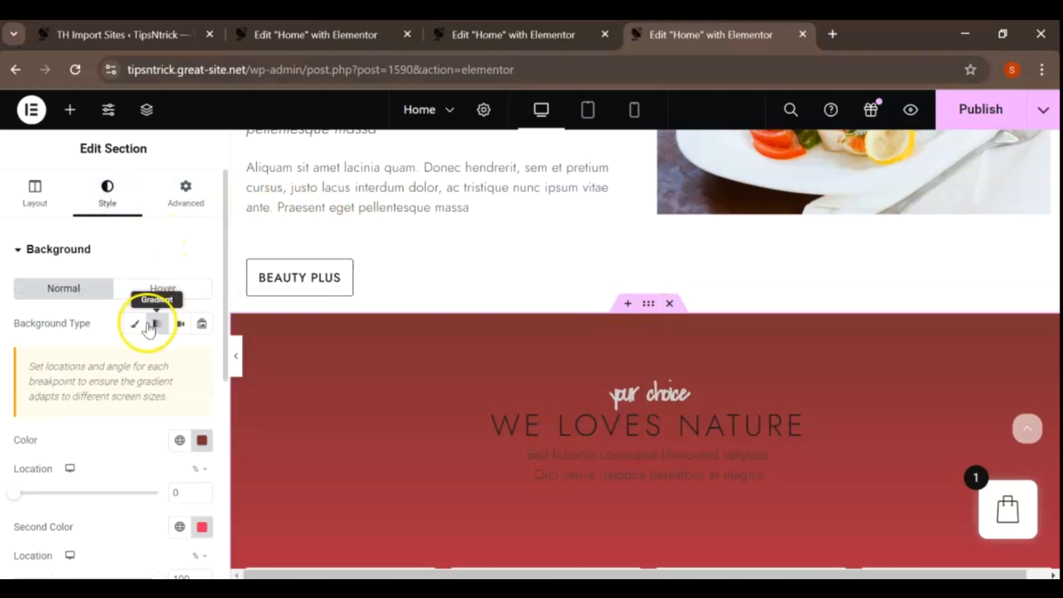
click(202, 440)
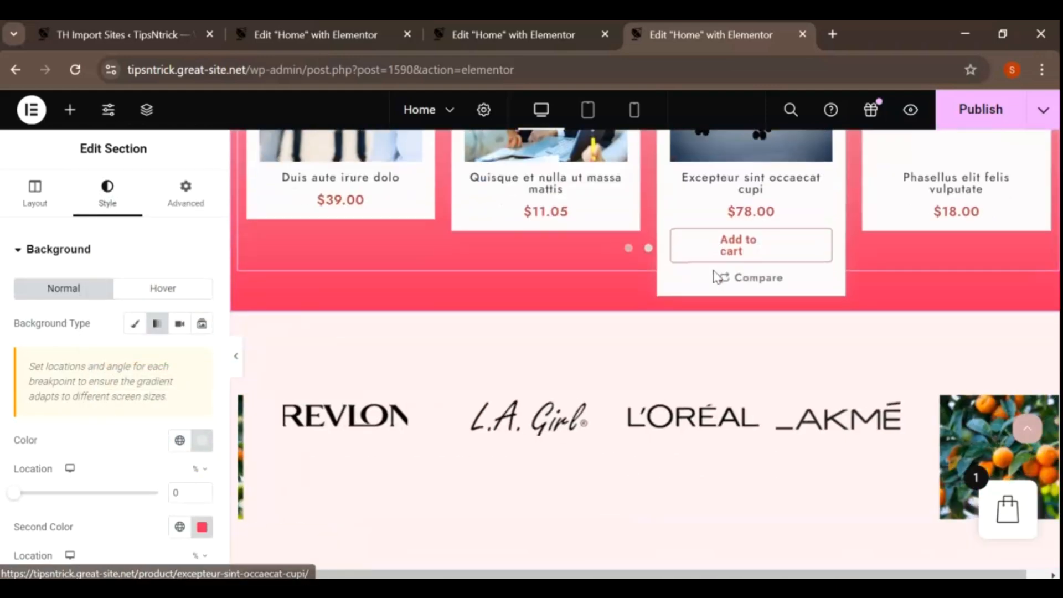
scroll(up, 3)
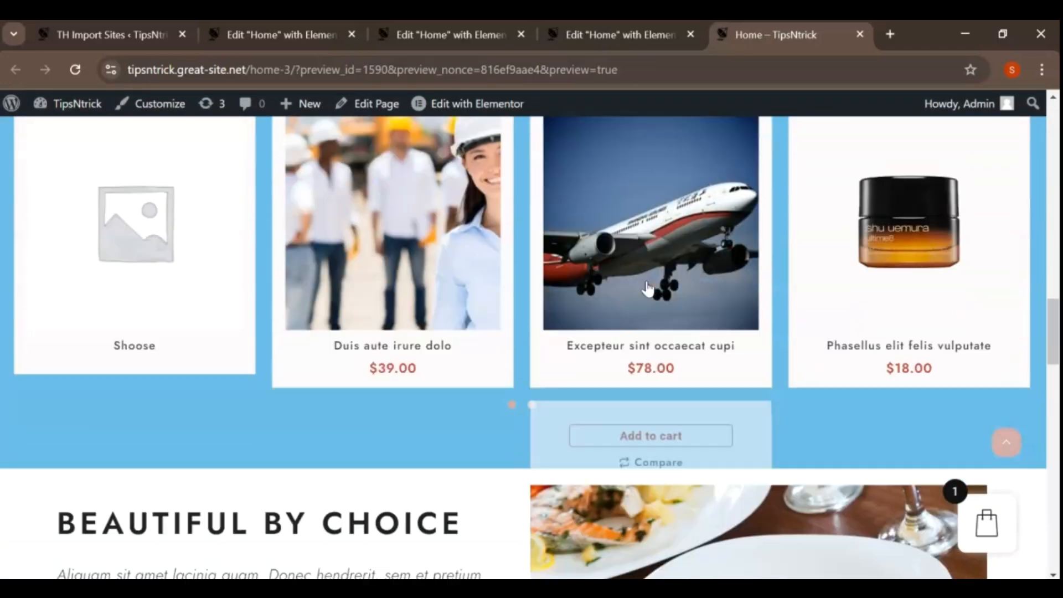
Add 'Cras neque est, ultricies ac ligula' from Eyes to the cart, subtotal $73.
scroll(down, 3)
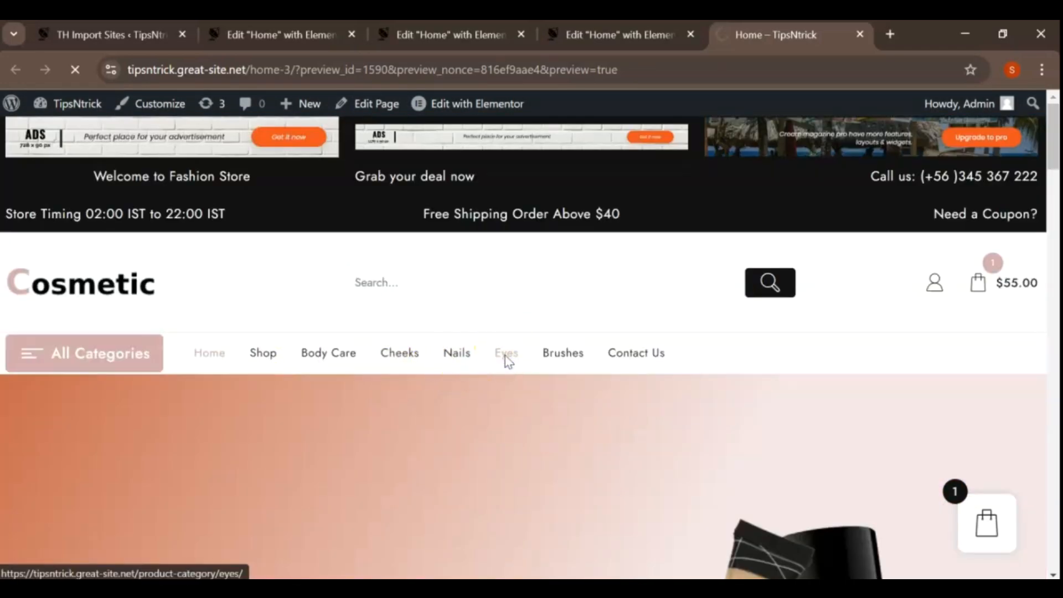
click(505, 353)
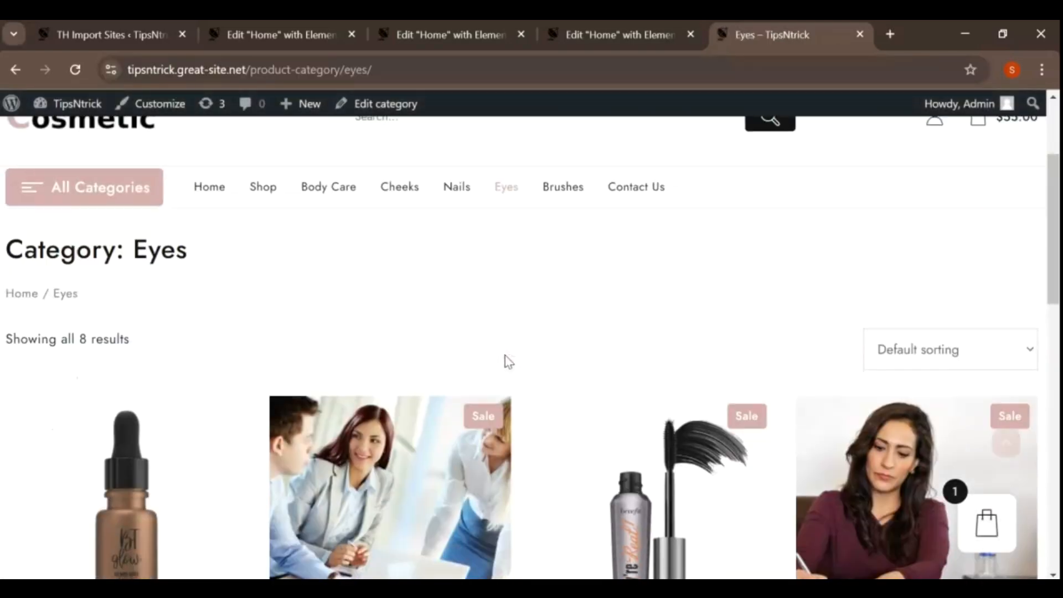
scroll(down, 3)
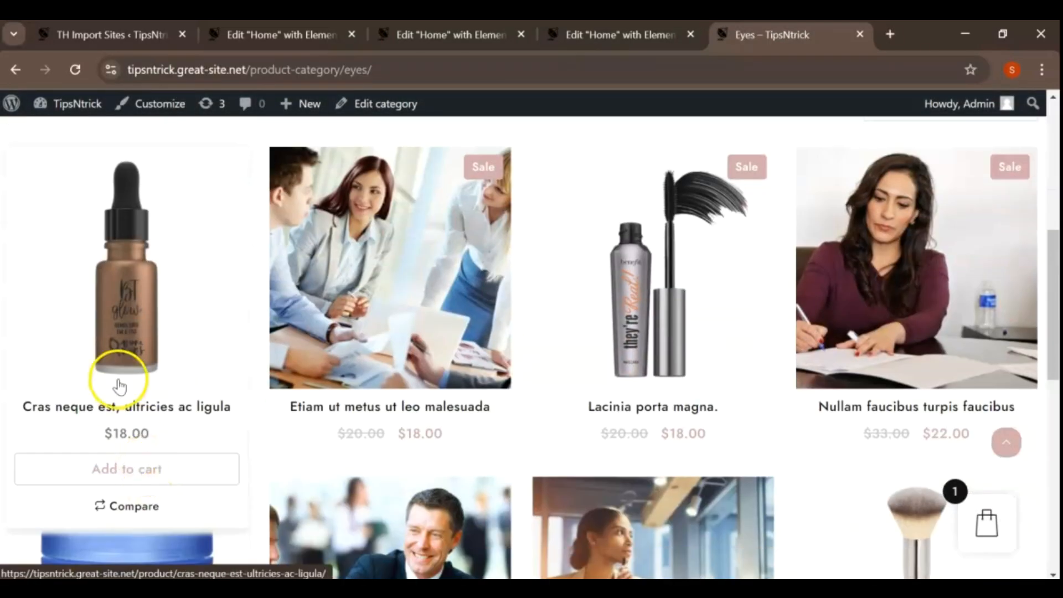
click(126, 468)
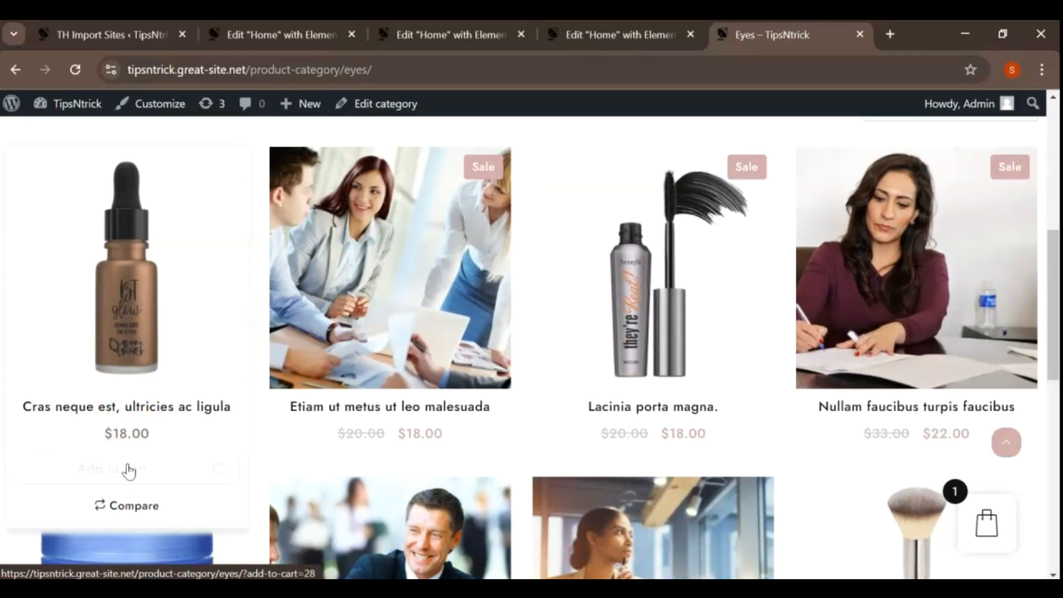
click(987, 522)
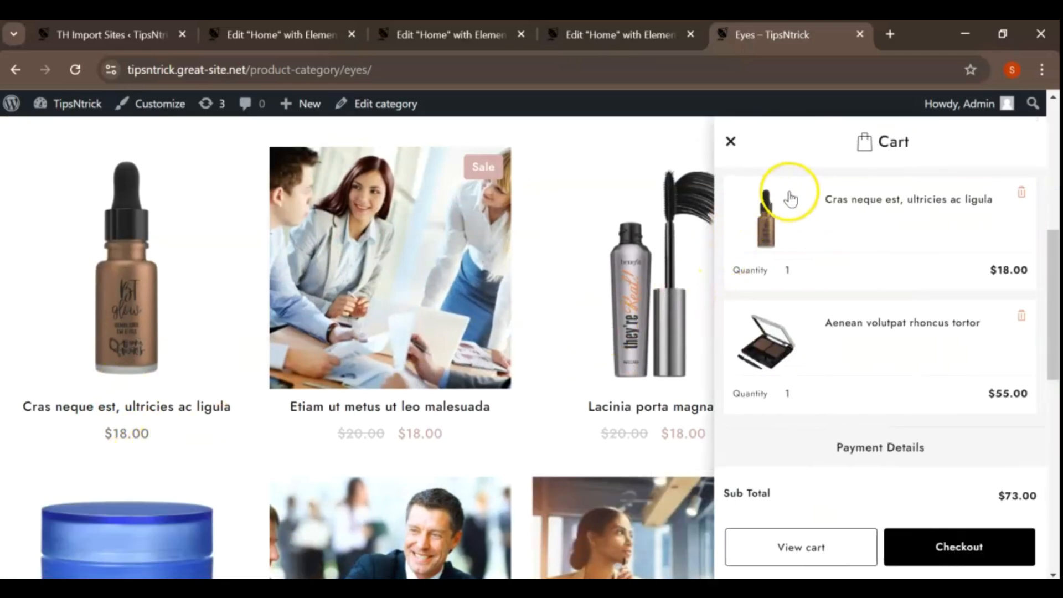
mouse_move(996, 339)
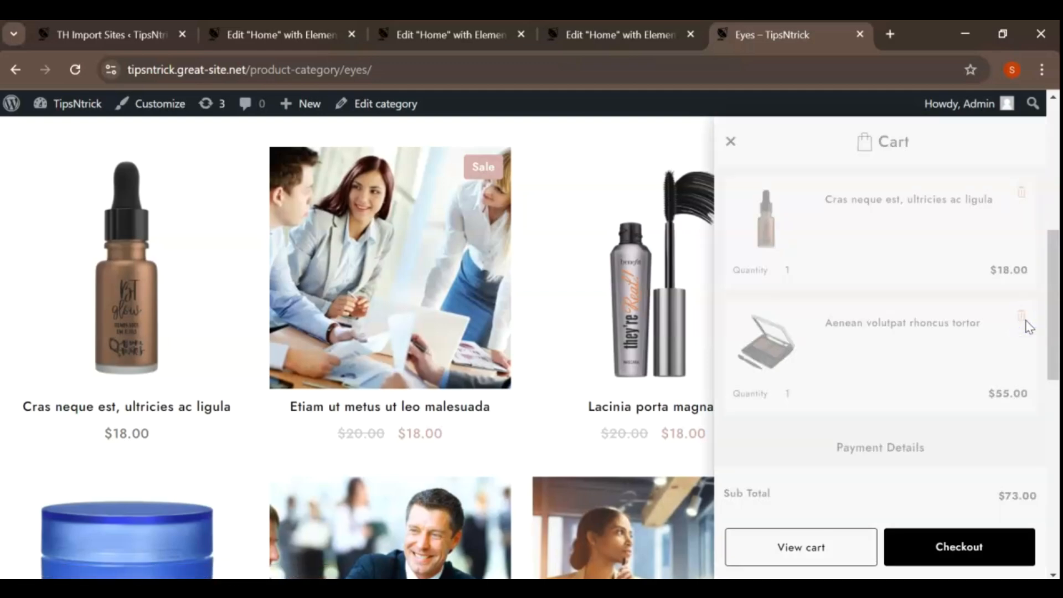
Remove Aenean volutpat rhoncus tortor from the cart and proceed to checkout.
click(1022, 317)
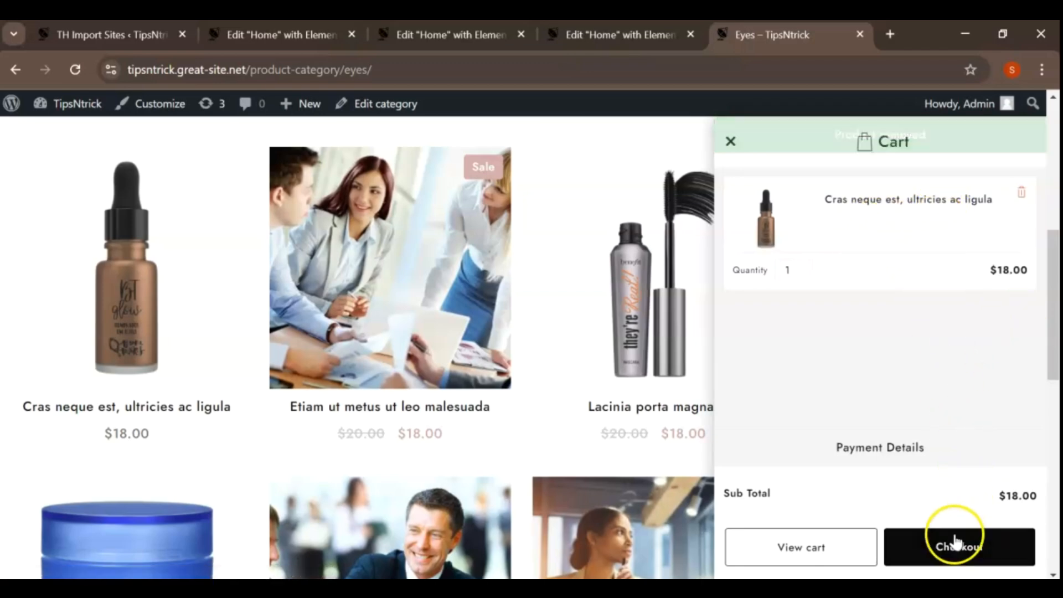
click(958, 546)
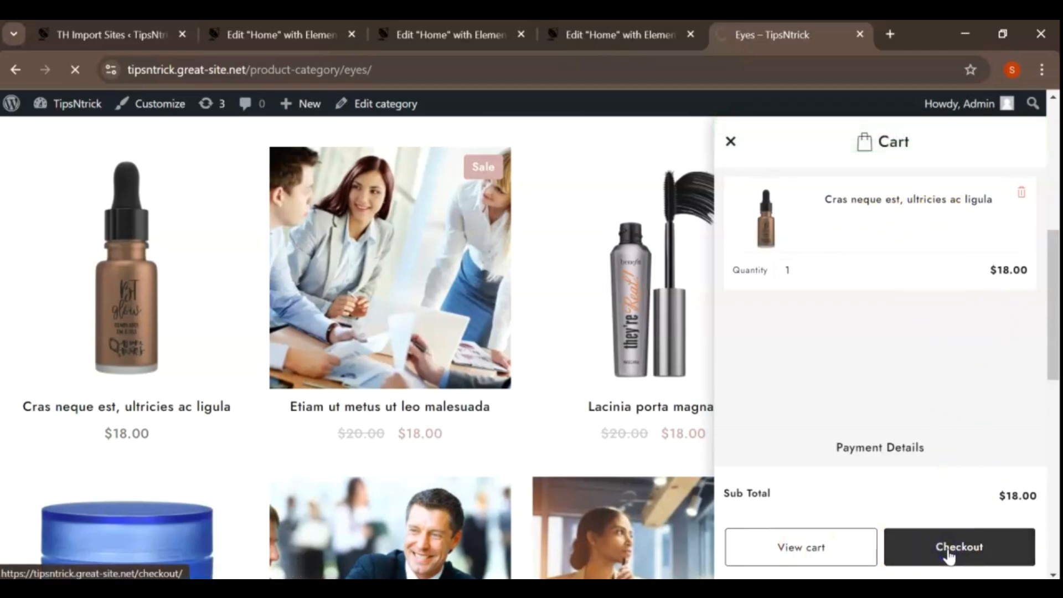
click(958, 546)
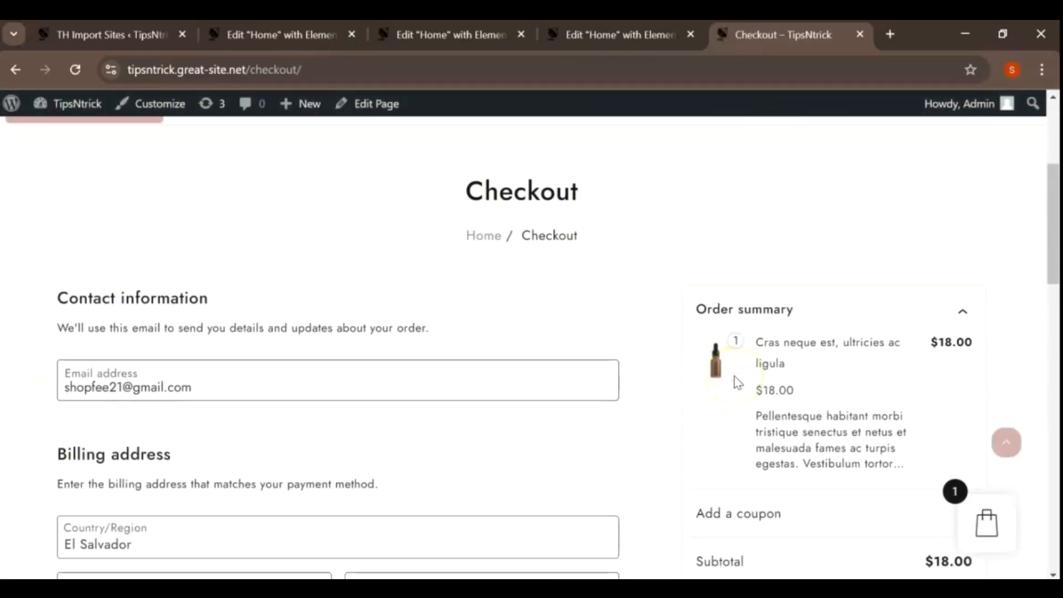
Scroll the checkout page past the billing address to Payment options.
scroll(down, 3)
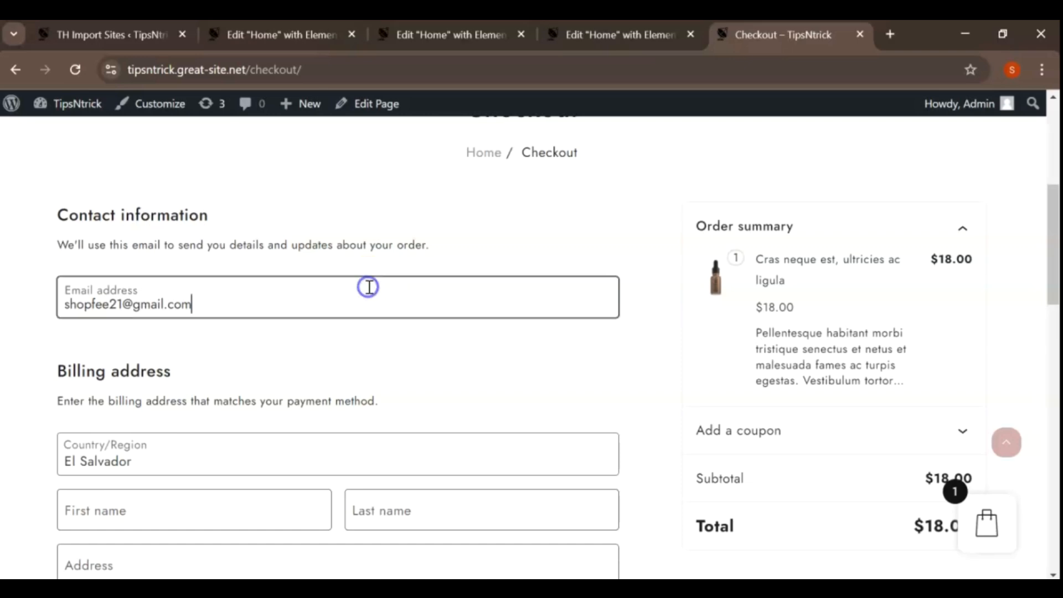
scroll(down, 3)
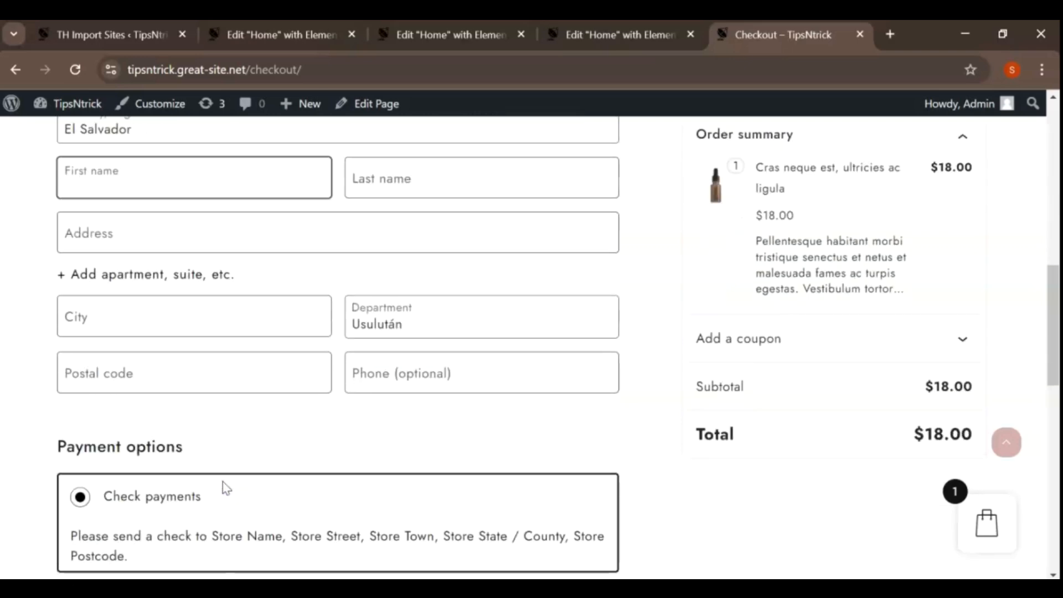
scroll(down, 3)
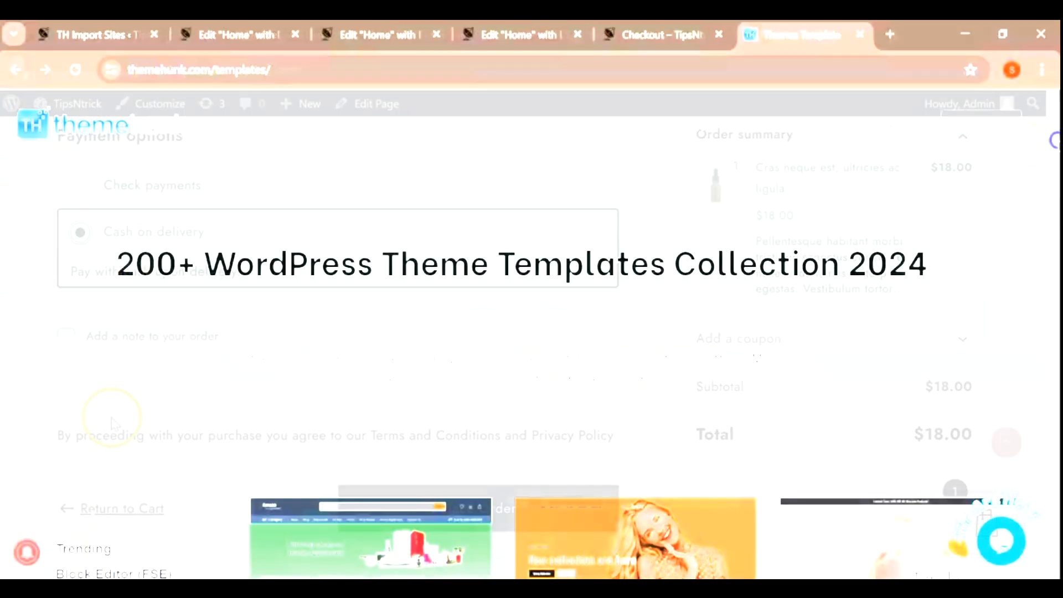
Browse ThemeHunk's templates down to Load More, then return to the Cheeks category page.
scroll(down, 3)
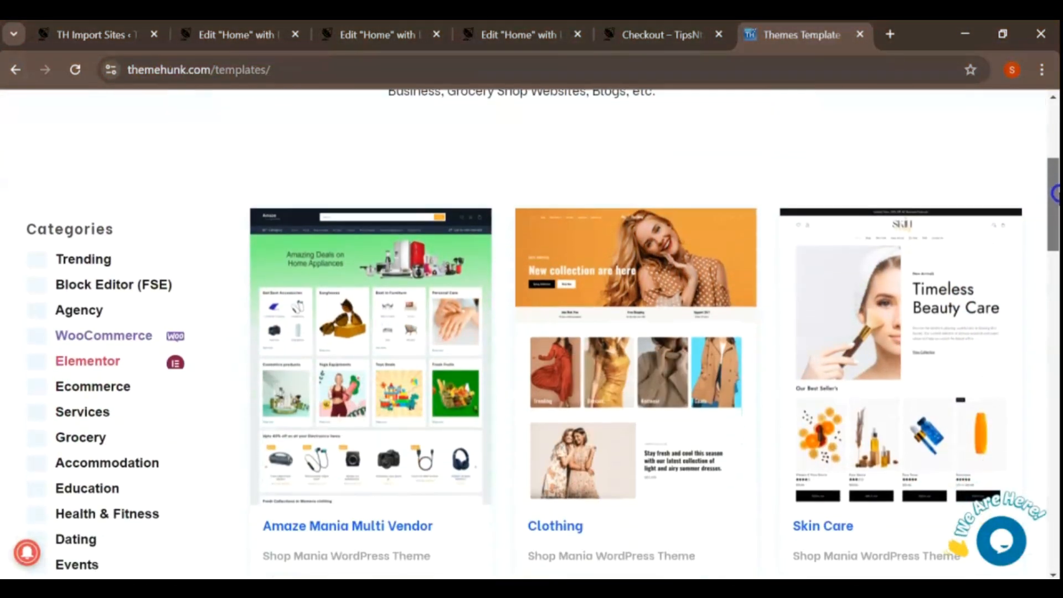
scroll(down, 3)
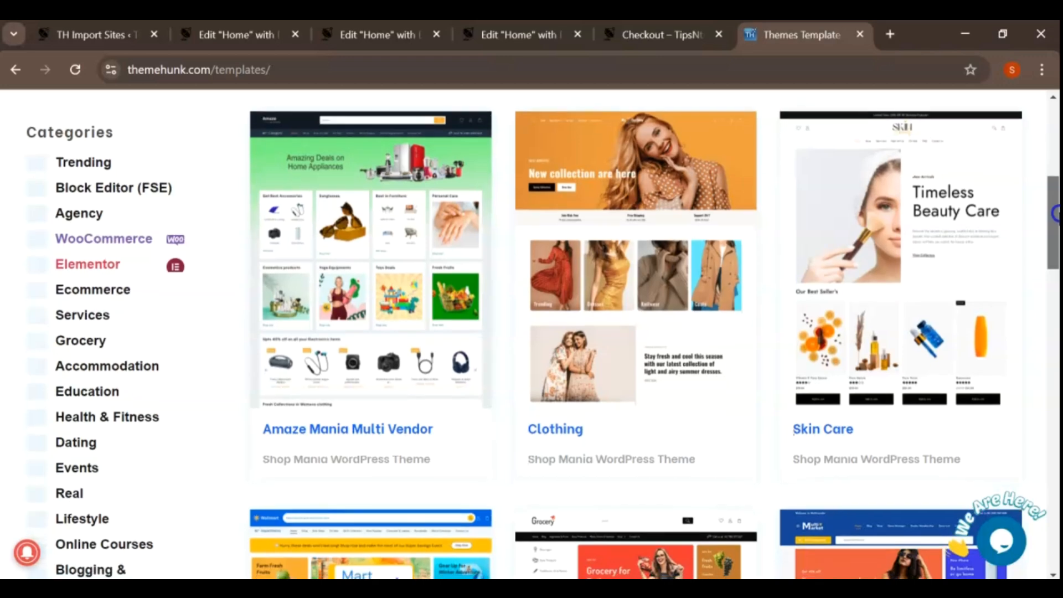
scroll(down, 3)
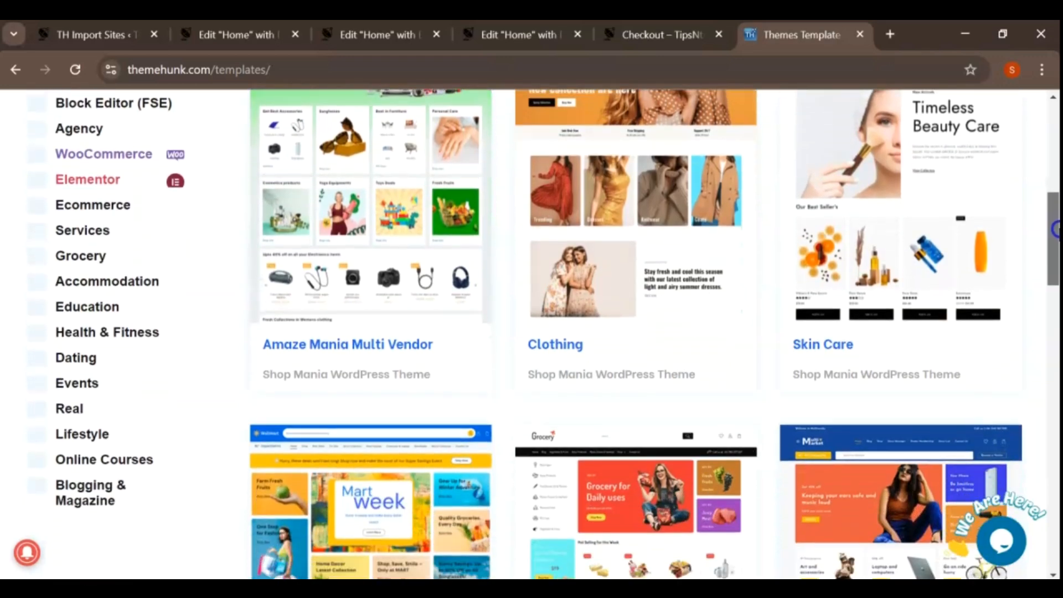
scroll(down, 3)
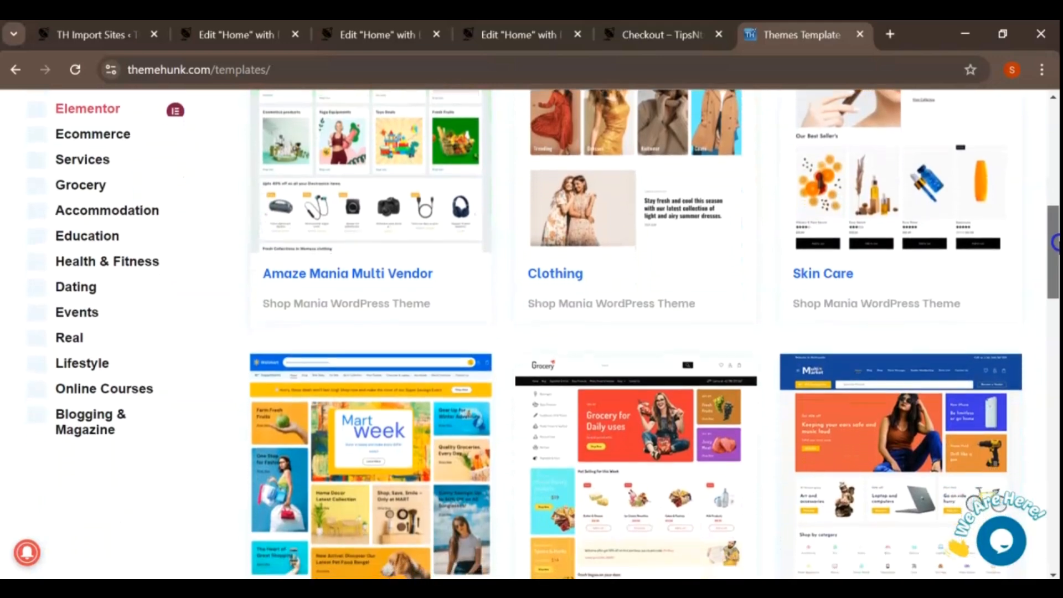
scroll(down, 3)
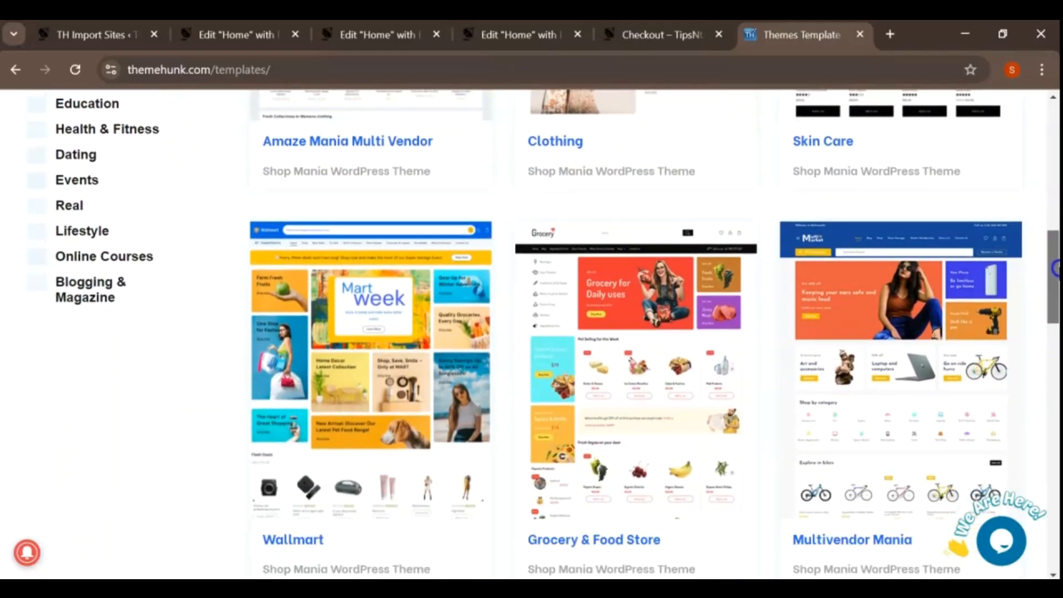
scroll(down, 3)
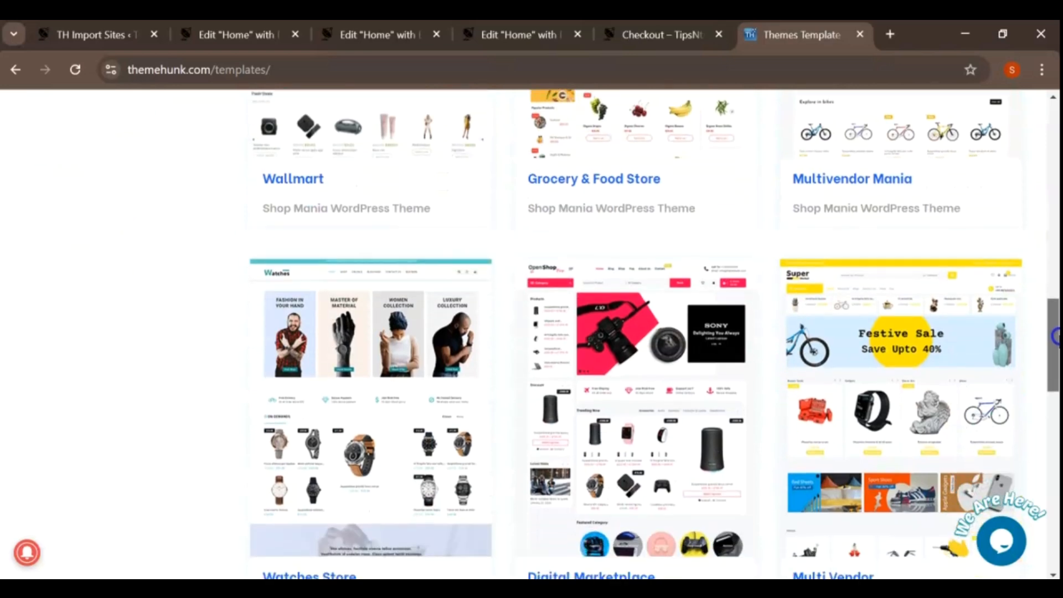
scroll(down, 3)
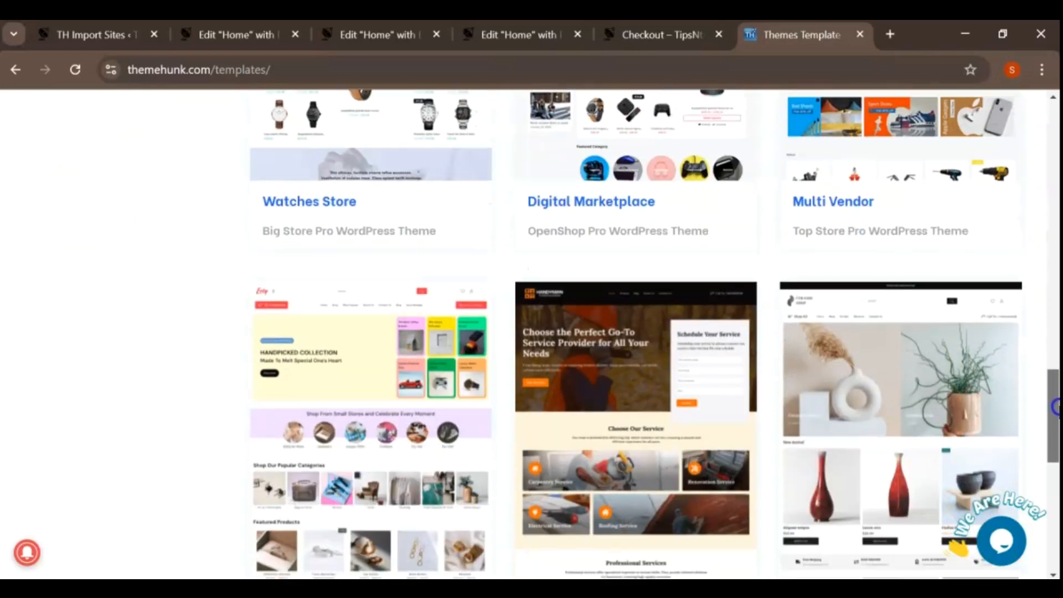
scroll(down, 3)
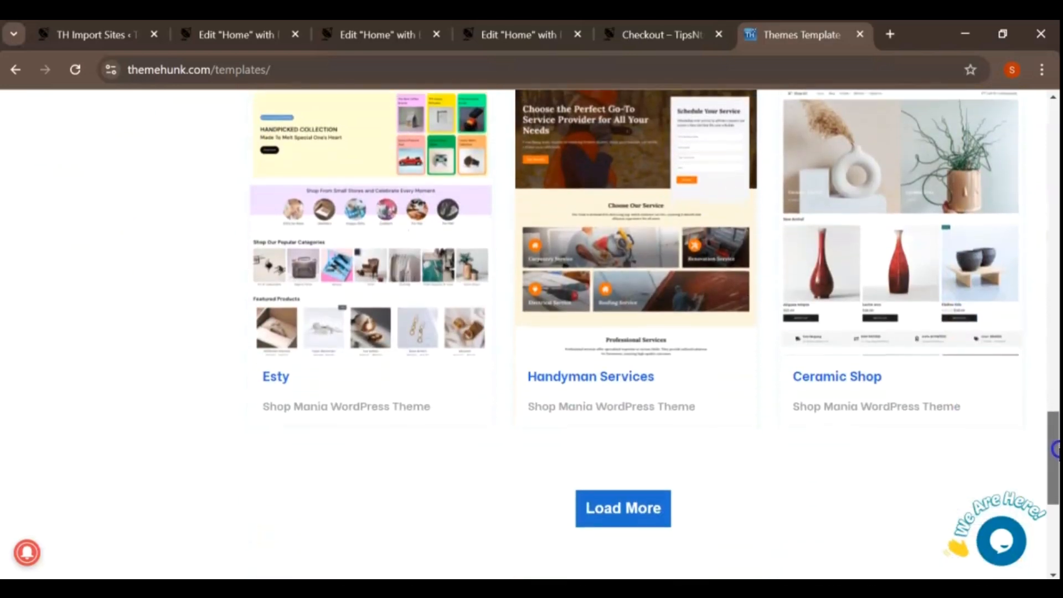
mouse_move(894, 428)
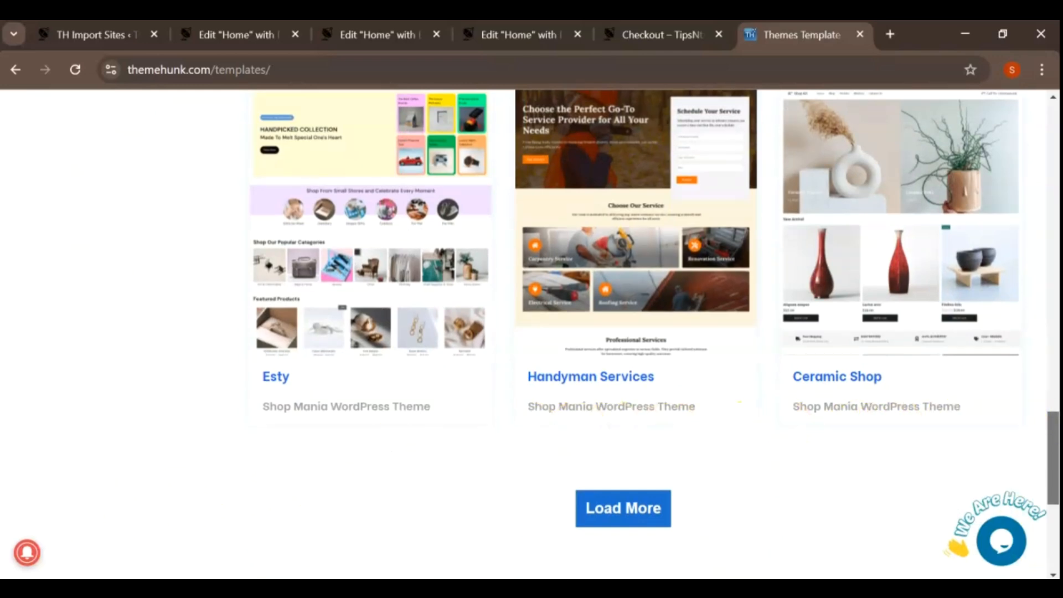
click(655, 34)
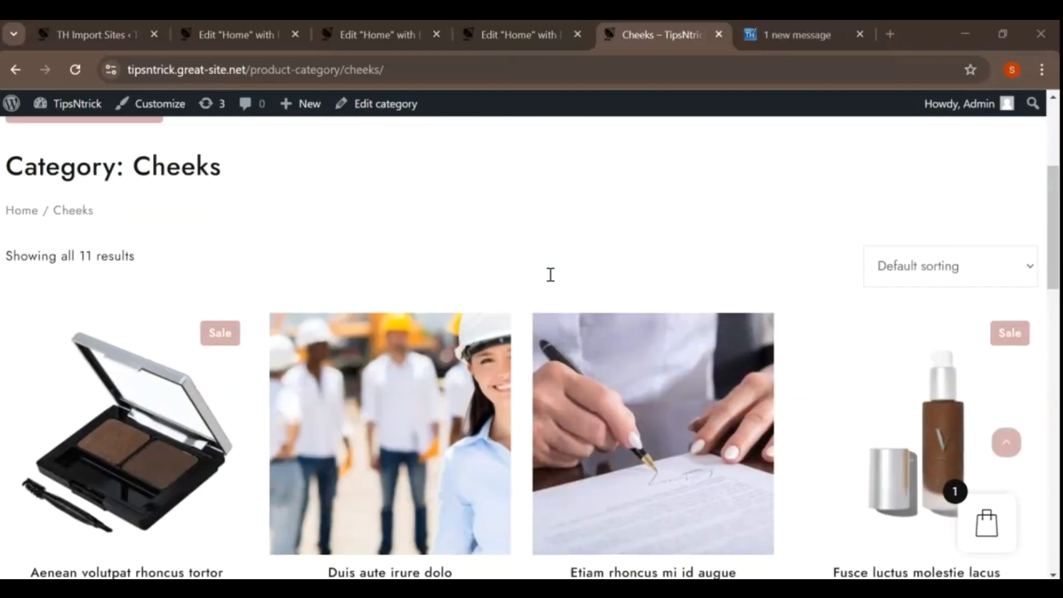
Find the Vestibulum ipsum quam accumsan brush in the Face category and add it to the cart.
scroll(down, 3)
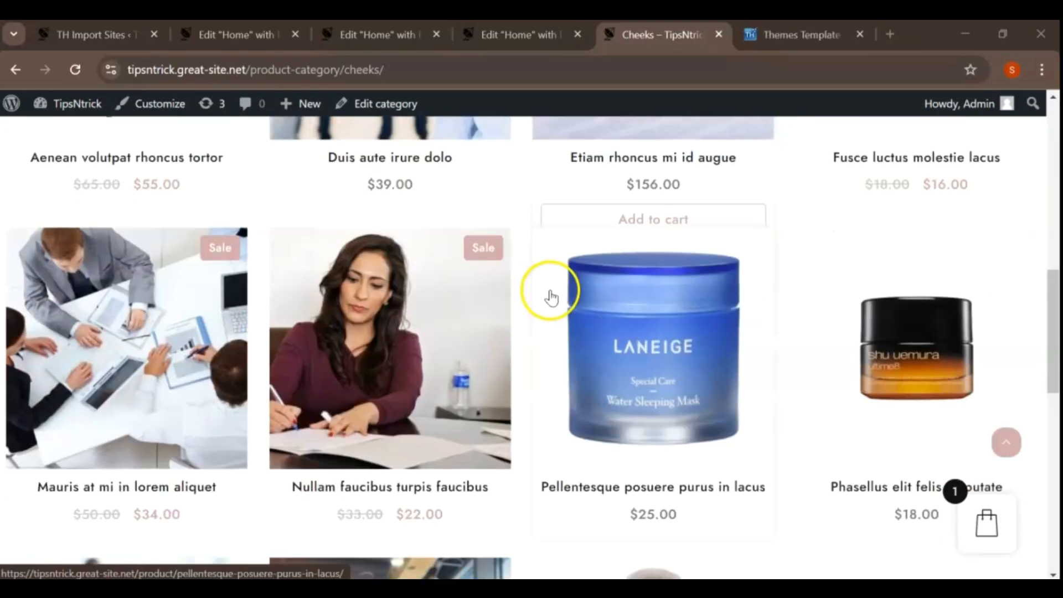
scroll(down, 3)
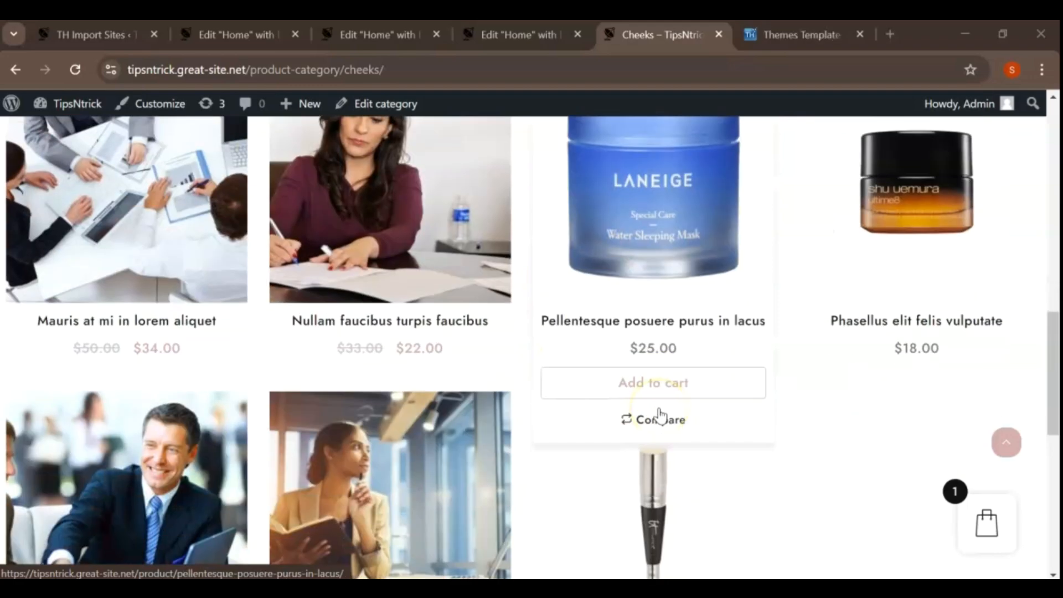
scroll(down, 3)
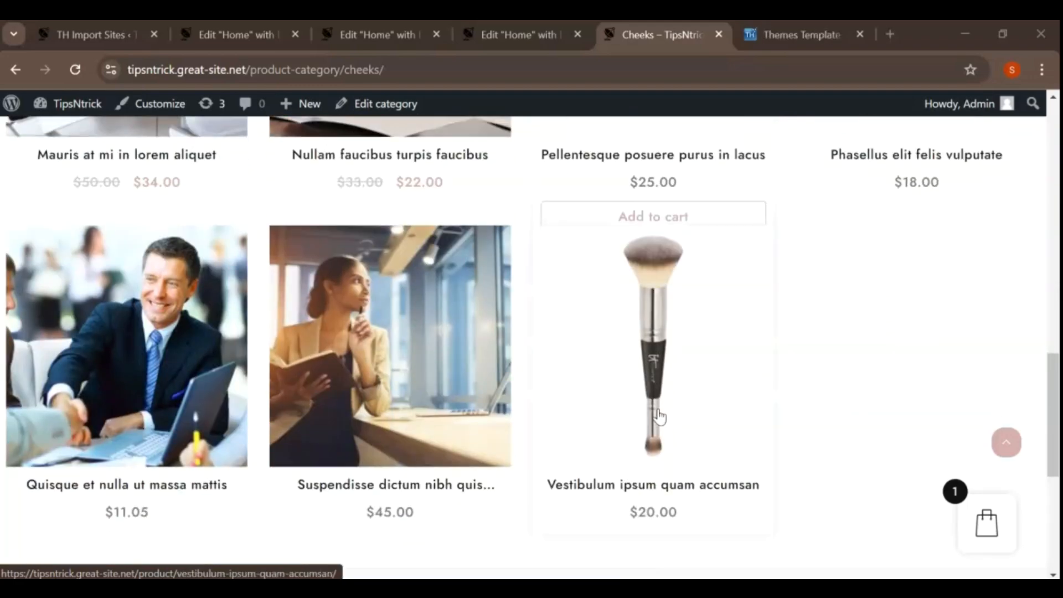
mouse_move(390, 535)
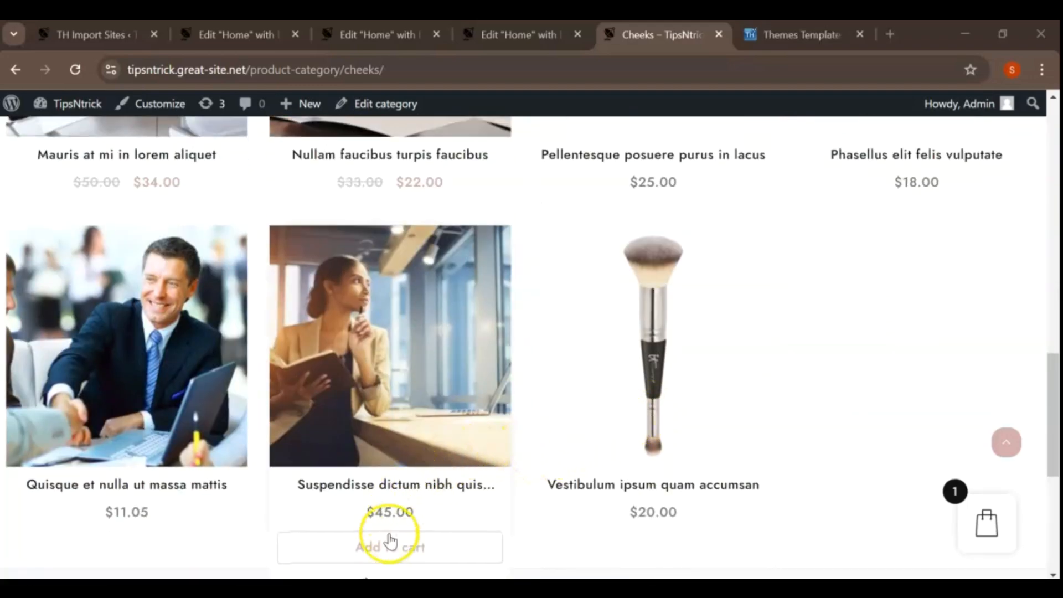
mouse_move(65, 407)
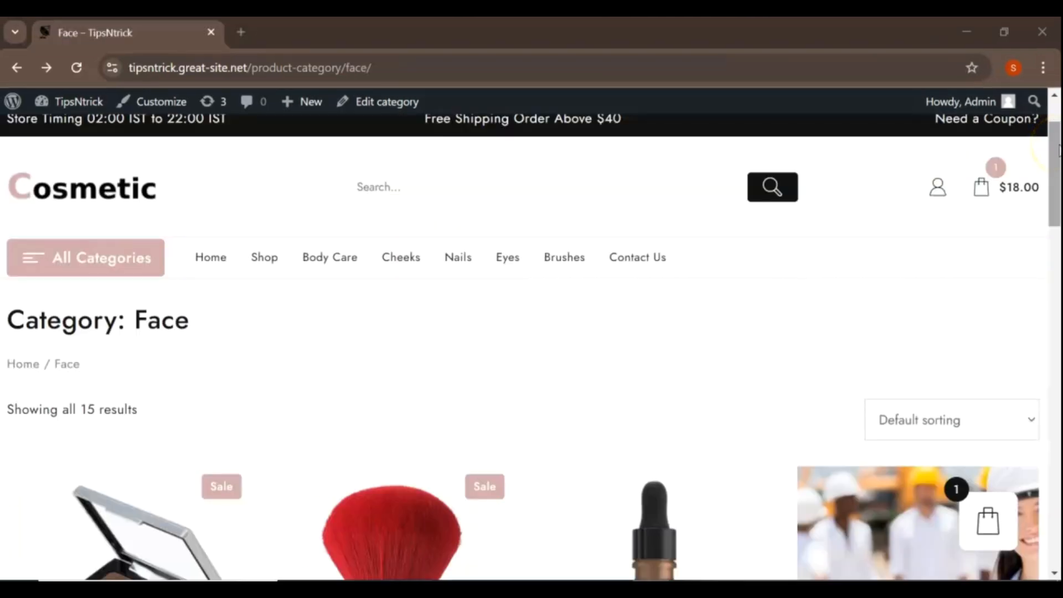
scroll(down, 3)
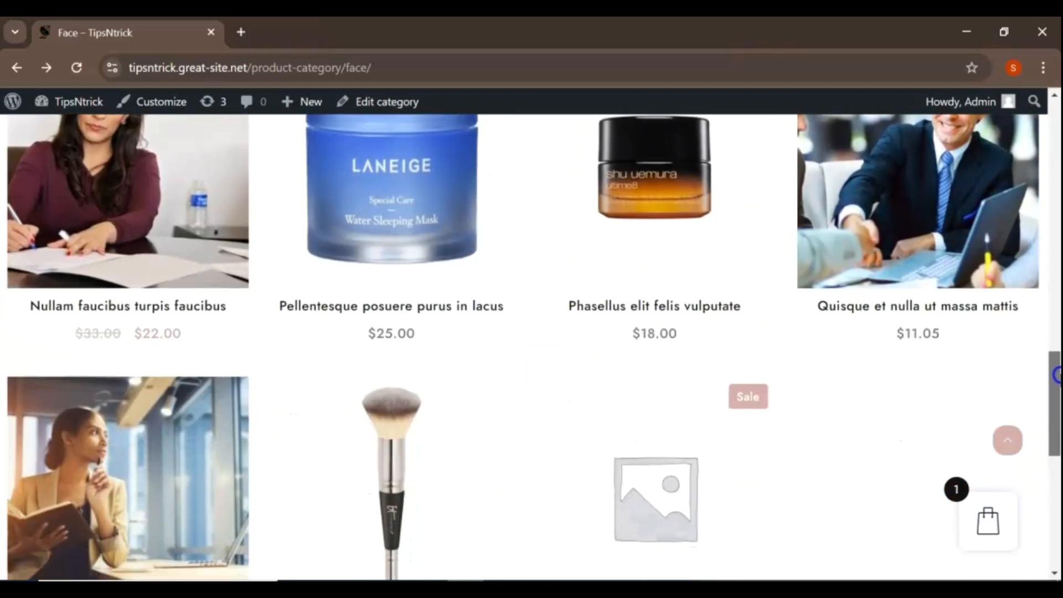
click(390, 474)
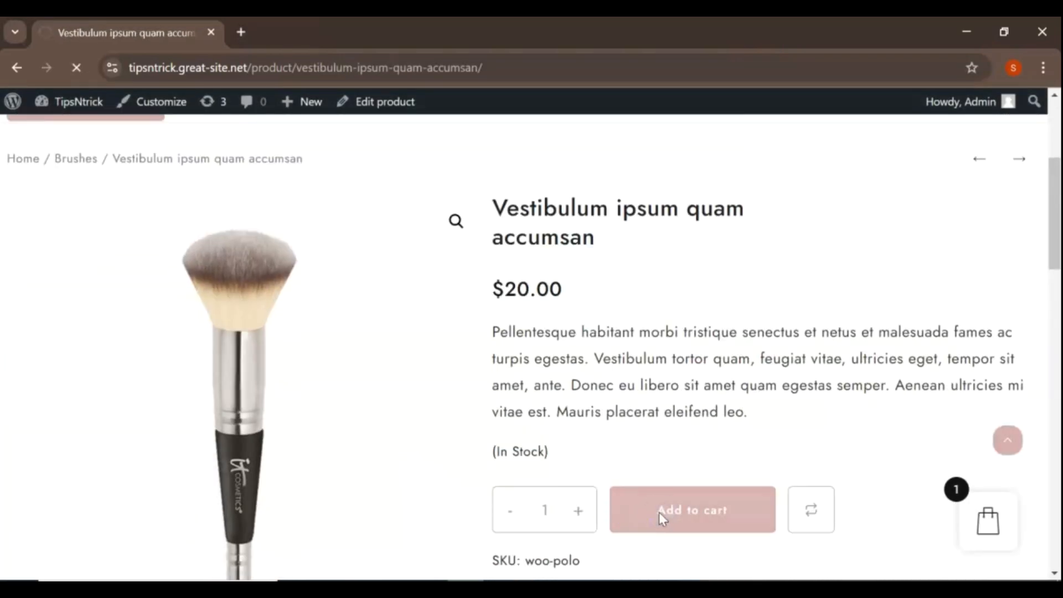
click(692, 509)
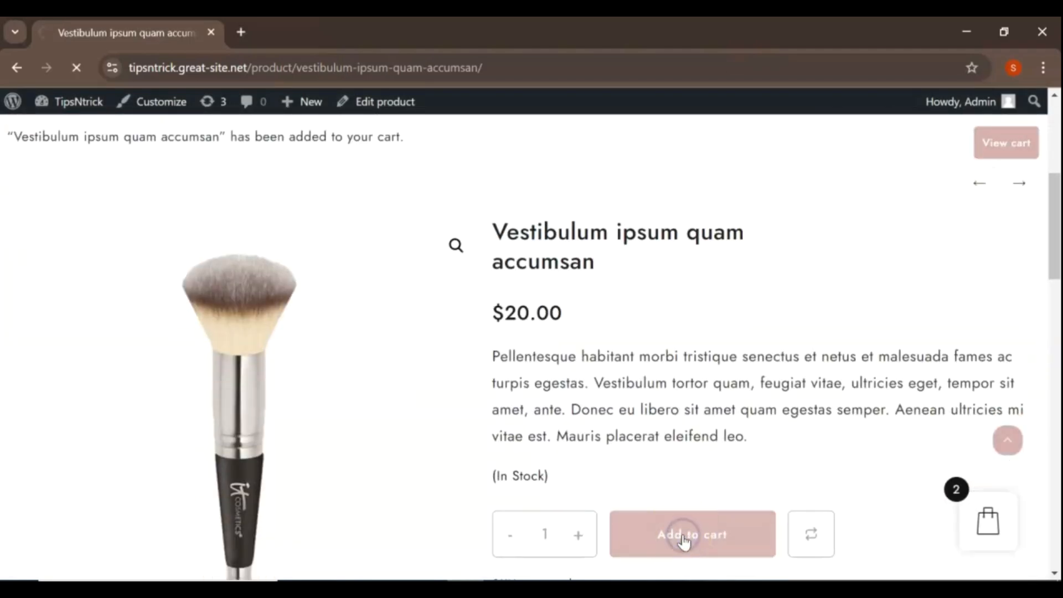